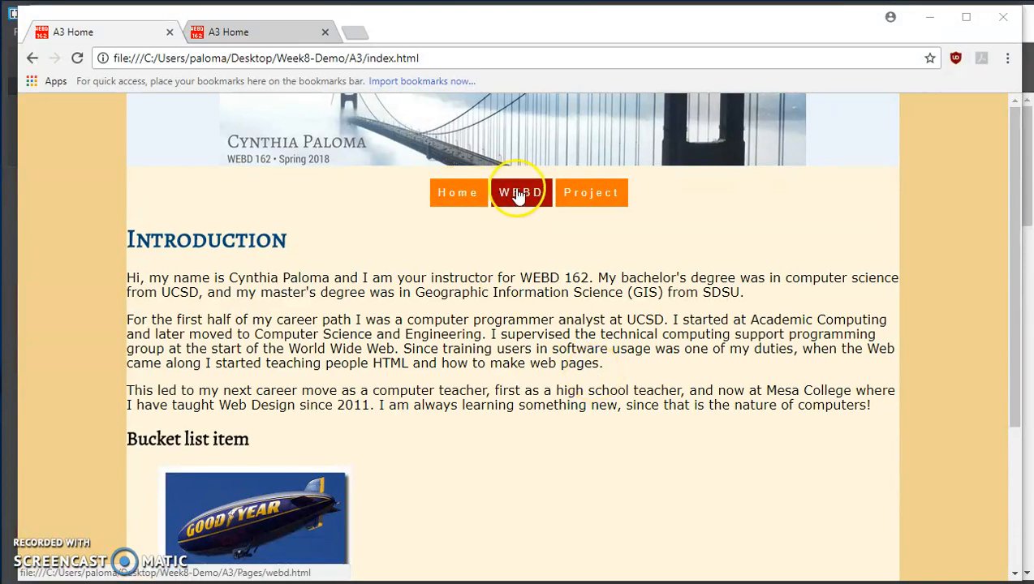
Browse the proposal page and return to the home page to review current styling.
{"action": "scroll", "scroll_direction": "down", "scroll_amount": 3}
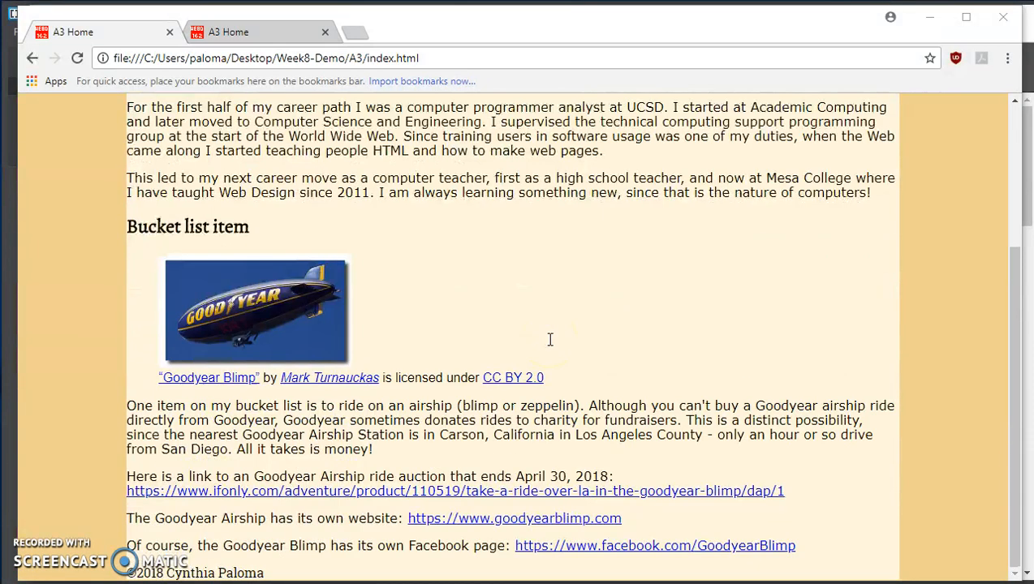
{"action": "mouse_move", "coordinate": [230, 274]}
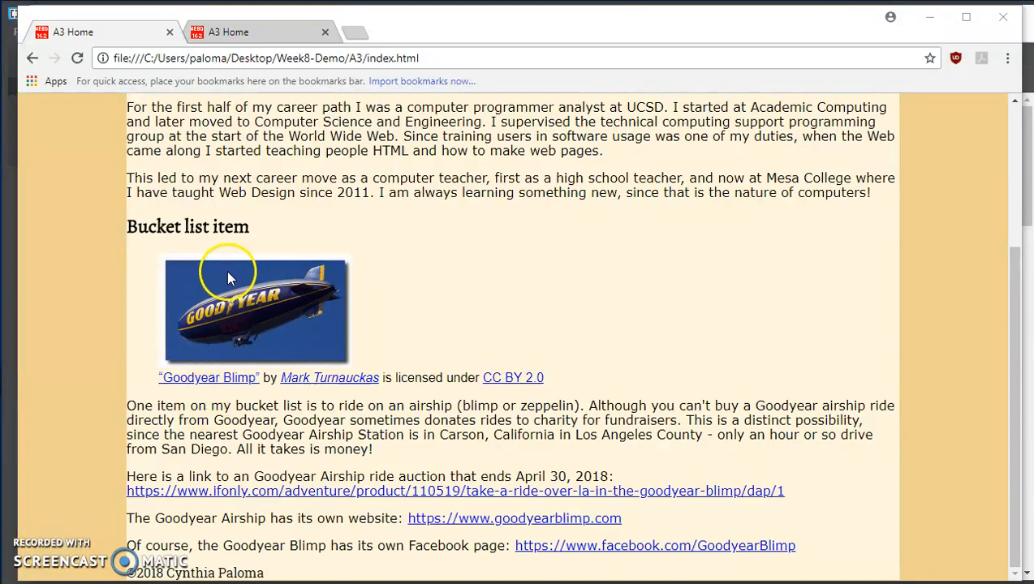
{"action": "scroll", "scroll_direction": "up", "scroll_amount": 3}
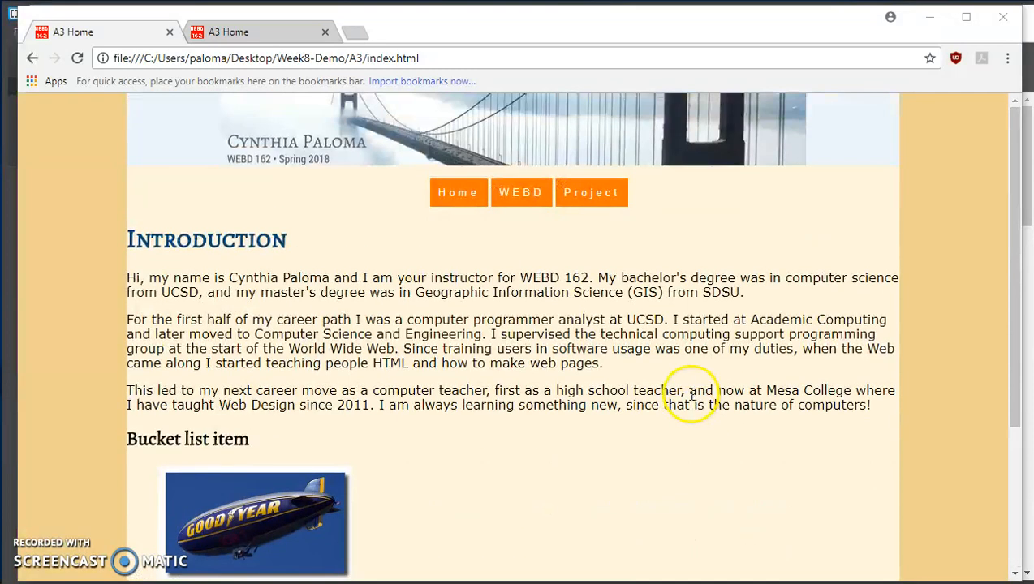
{"action": "left_click", "coordinate": [591, 191]}
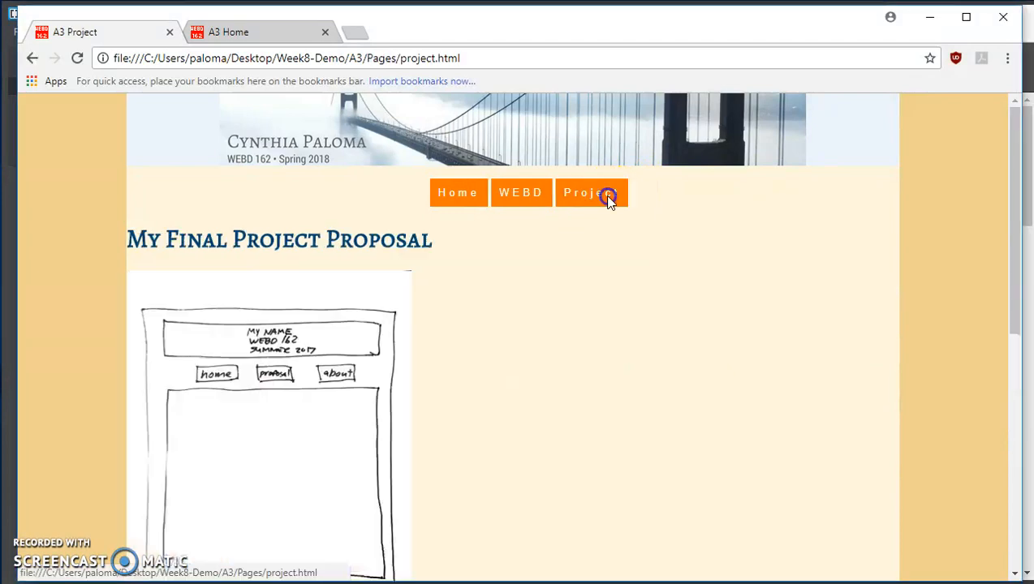
{"action": "scroll", "scroll_direction": "down", "scroll_amount": 3}
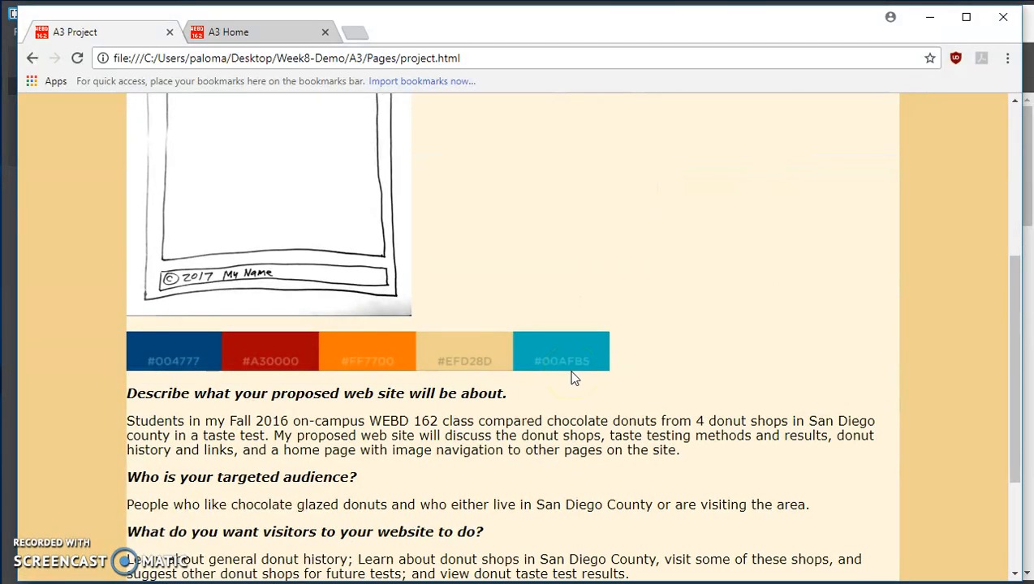
{"action": "scroll", "scroll_direction": "up", "scroll_amount": 3}
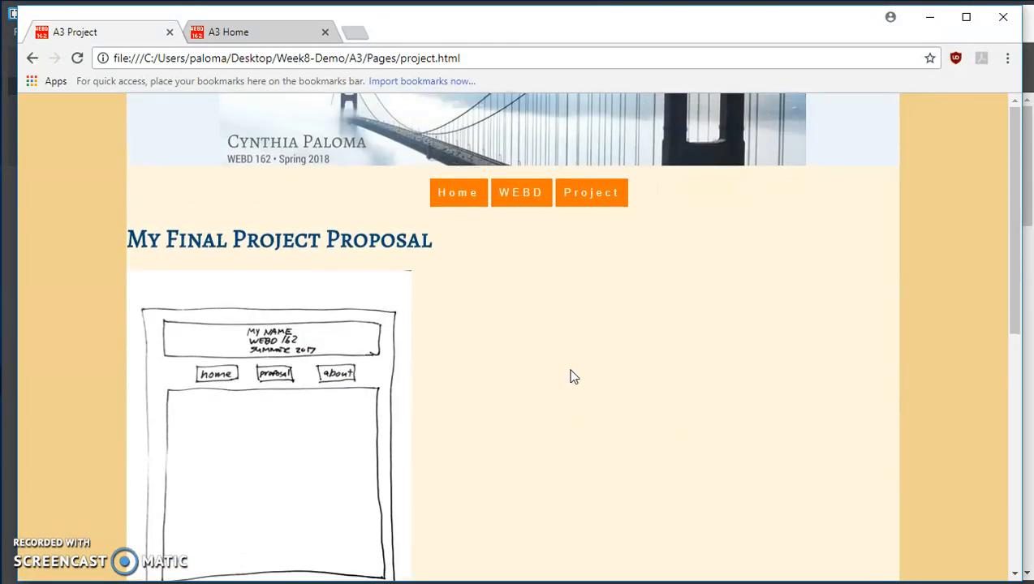
{"action": "left_click", "coordinate": [584, 375]}
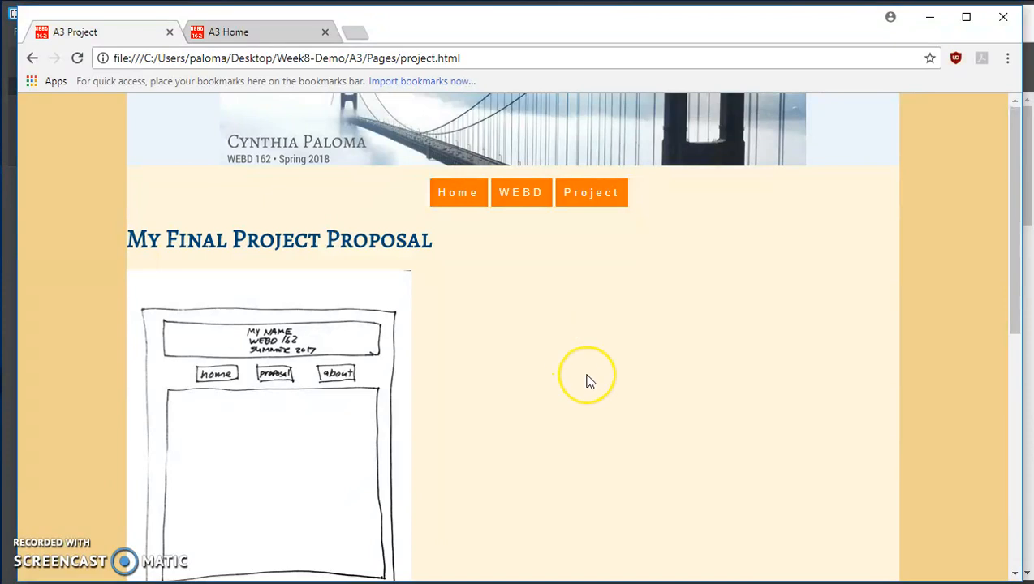
{"action": "mouse_move", "coordinate": [641, 159]}
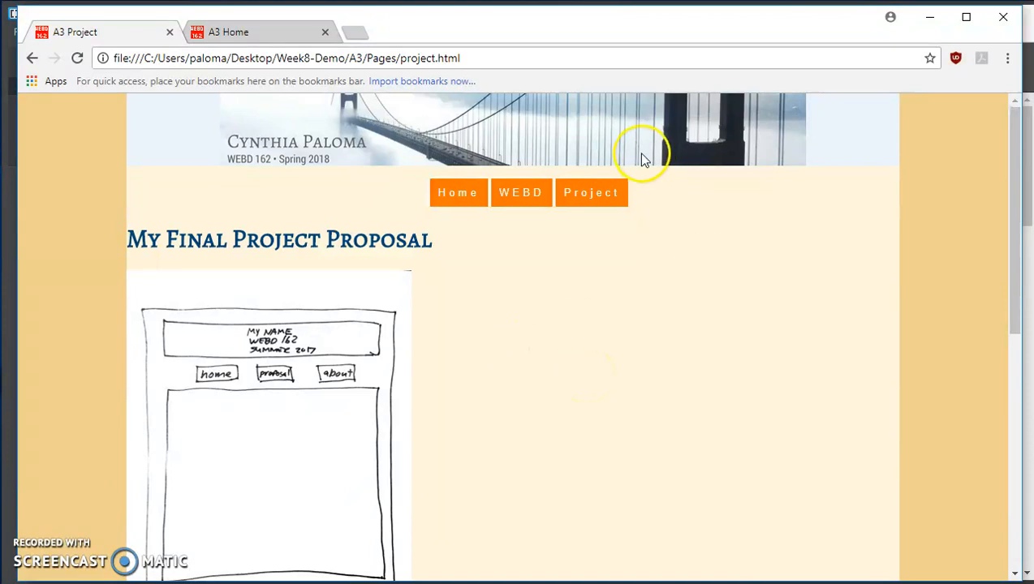
{"action": "left_click", "coordinate": [457, 191]}
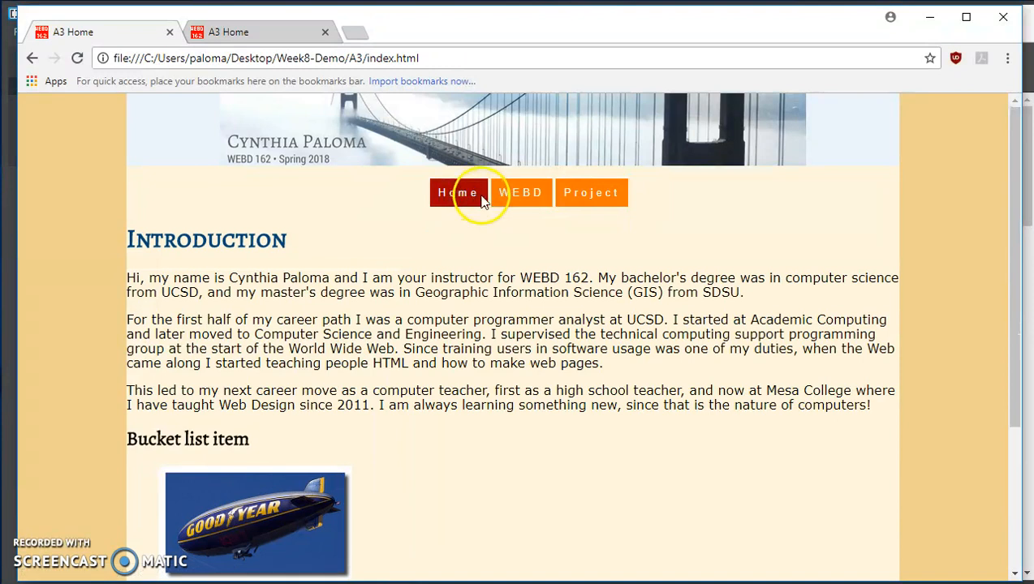
{"action": "mouse_move", "coordinate": [161, 299]}
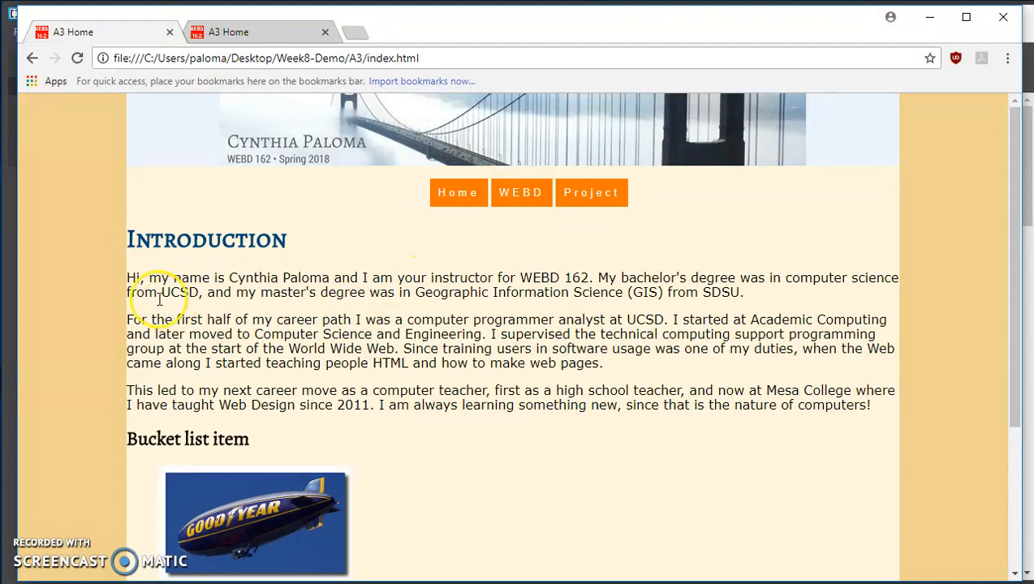
{"action": "mouse_move", "coordinate": [130, 318]}
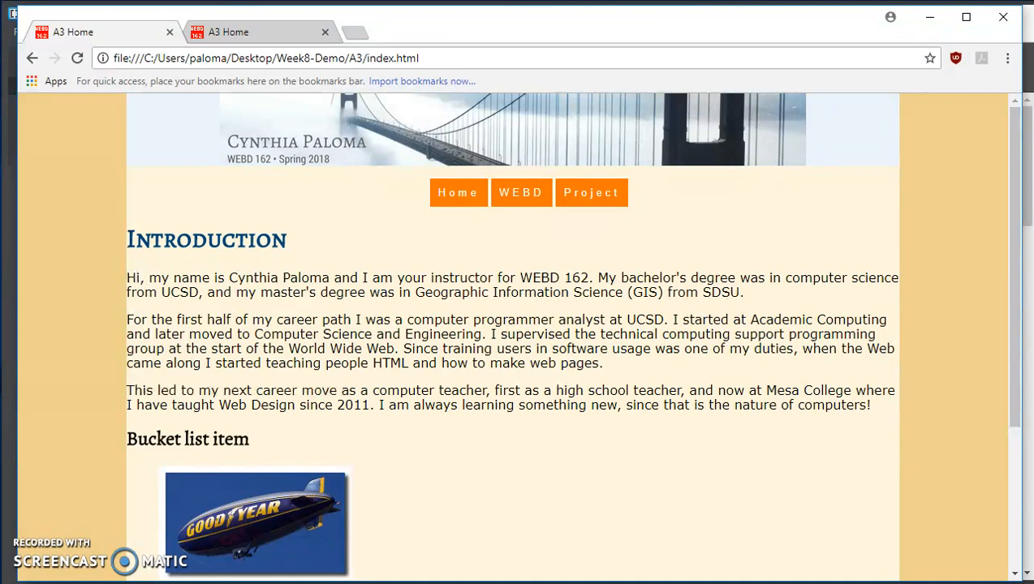
{"action": "mouse_move", "coordinate": [980, 453]}
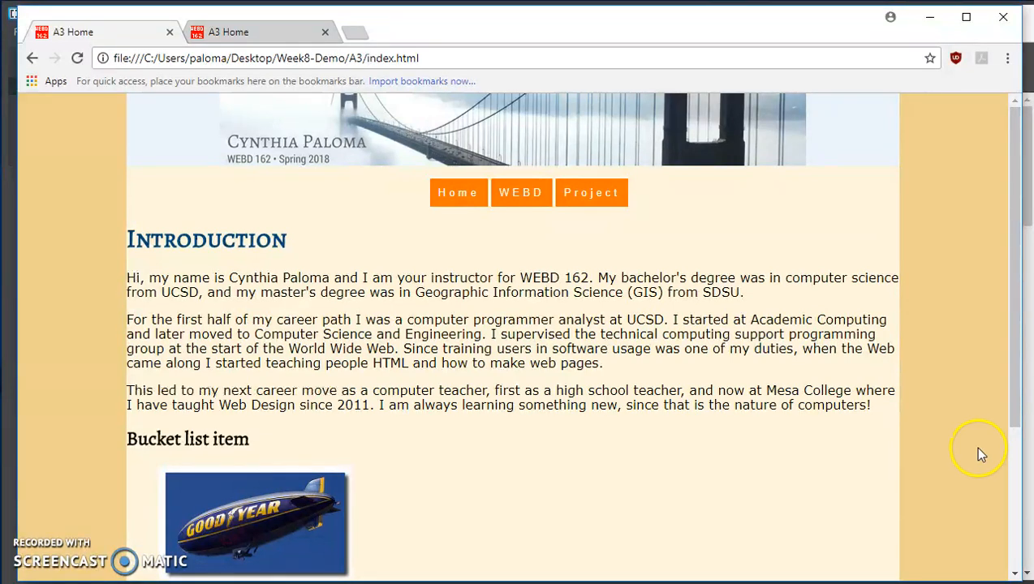
{"action": "mouse_move", "coordinate": [1013, 438]}
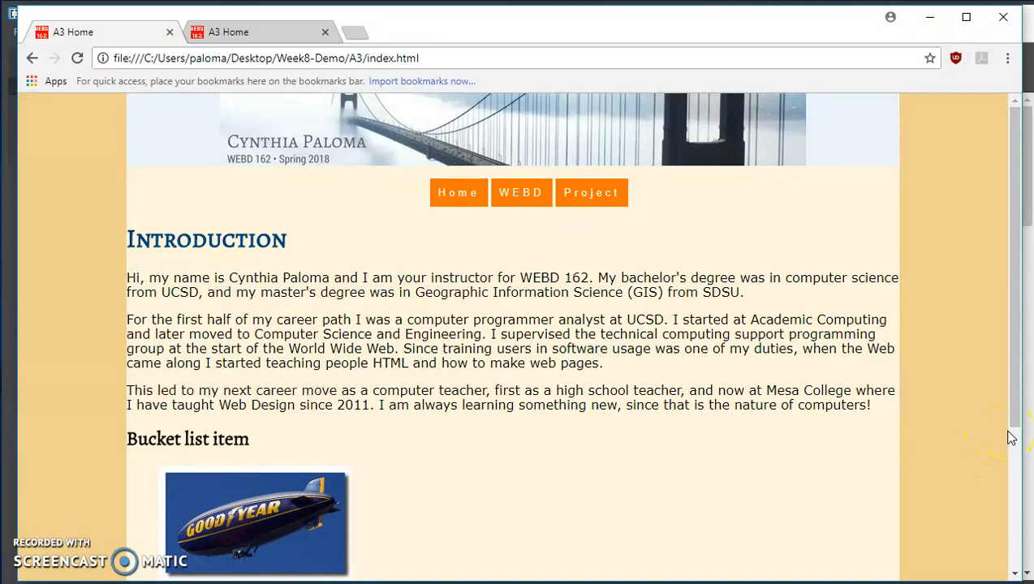
{"action": "mouse_move", "coordinate": [1031, 430]}
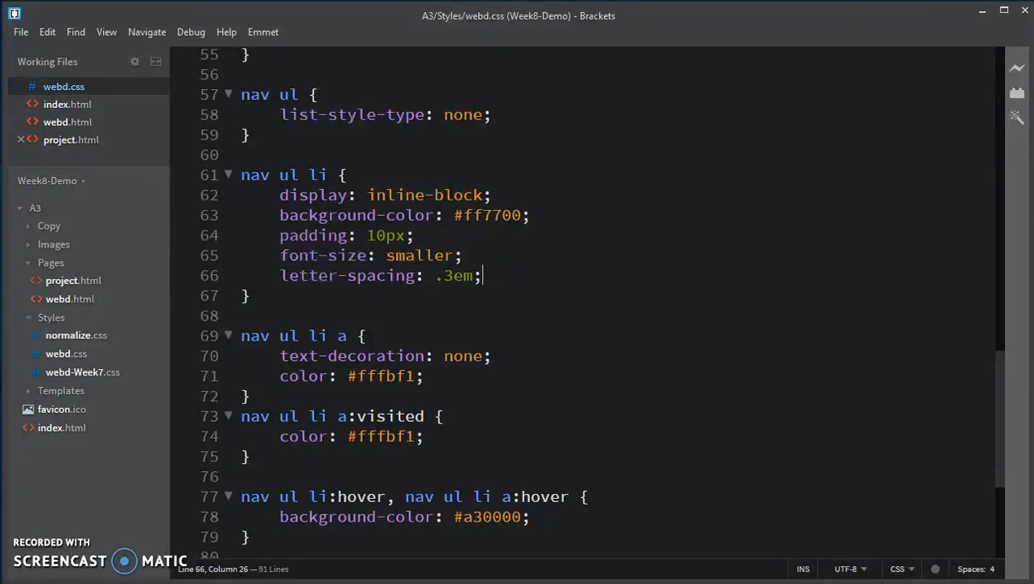
{"action": "mouse_move", "coordinate": [373, 74]}
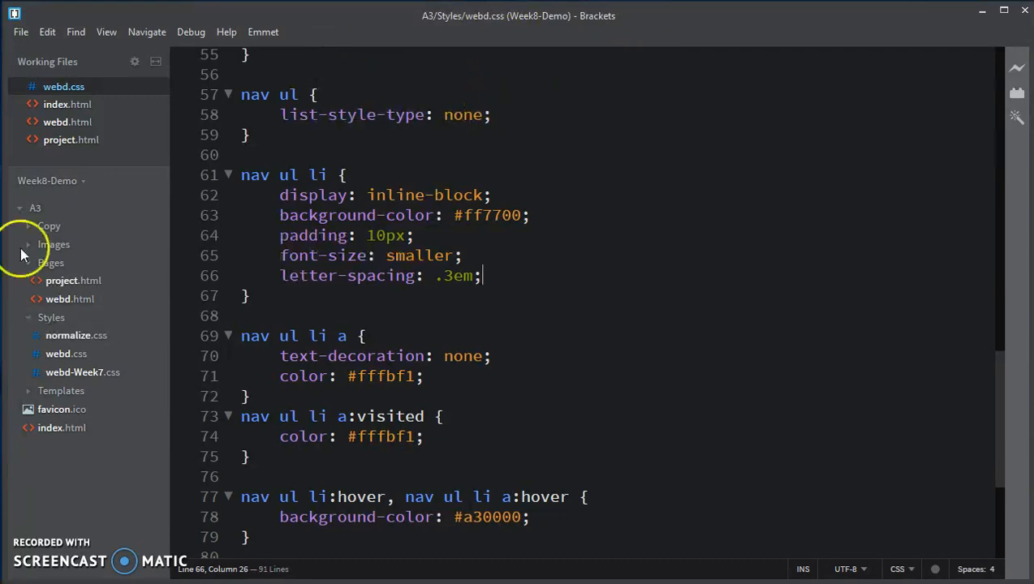
Add an article rule with padding: 0 10px above the footer rule in webd.css.
{"action": "scroll", "scroll_direction": "down", "scroll_amount": 3}
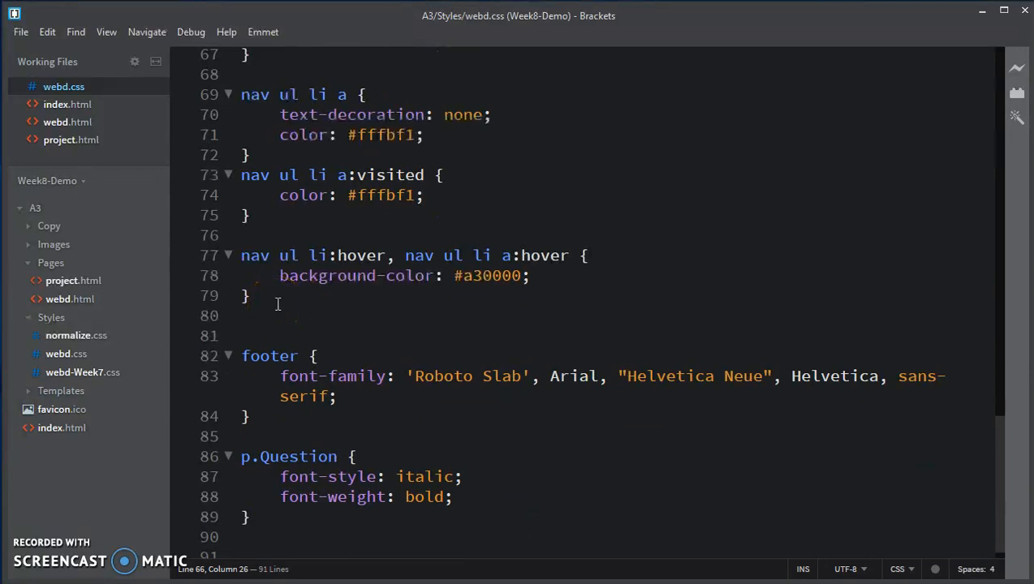
{"action": "left_click", "coordinate": [247, 296]}
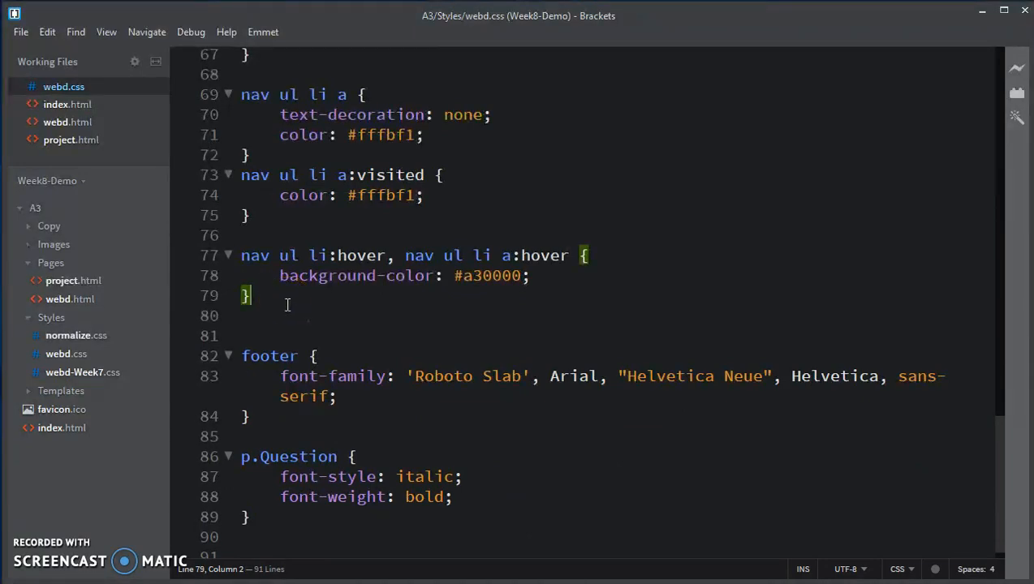
{"action": "key", "text": "Enter"}
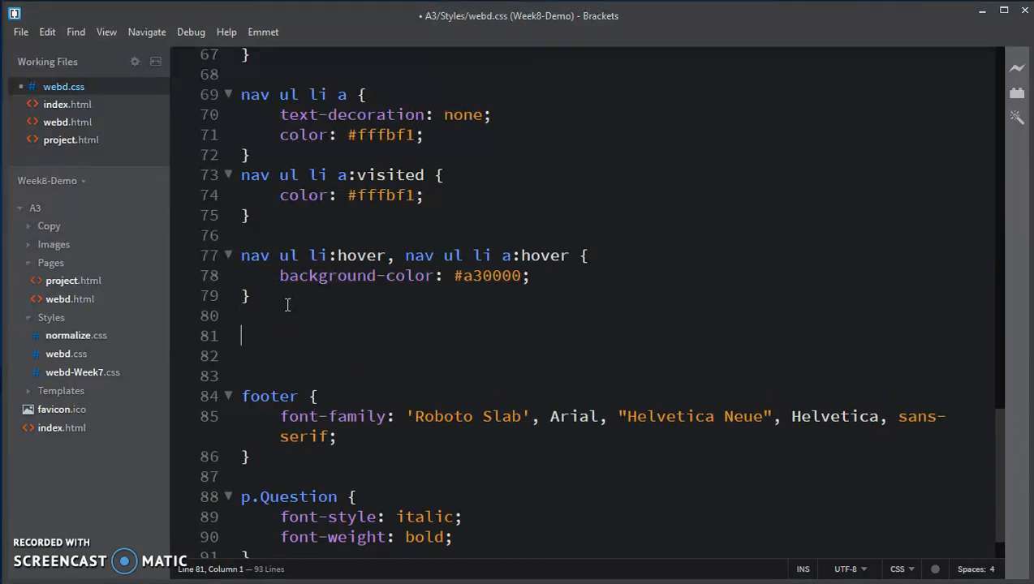
{"action": "type", "text": "article"}
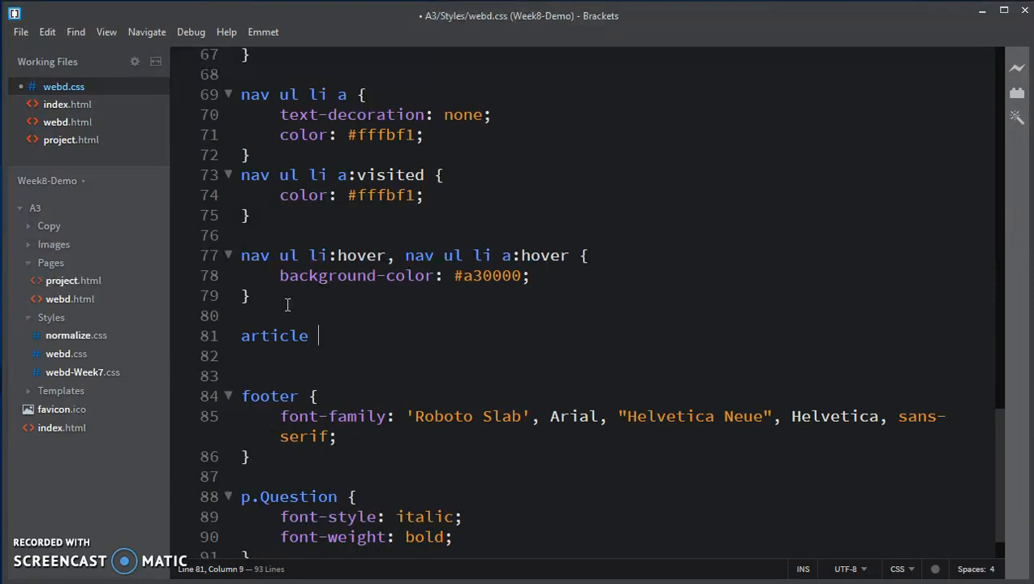
{"action": "type", "text": "{"}
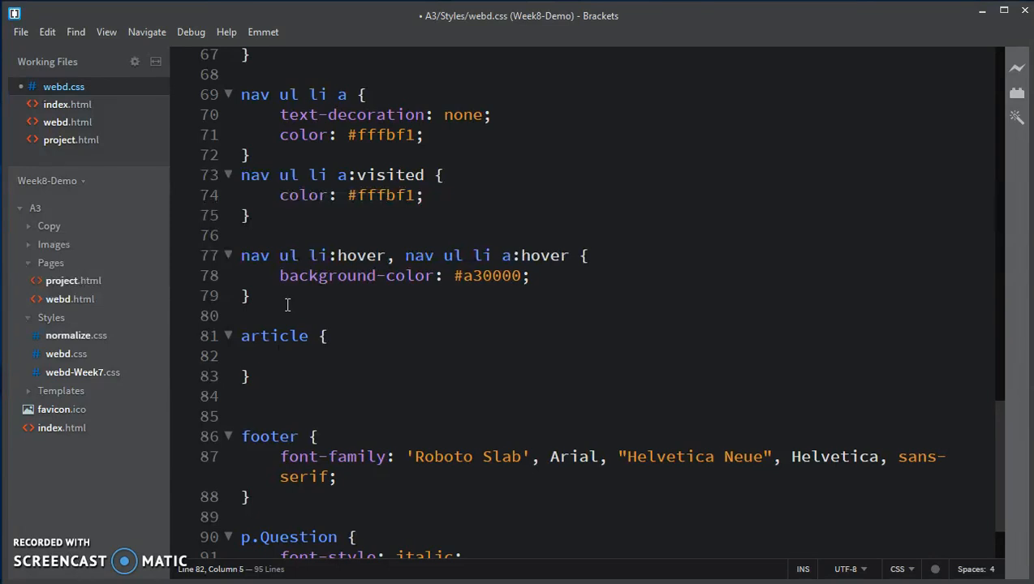
{"action": "type", "text": "0"}
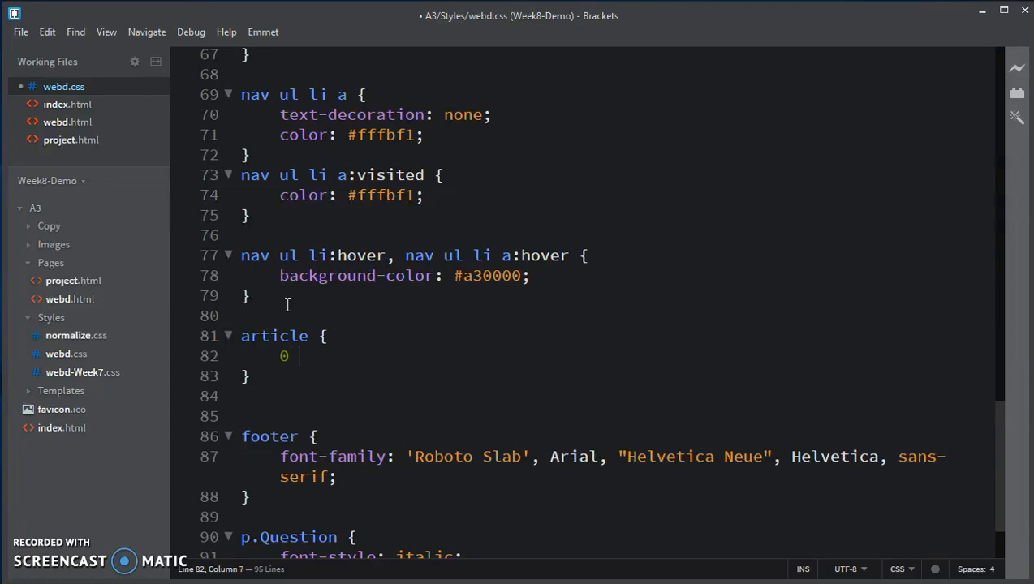
{"action": "key", "text": "Backspace"}
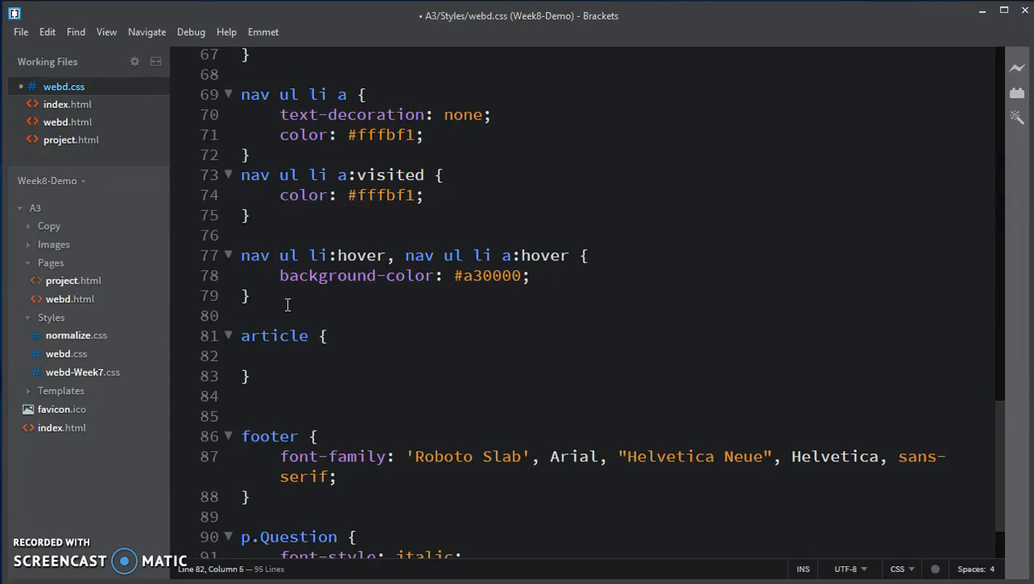
{"action": "type", "text": "padding:"}
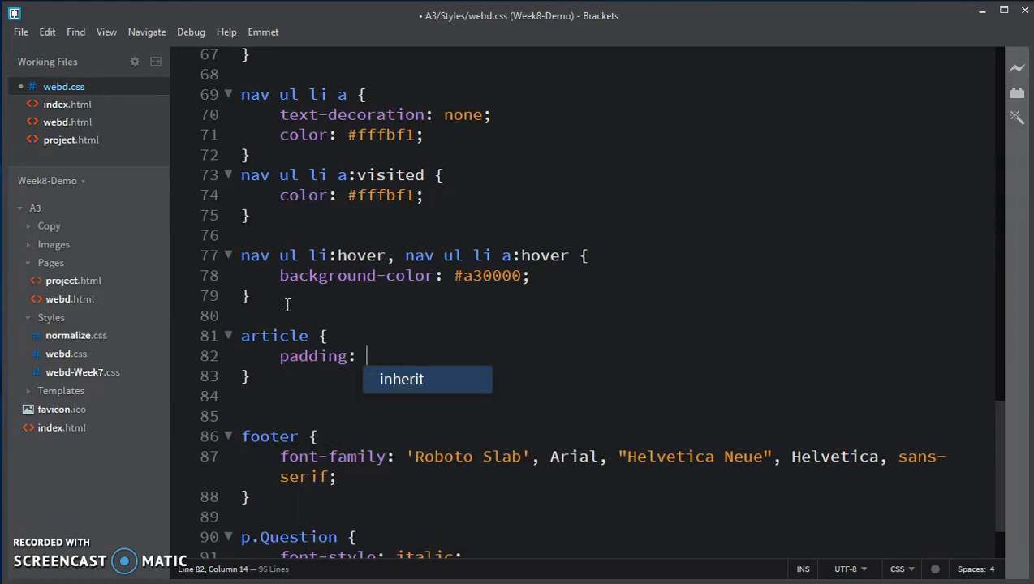
{"action": "type", "text": "0"}
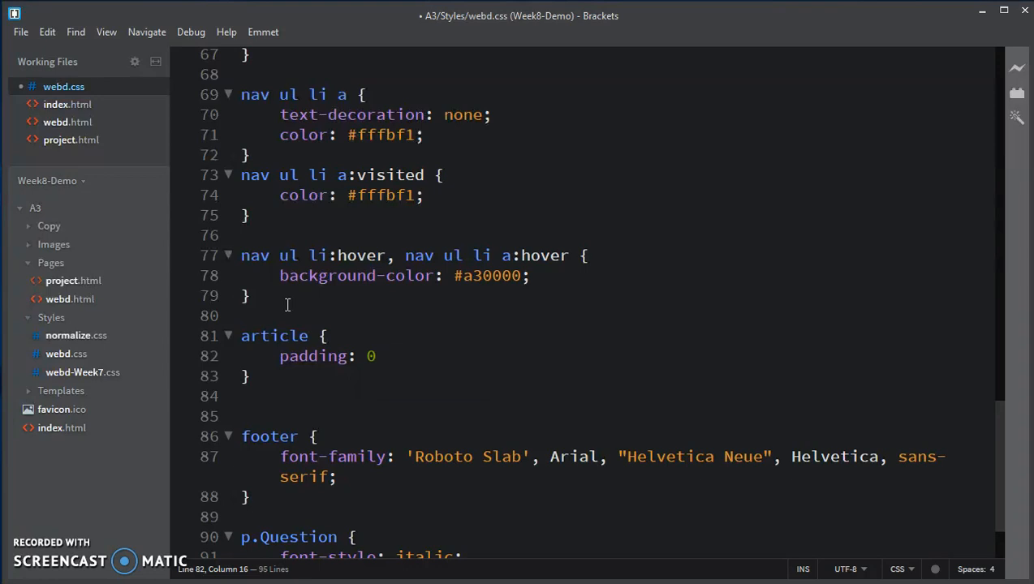
{"action": "type", "text": "10px"}
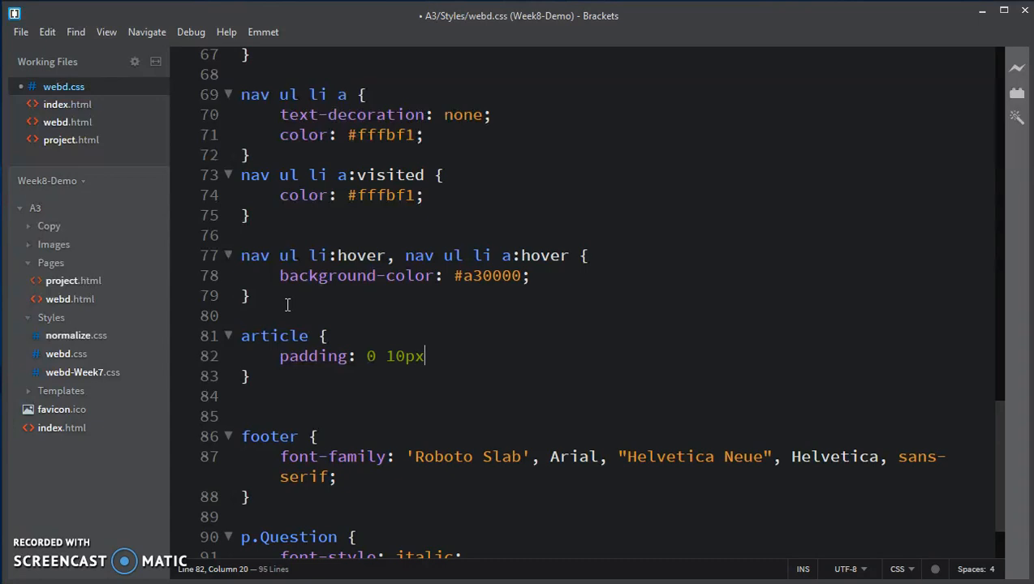
{"action": "type", "text": ";"}
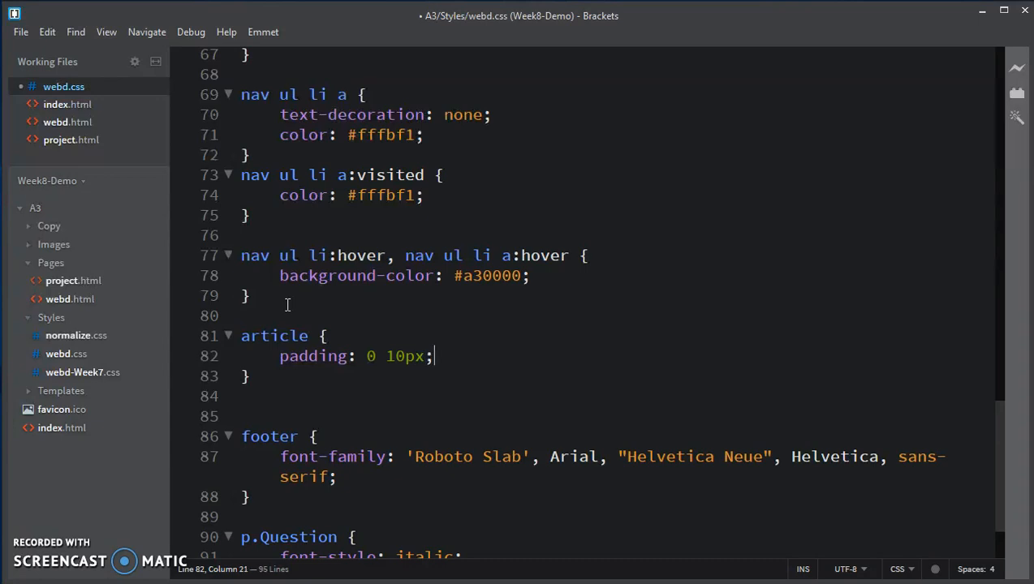
{"action": "mouse_move", "coordinate": [521, 168]}
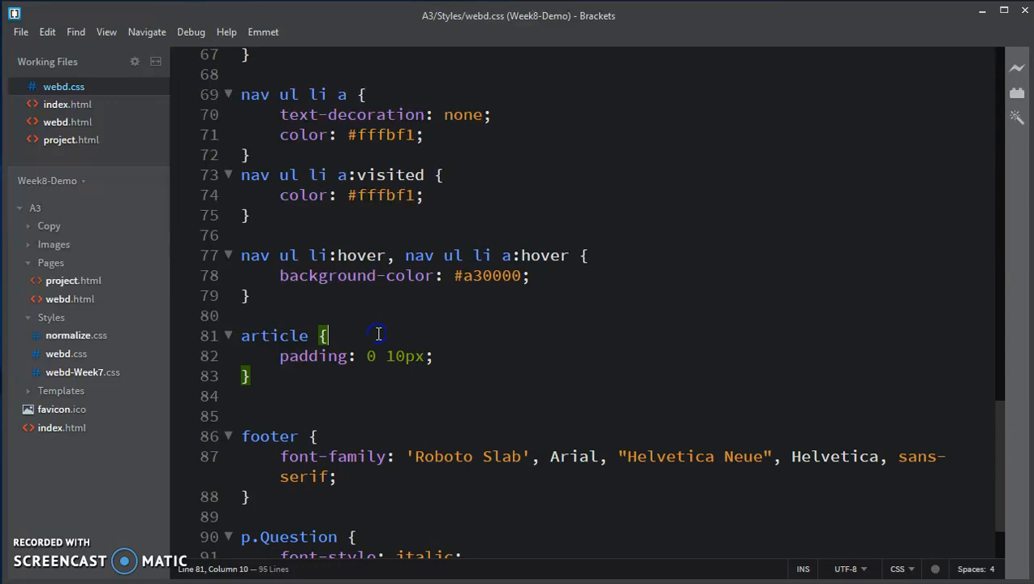
{"action": "mouse_move", "coordinate": [331, 380]}
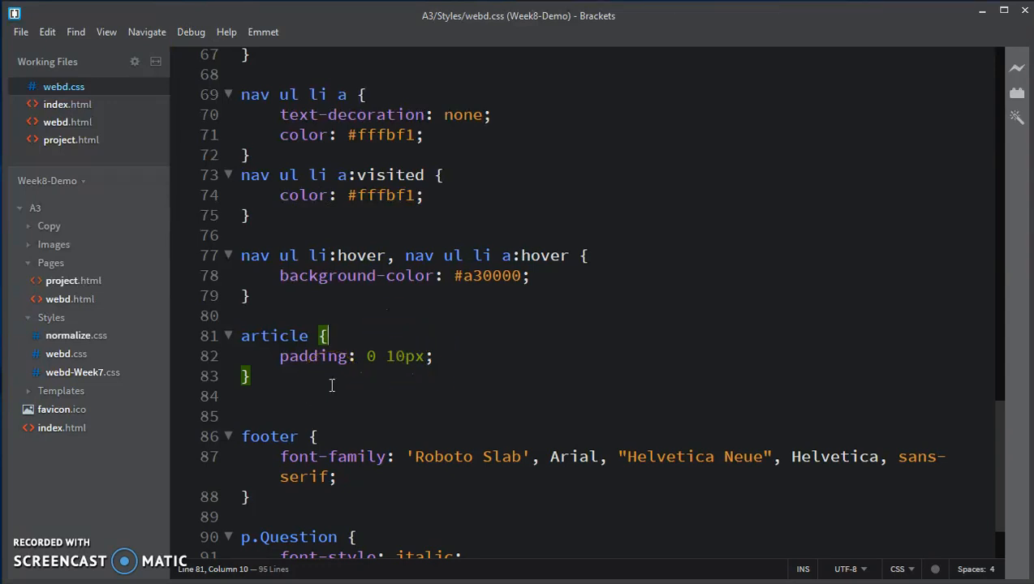
{"action": "mouse_move", "coordinate": [344, 383]}
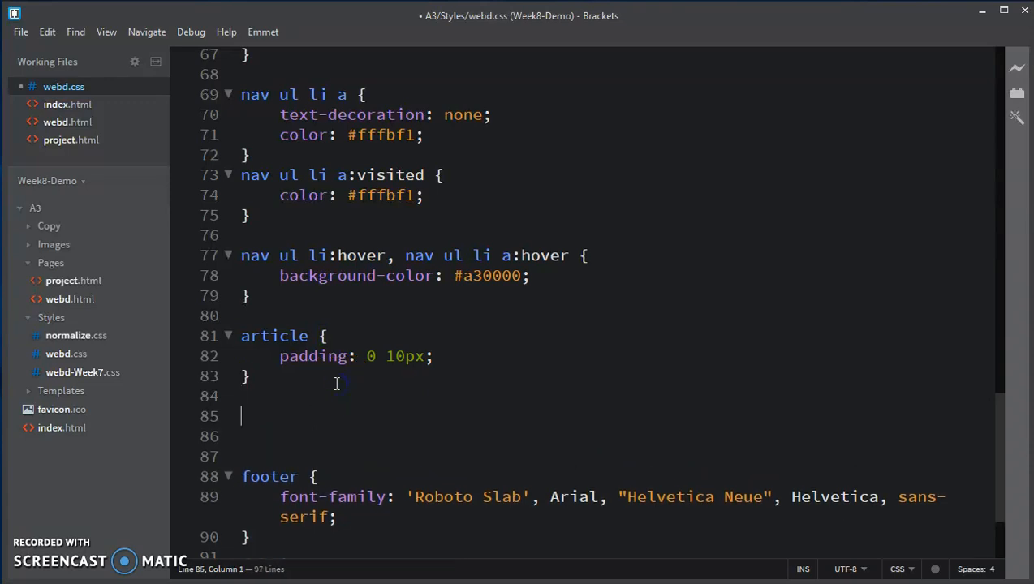
Add an aside rule with padding: 0 10px and background-color: #fffbf1 below article.
{"action": "type", "text": "aside {"}
{"action": "left_click", "coordinate": [617, 437]}
{"action": "type", "text": "p"}
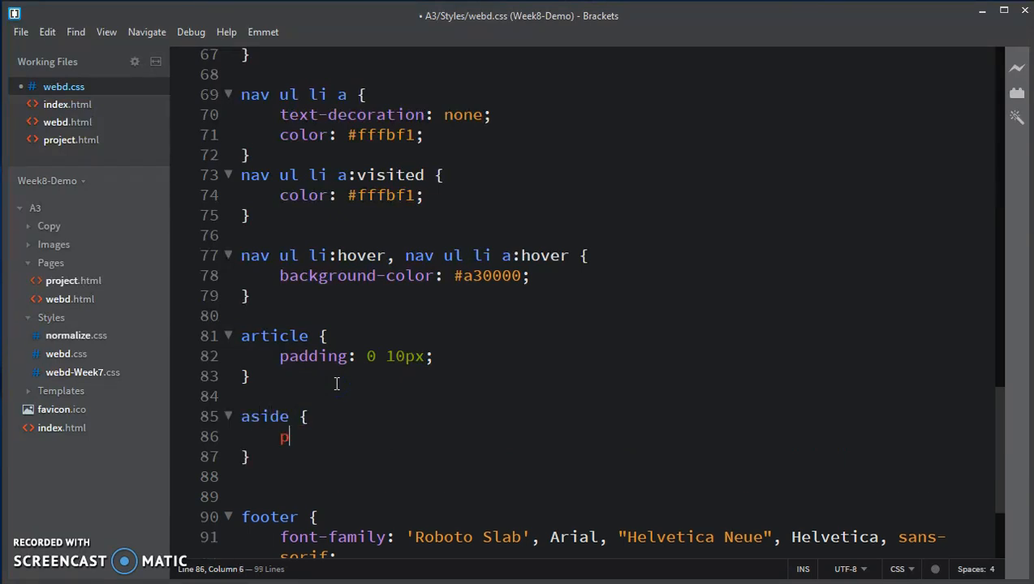
{"action": "type", "text": "adding:"}
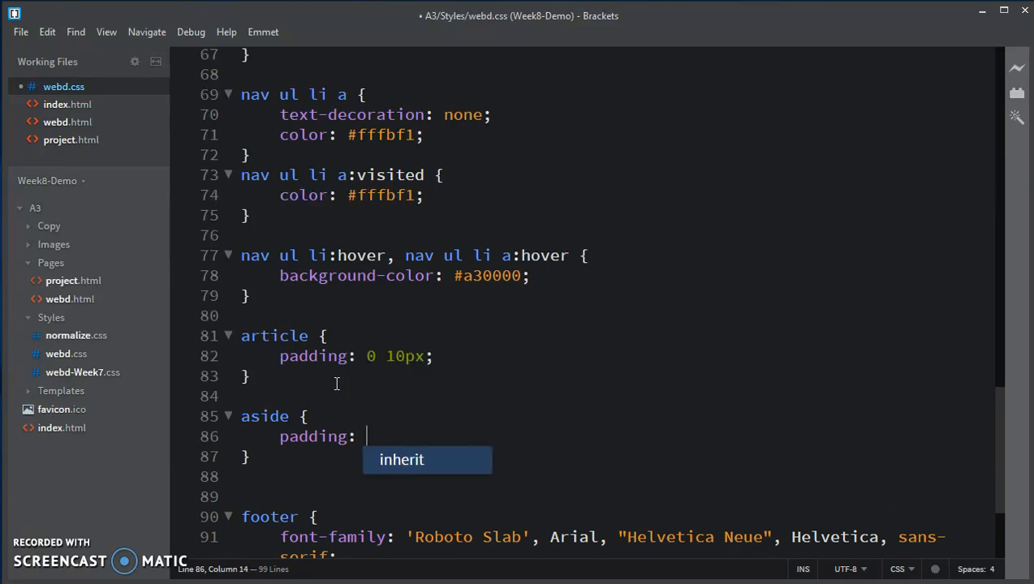
{"action": "type", "text": "0 10px;"}
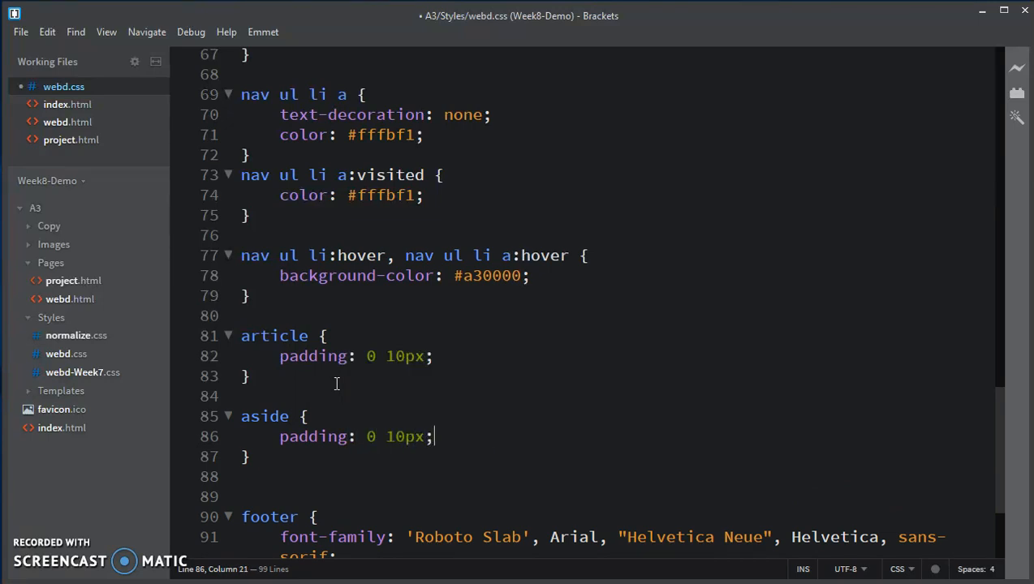
{"action": "mouse_move", "coordinate": [346, 357]}
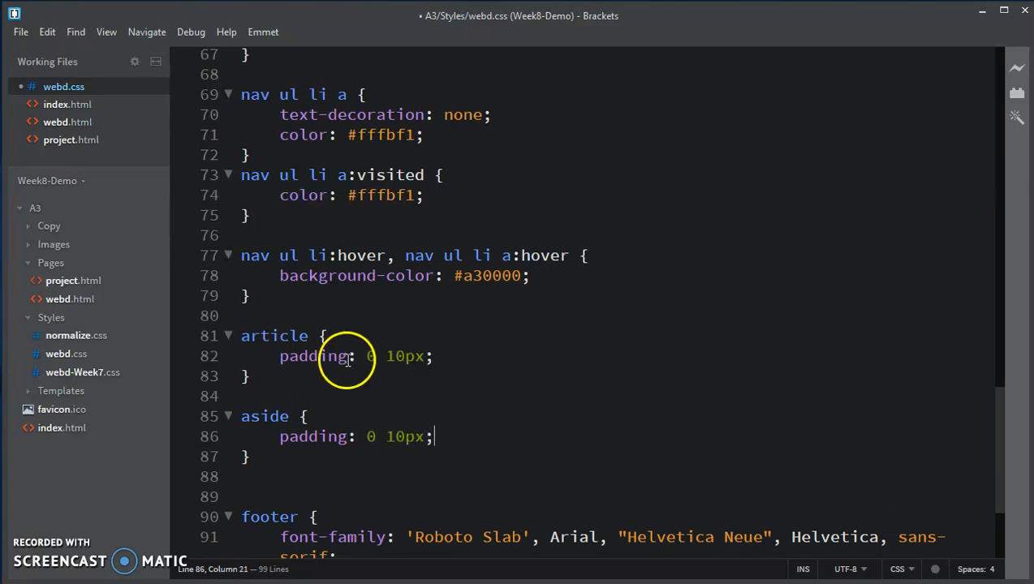
{"action": "mouse_move", "coordinate": [393, 386]}
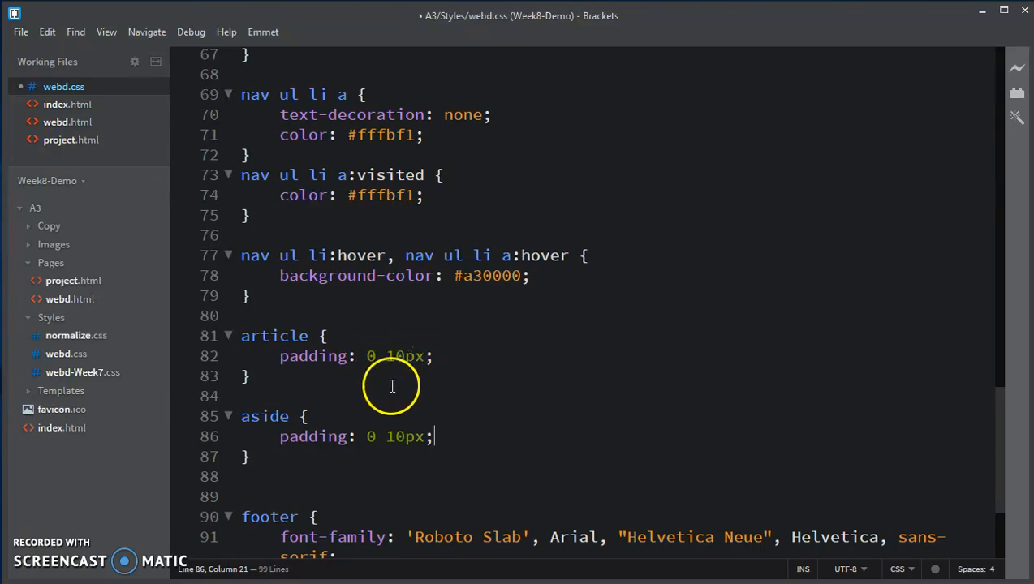
{"action": "mouse_move", "coordinate": [389, 370]}
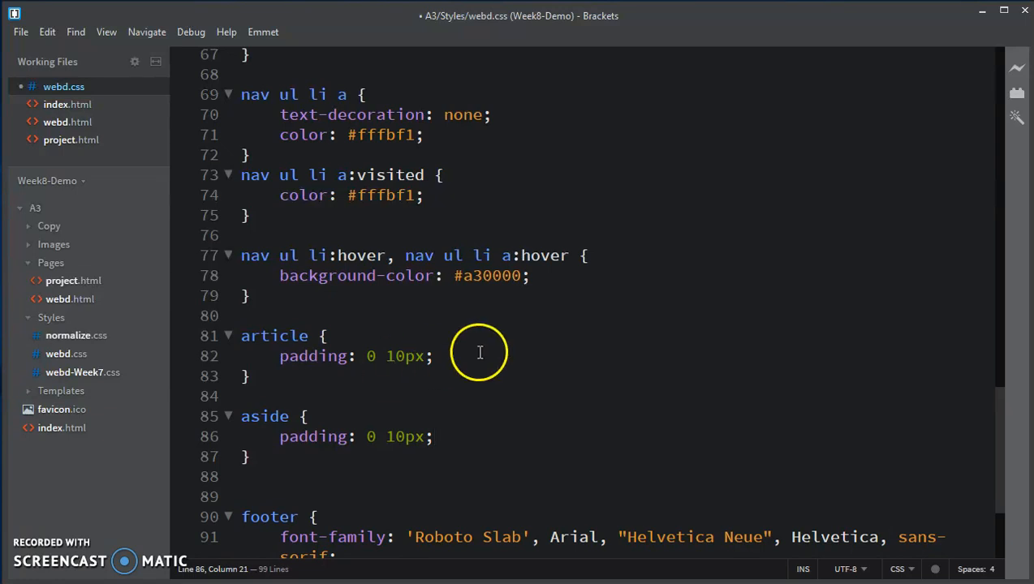
{"action": "mouse_move", "coordinate": [506, 454]}
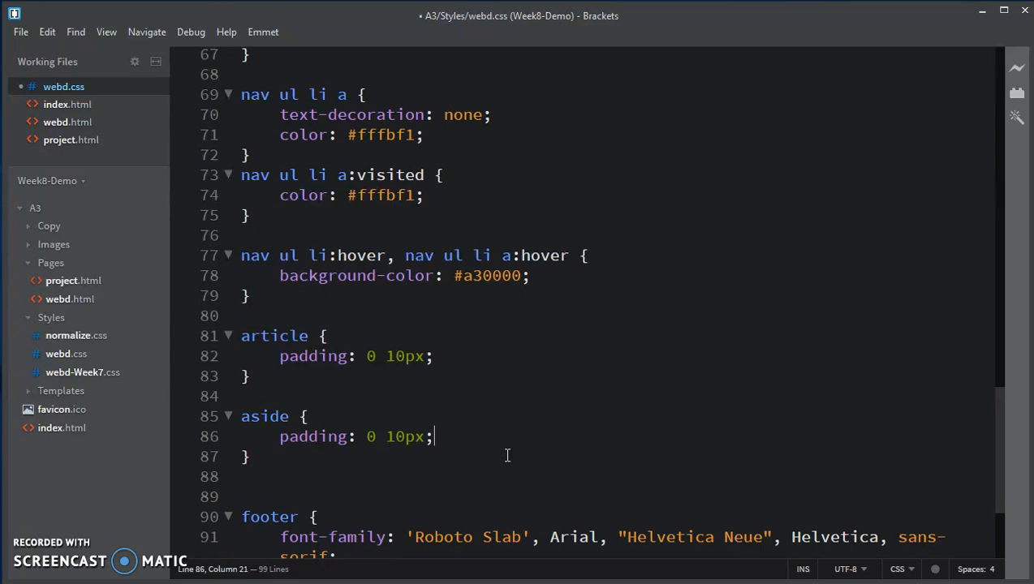
{"action": "key", "text": "Enter"}
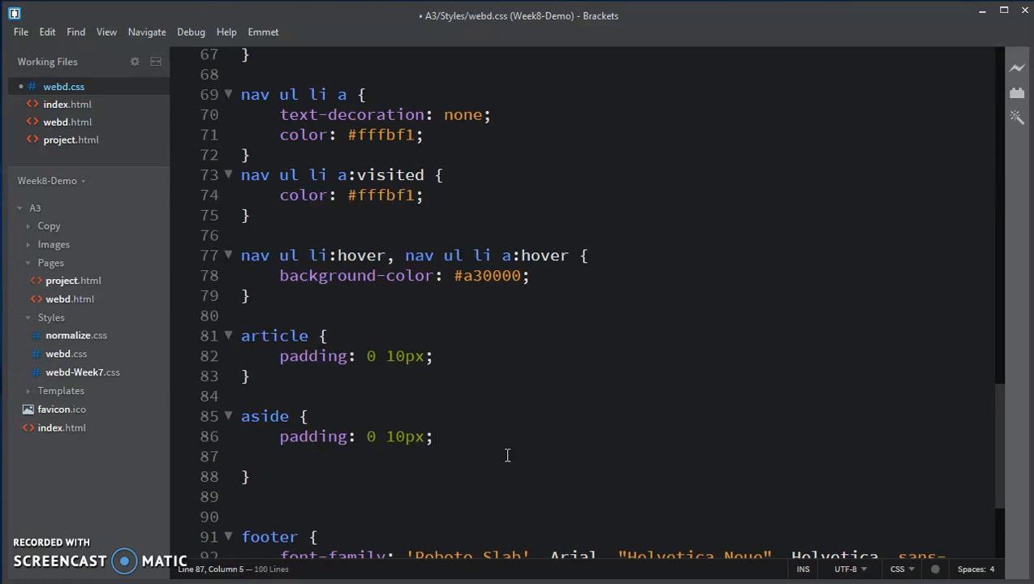
{"action": "type", "text": "background-color:"}
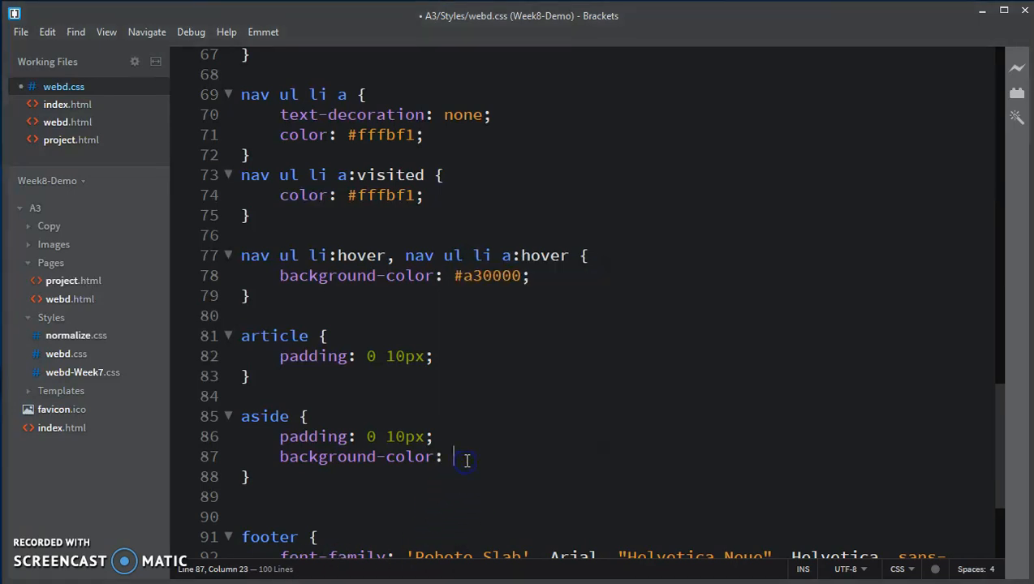
{"action": "type", "text": "#fffbf1;"}
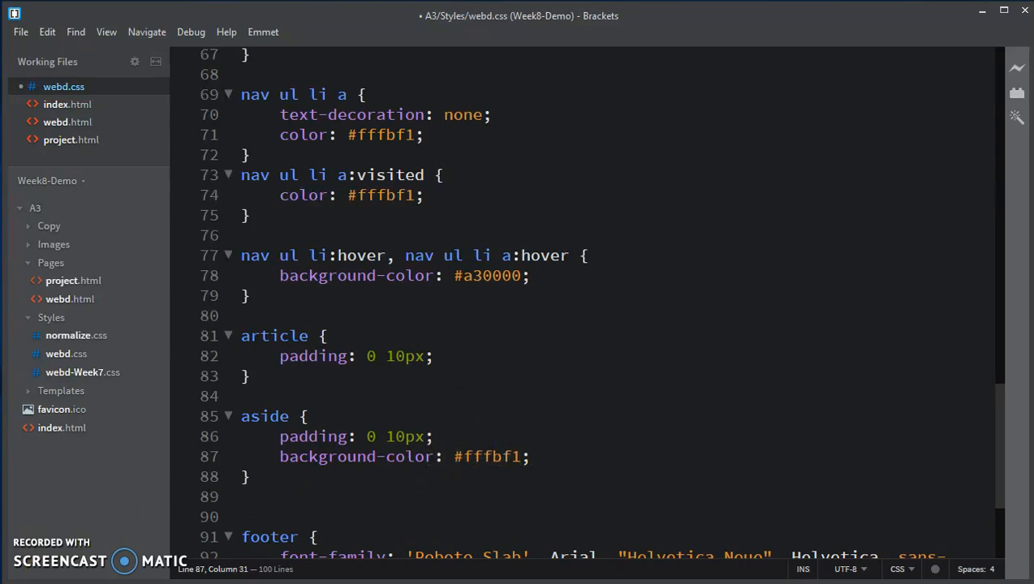
{"action": "left_click", "coordinate": [529, 456]}
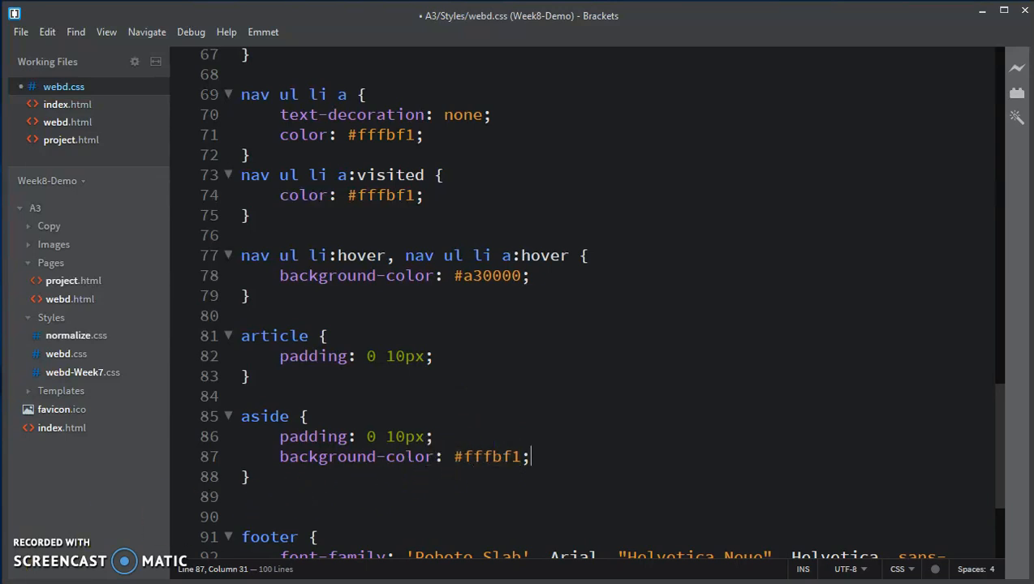
{"action": "mouse_move", "coordinate": [483, 480]}
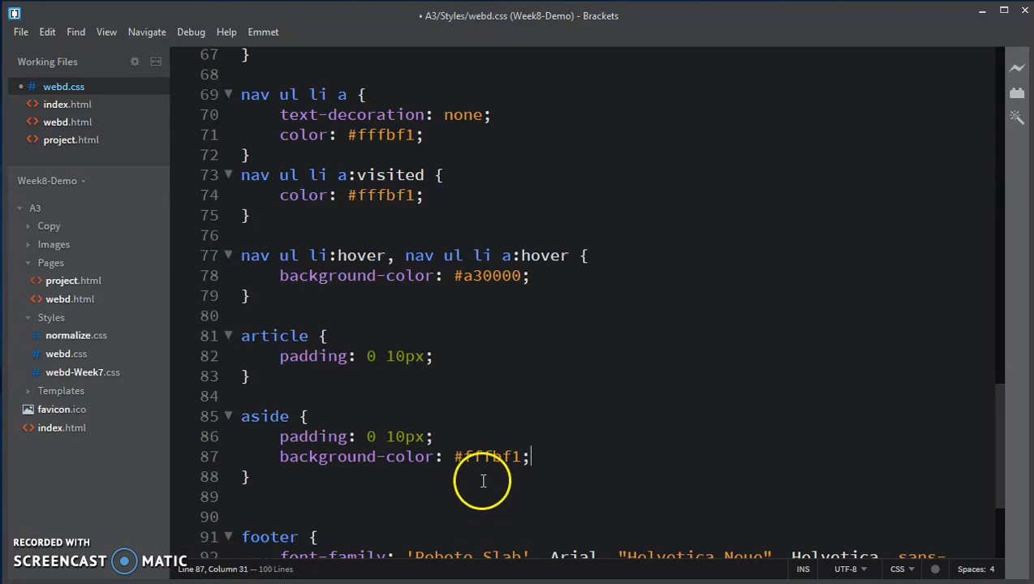
Add background-color: #dccca5 to the footer rule and save webd.css.
{"action": "scroll", "scroll_direction": "down", "scroll_amount": 3}
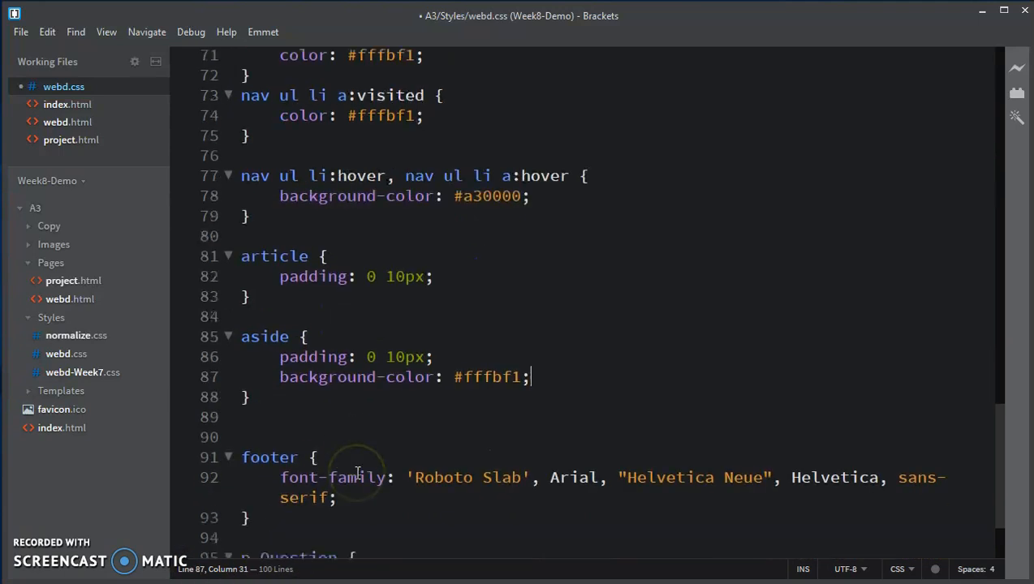
{"action": "mouse_move", "coordinate": [425, 503]}
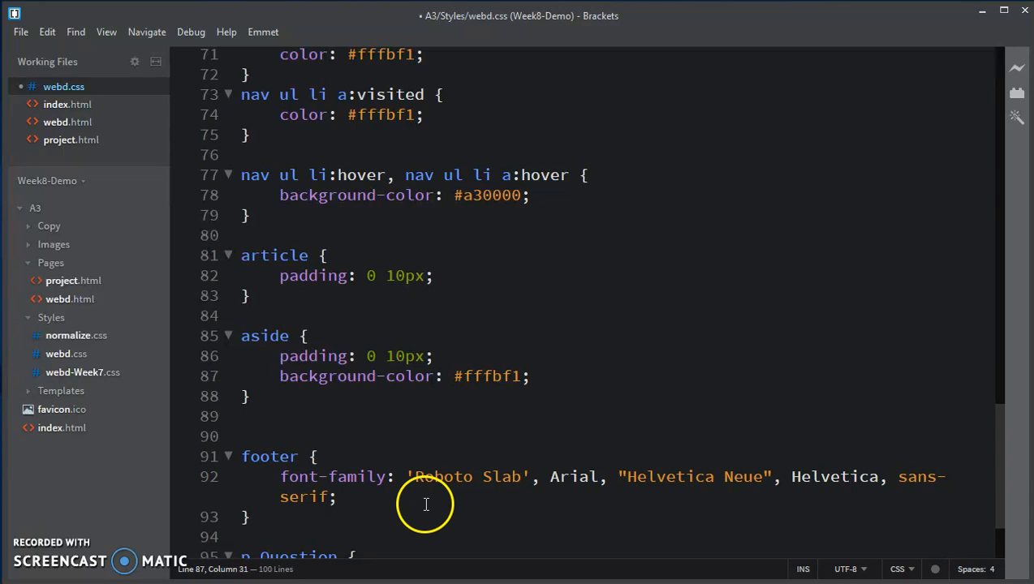
{"action": "left_click", "coordinate": [531, 496]}
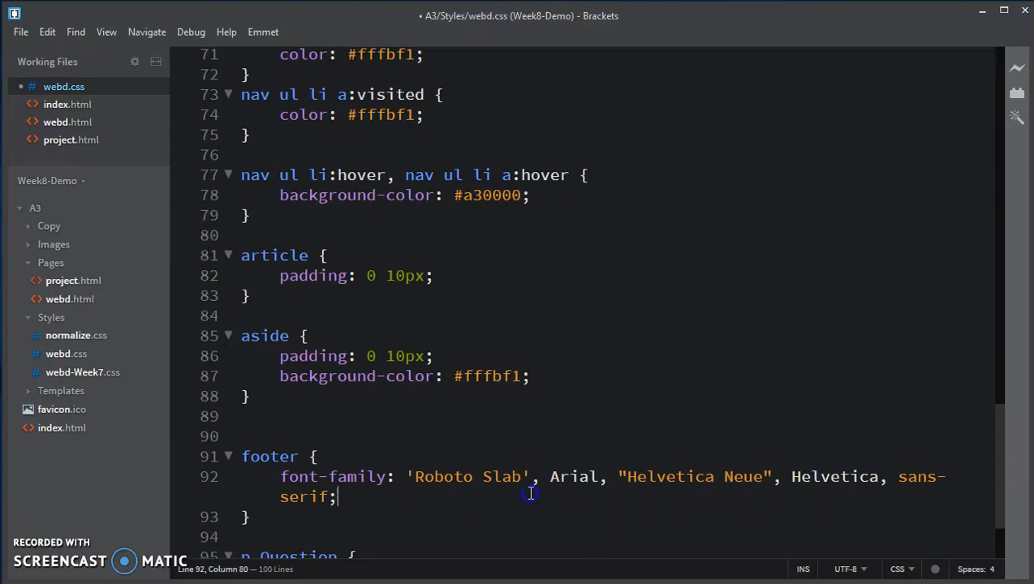
{"action": "type", "text": "background-color:"}
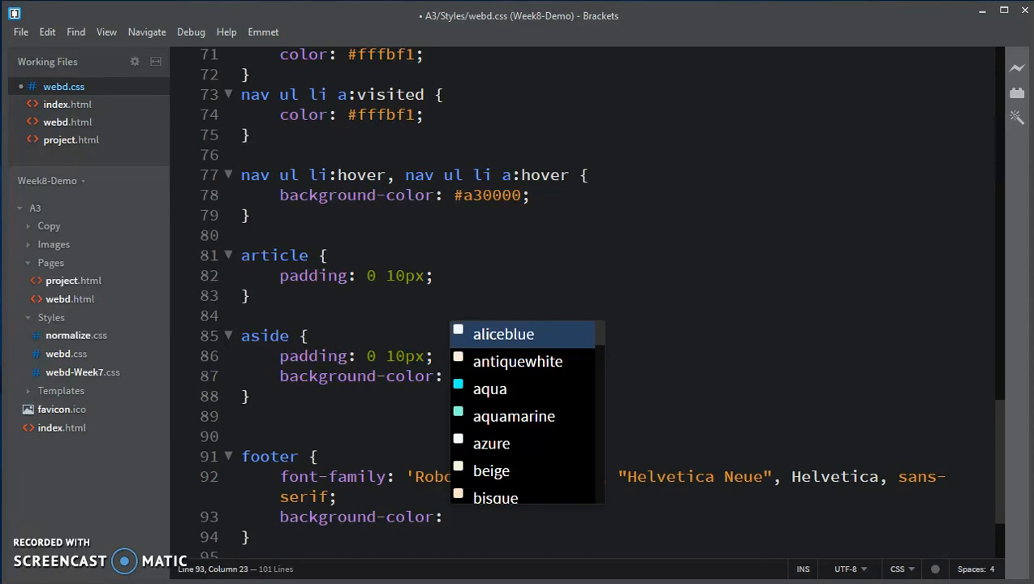
{"action": "mouse_move", "coordinate": [471, 524]}
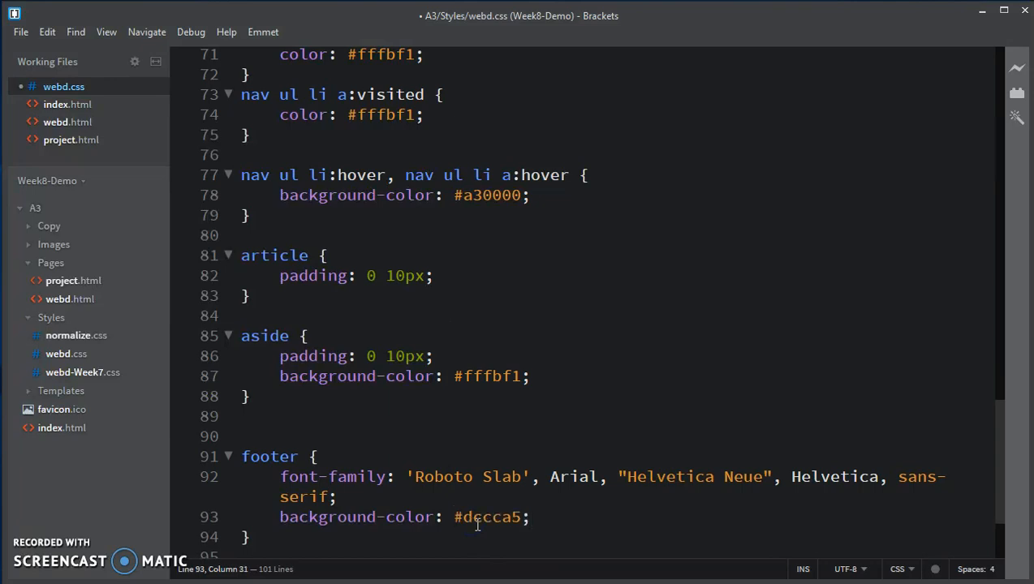
{"action": "double_click", "coordinate": [487, 516]}
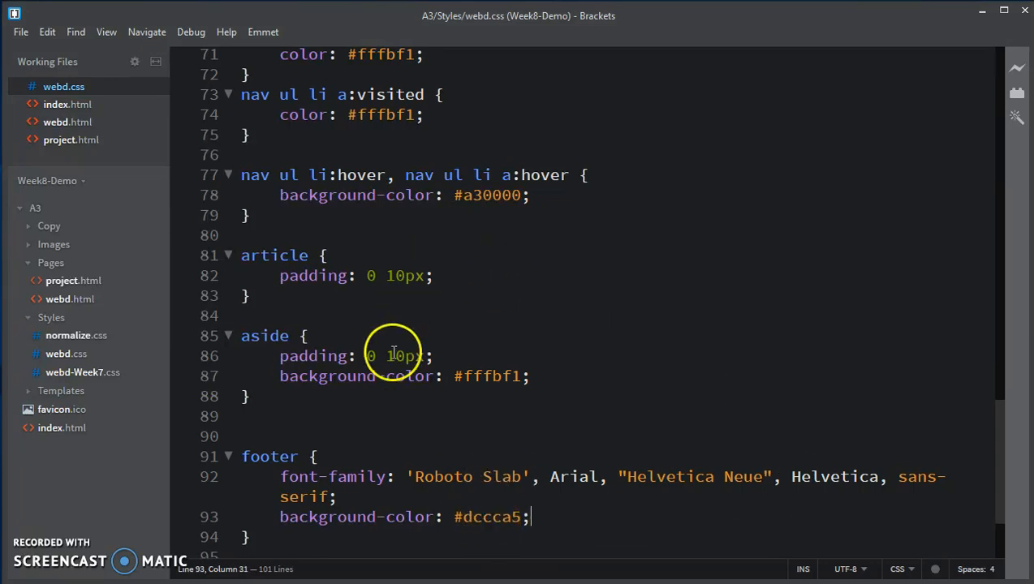
{"action": "mouse_move", "coordinate": [203, 565]}
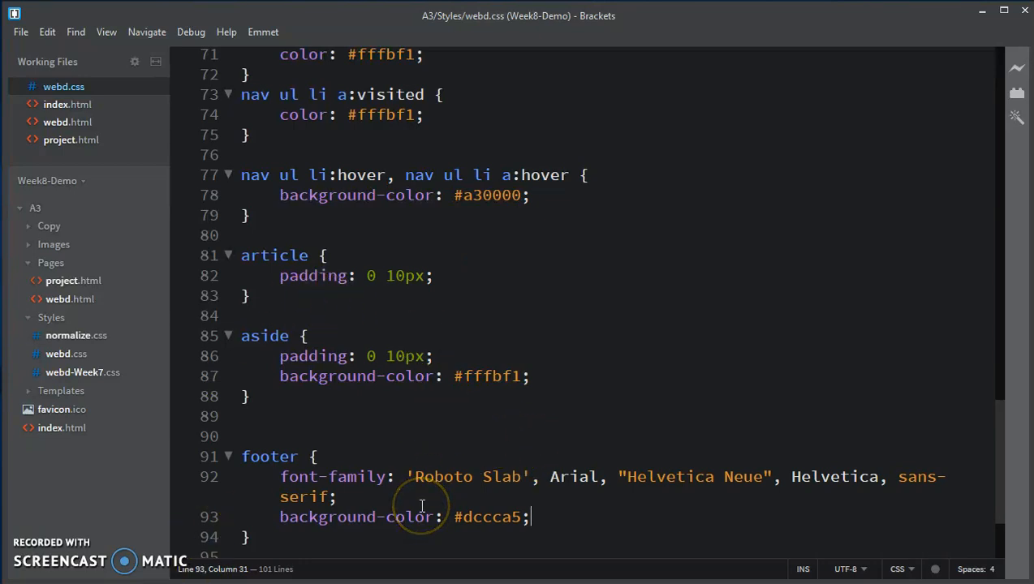
{"action": "mouse_move", "coordinate": [422, 505]}
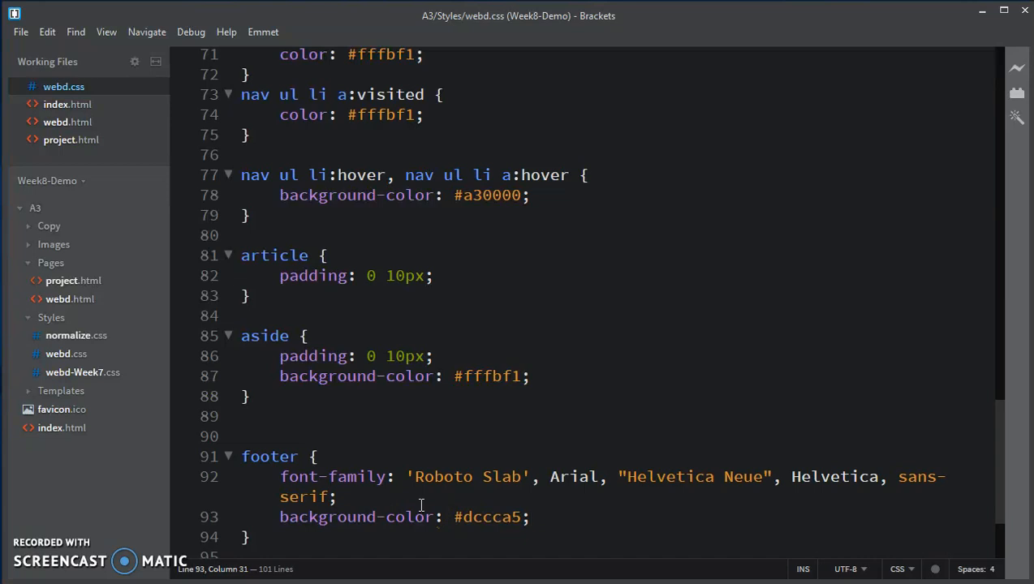
{"action": "mouse_move", "coordinate": [364, 274]}
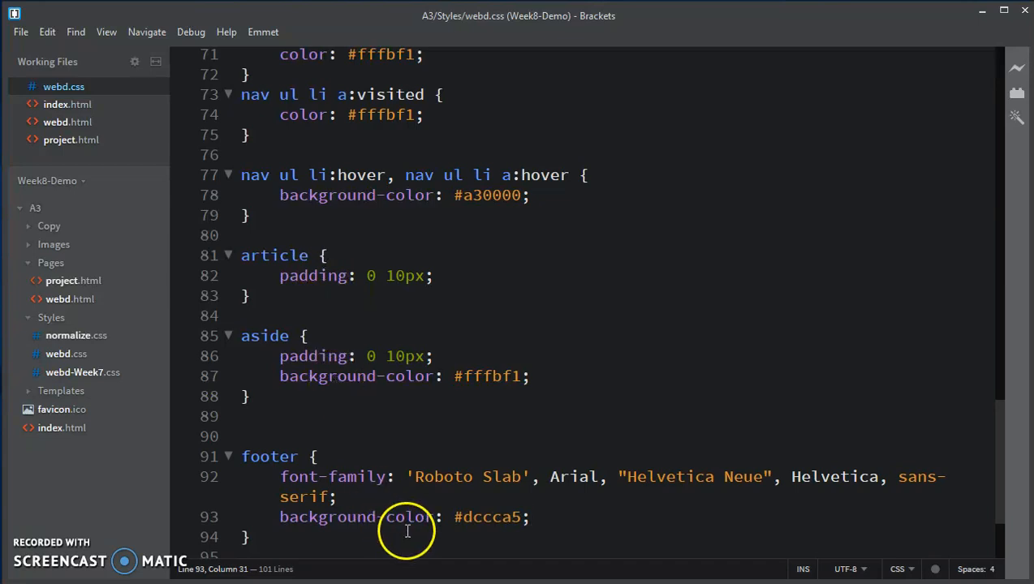
{"action": "mouse_move", "coordinate": [407, 510]}
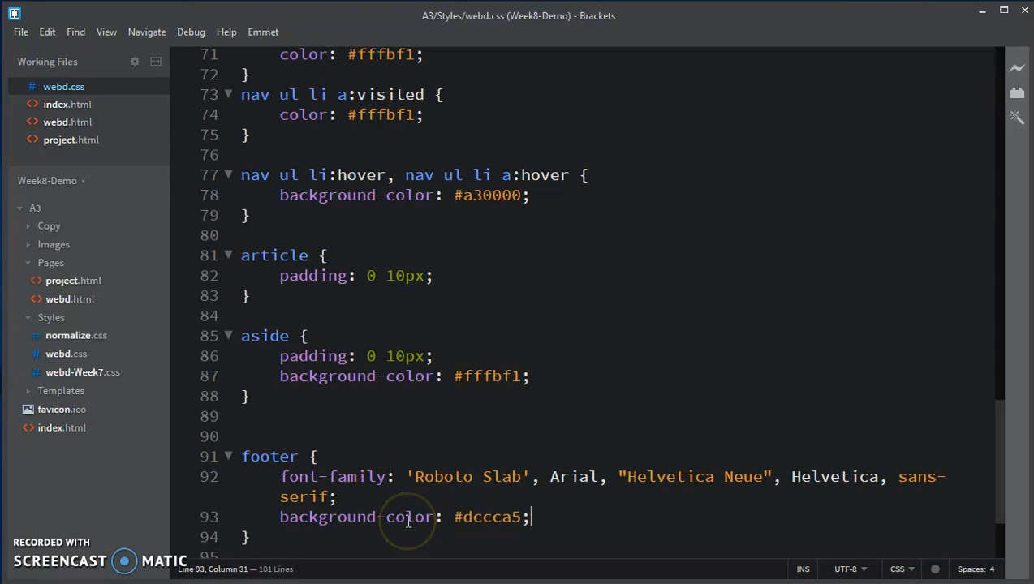
{"action": "mouse_move", "coordinate": [428, 562]}
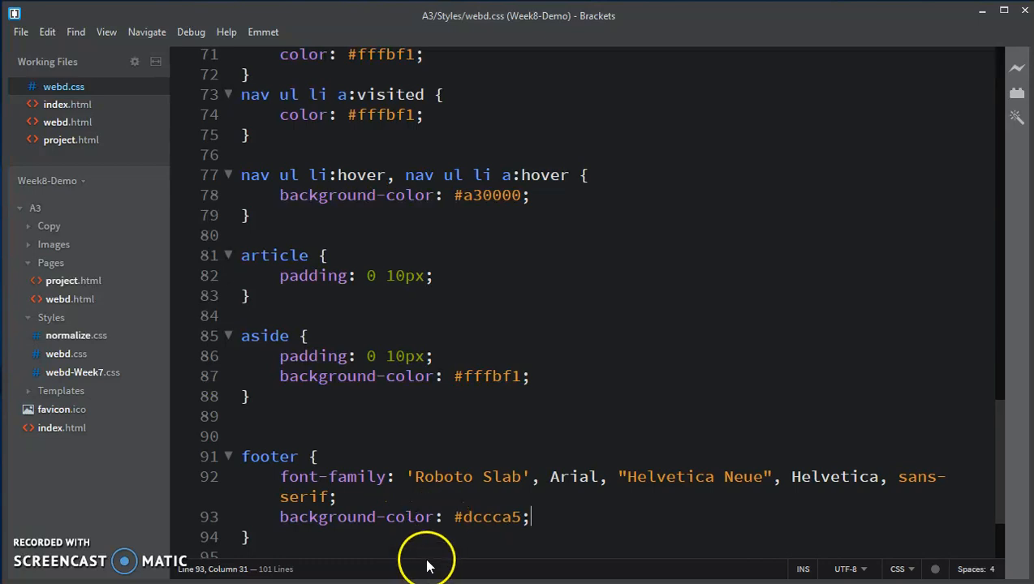
{"action": "mouse_move", "coordinate": [565, 516]}
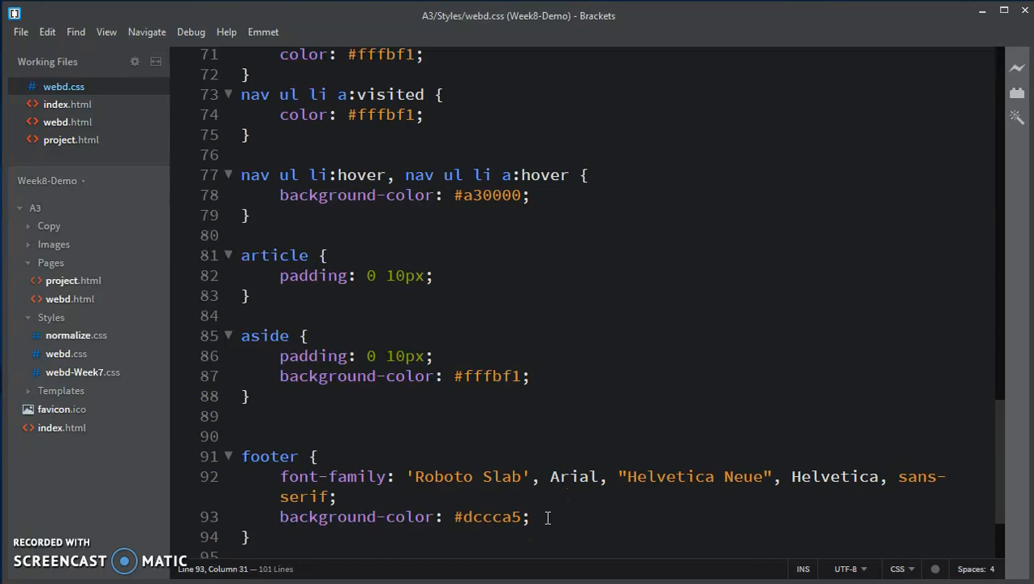
Give the footer rule text-align: center, padding: 5px and font-size: smaller via code hints.
{"action": "type", "text": "text"}
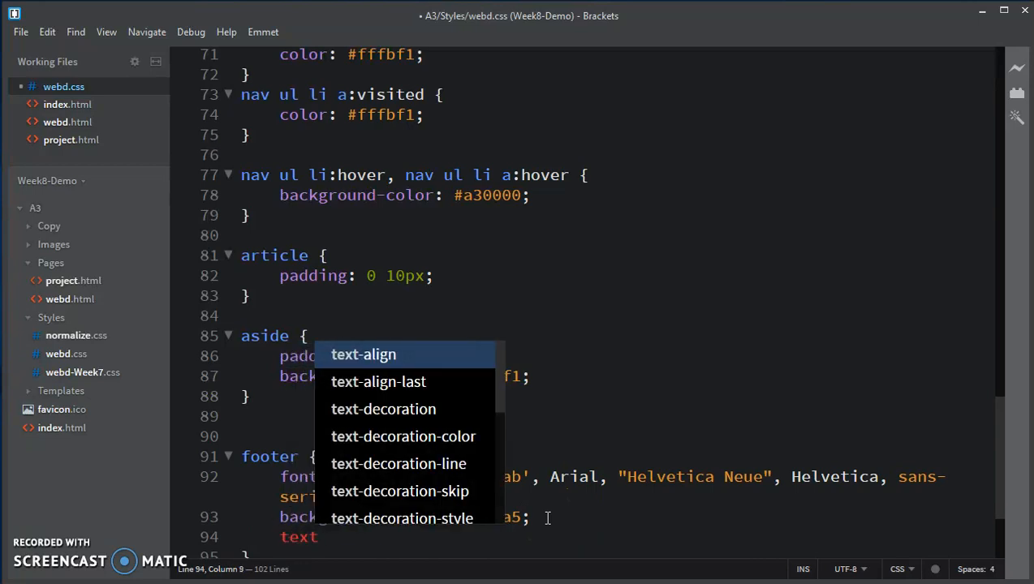
{"action": "mouse_move", "coordinate": [402, 359]}
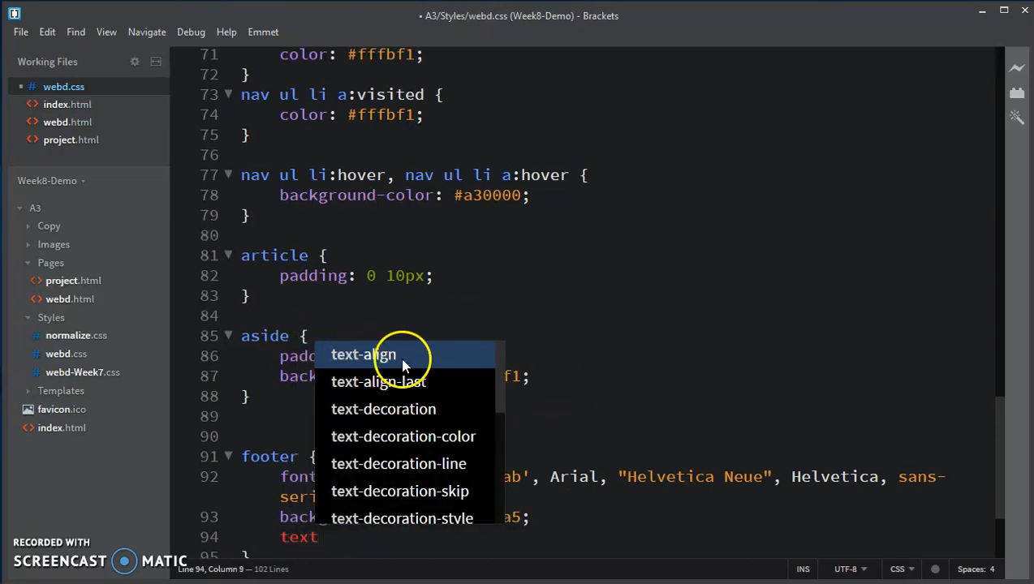
{"action": "left_click", "coordinate": [364, 354]}
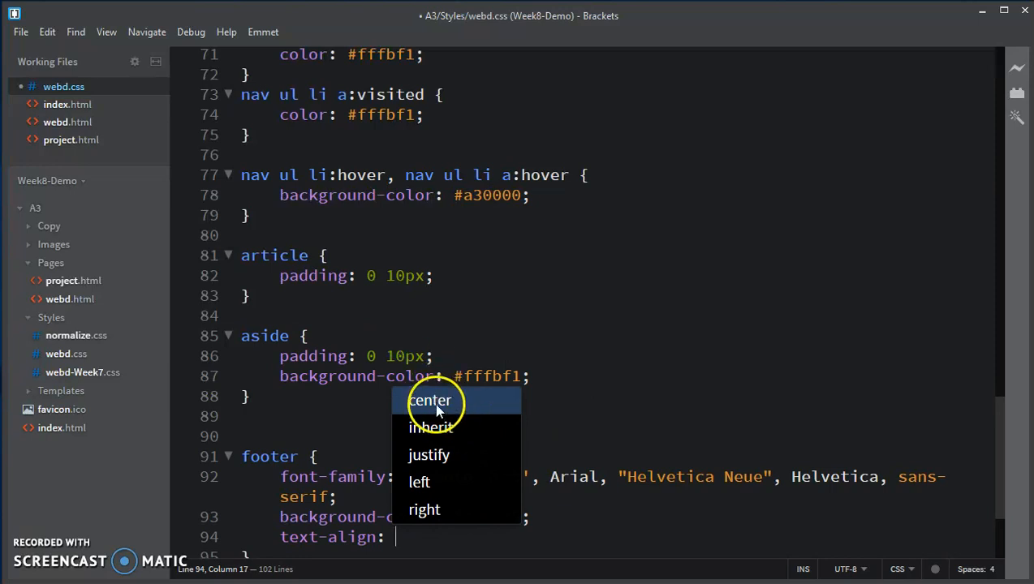
{"action": "left_click", "coordinate": [432, 399]}
{"action": "type", "text": "p"}
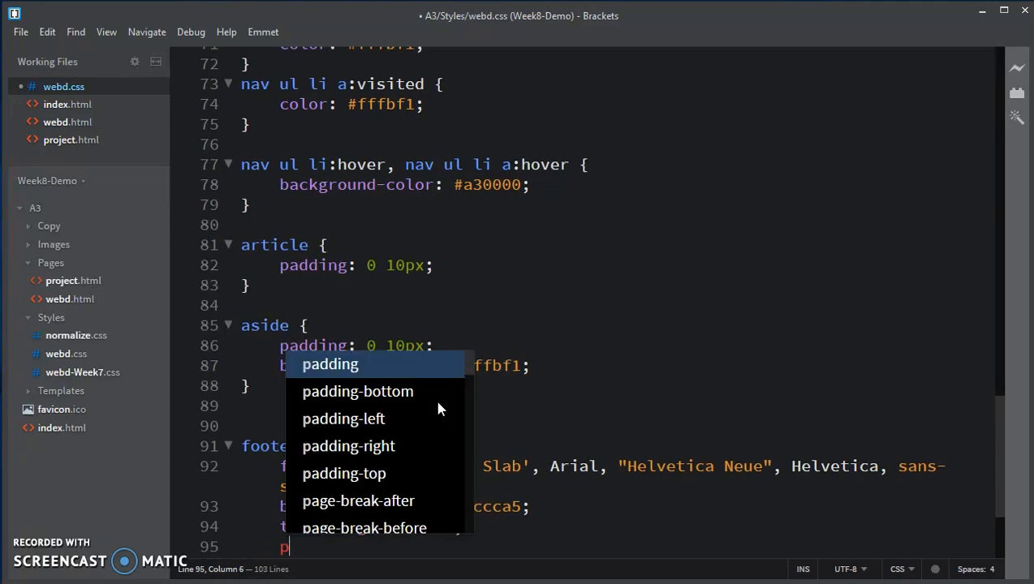
{"action": "mouse_move", "coordinate": [388, 412]}
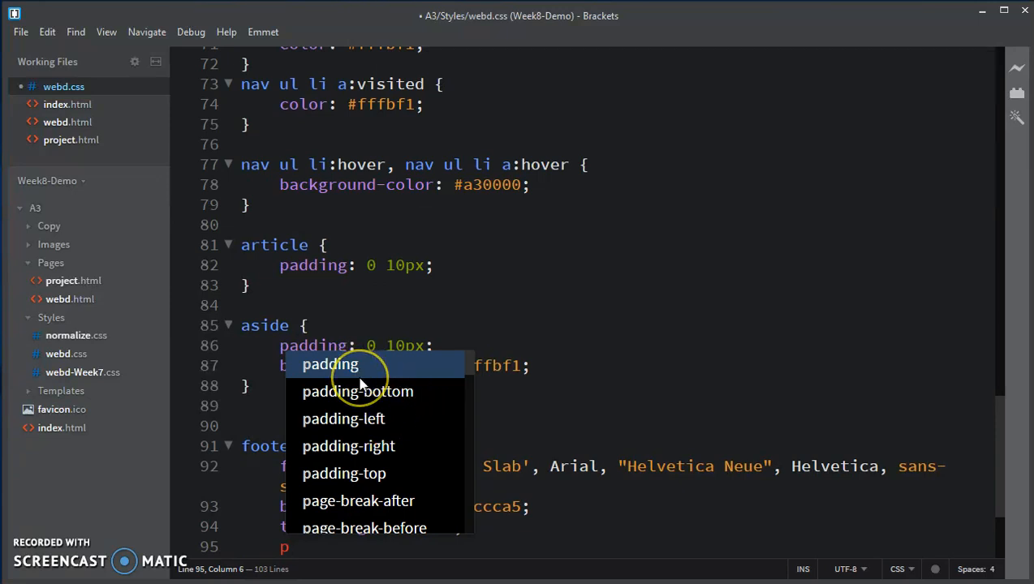
{"action": "left_click", "coordinate": [329, 364]}
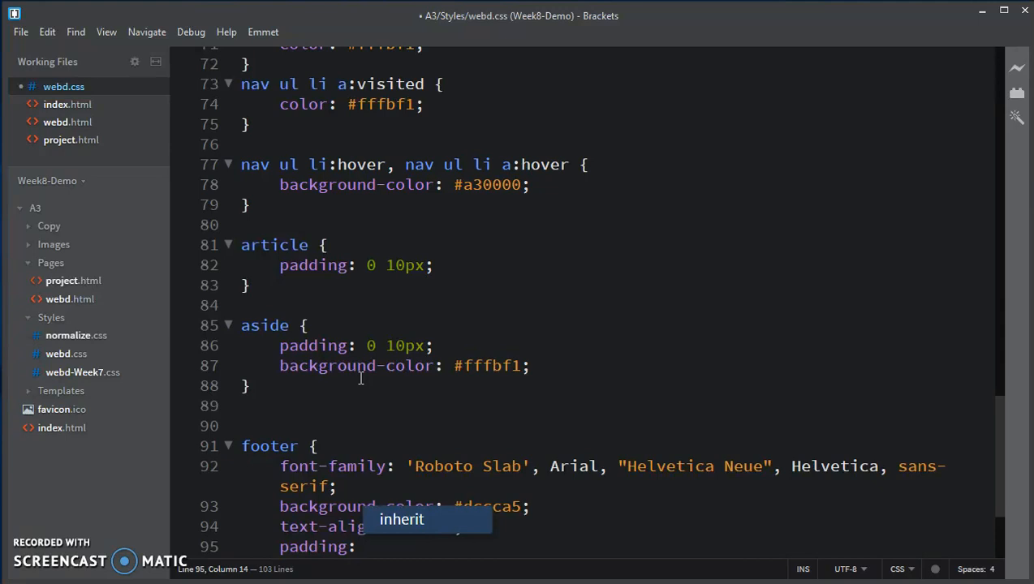
{"action": "type", "text": "5px;"}
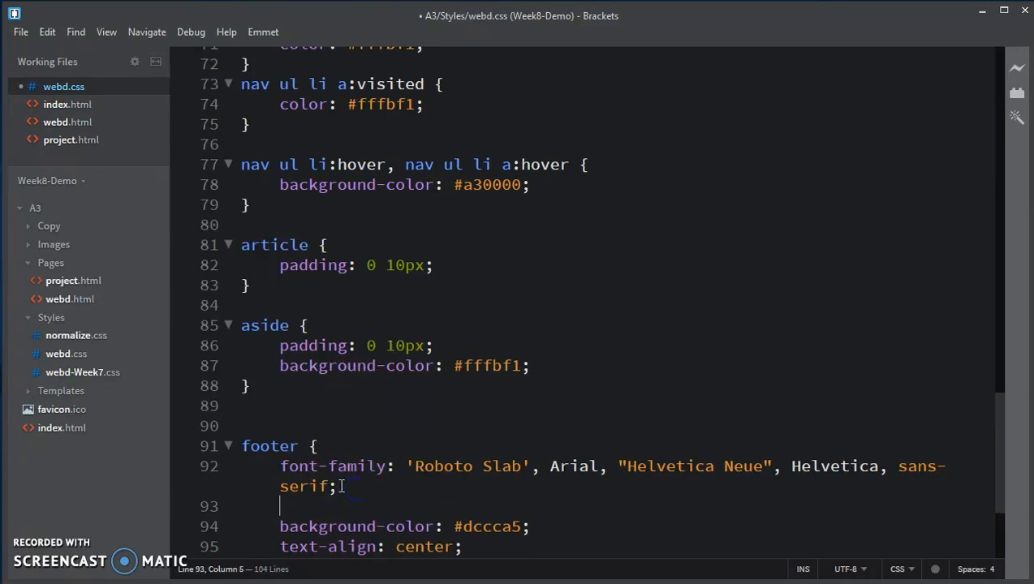
{"action": "type", "text": "font-size: smaller;"}
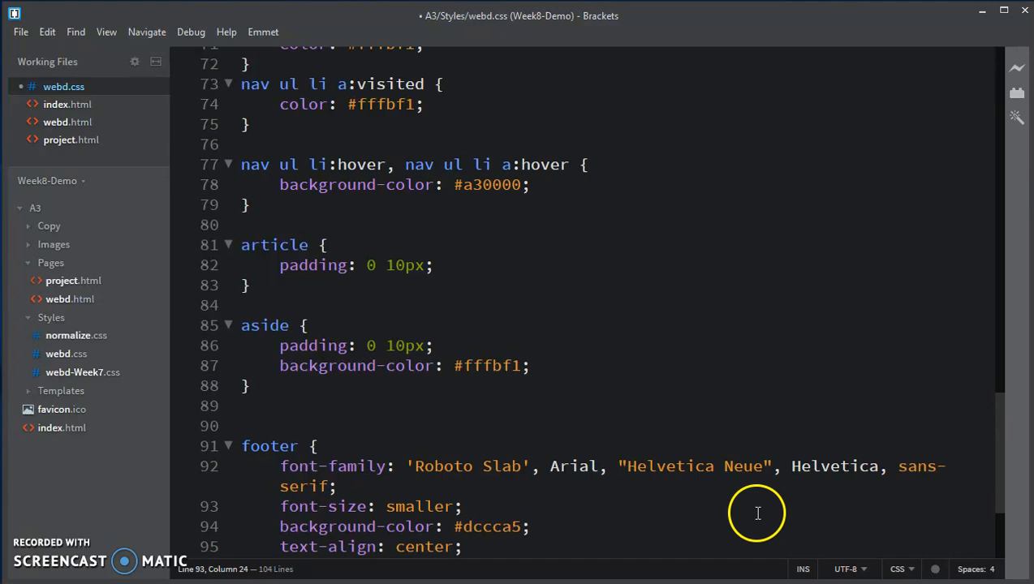
{"action": "mouse_move", "coordinate": [785, 510]}
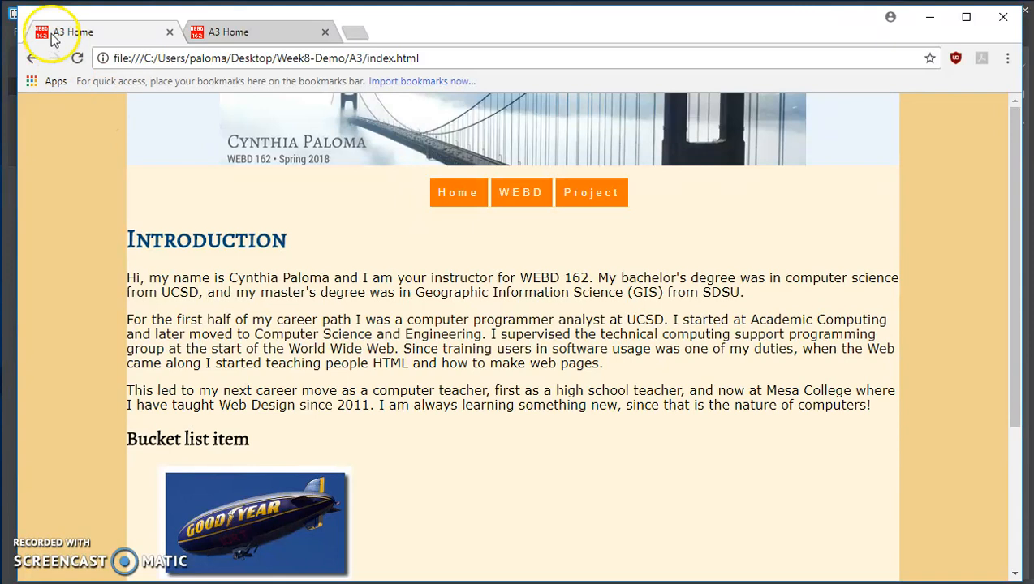
Reload the A3 Home page in Chrome and scroll through the article, aside and footer styles.
{"action": "left_click", "coordinate": [78, 59]}
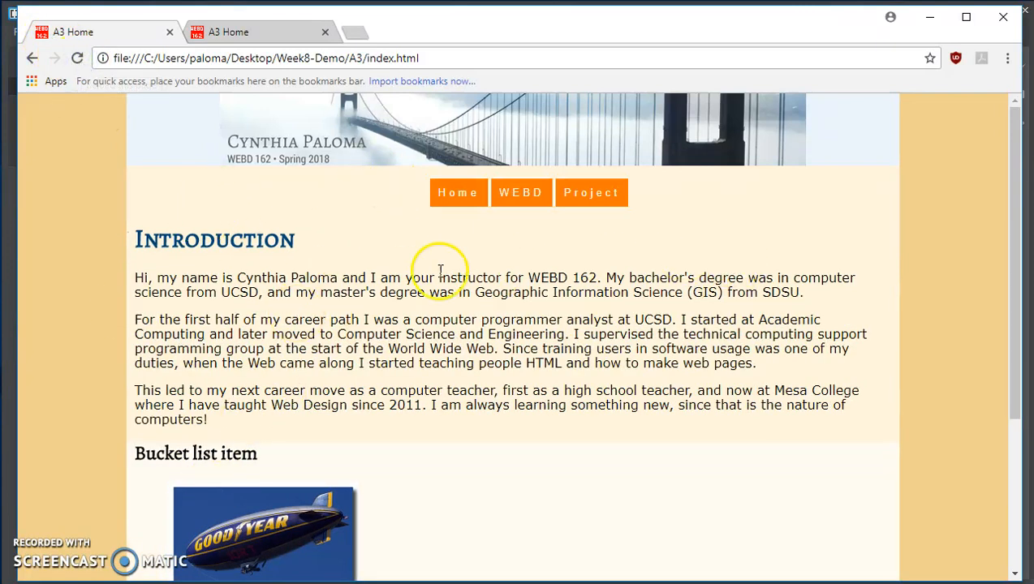
{"action": "mouse_move", "coordinate": [169, 225]}
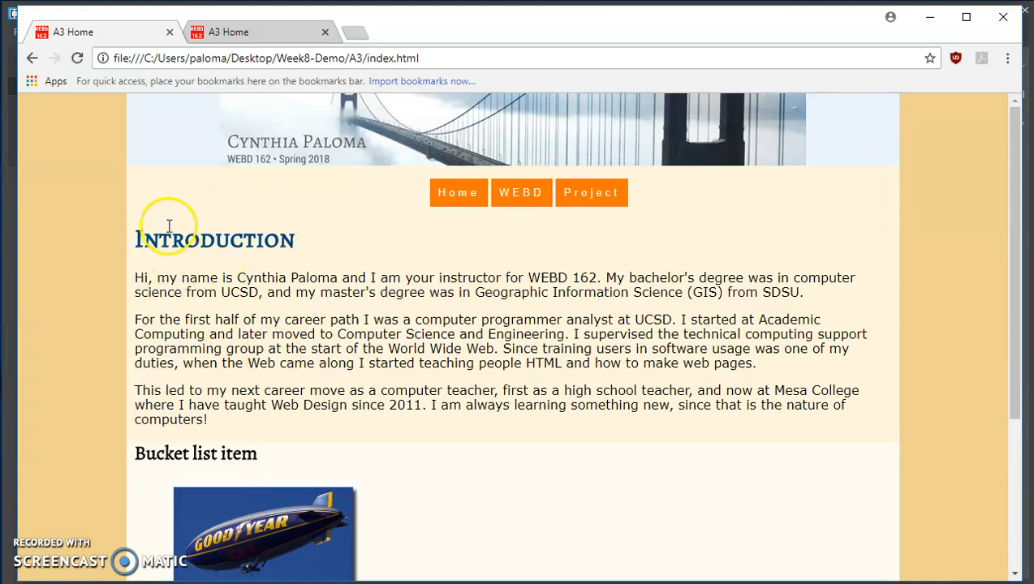
{"action": "scroll", "scroll_direction": "down", "scroll_amount": 3}
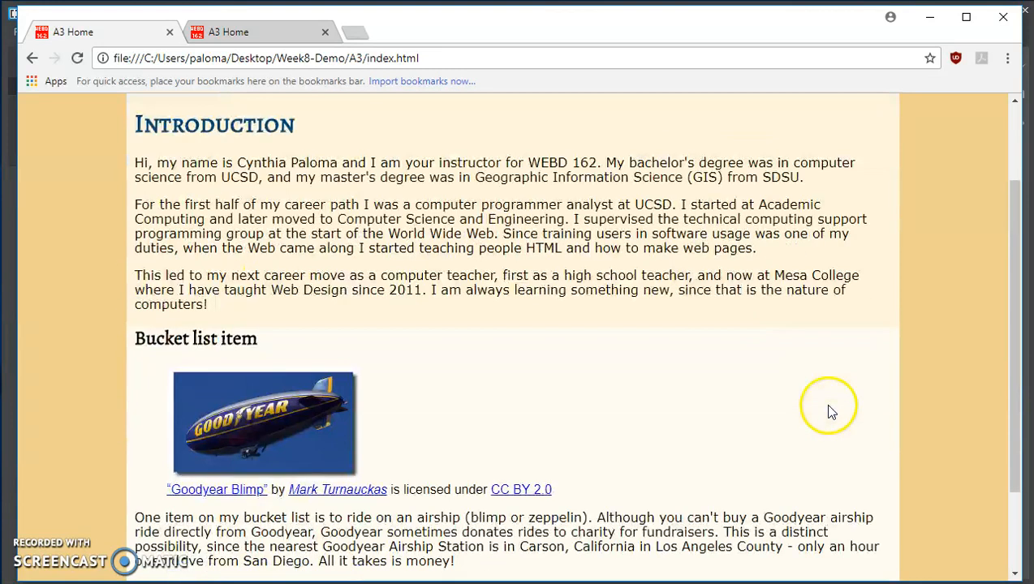
{"action": "scroll", "scroll_direction": "down", "scroll_amount": 3}
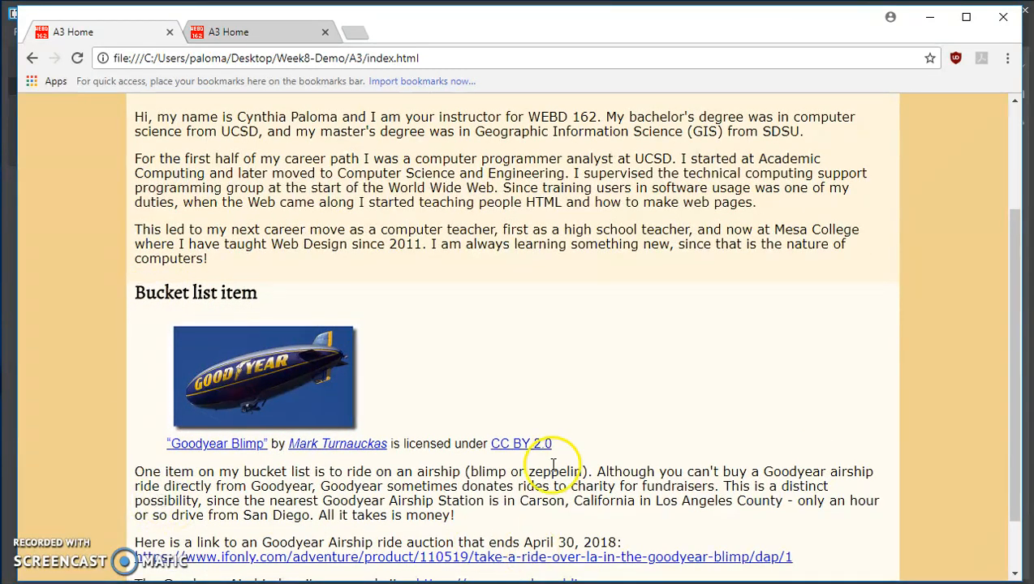
{"action": "mouse_move", "coordinate": [412, 343]}
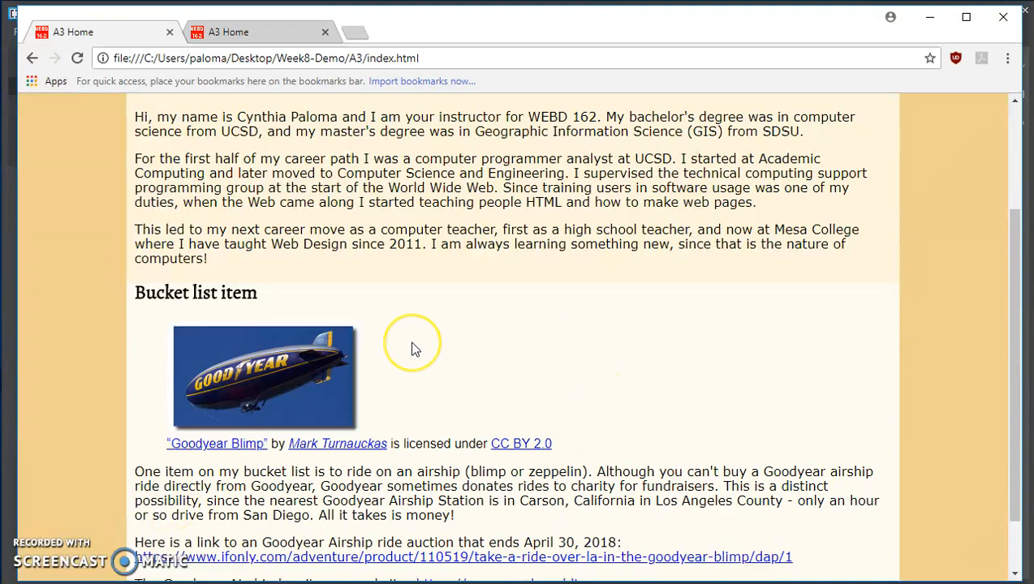
{"action": "scroll", "scroll_direction": "down", "scroll_amount": 3}
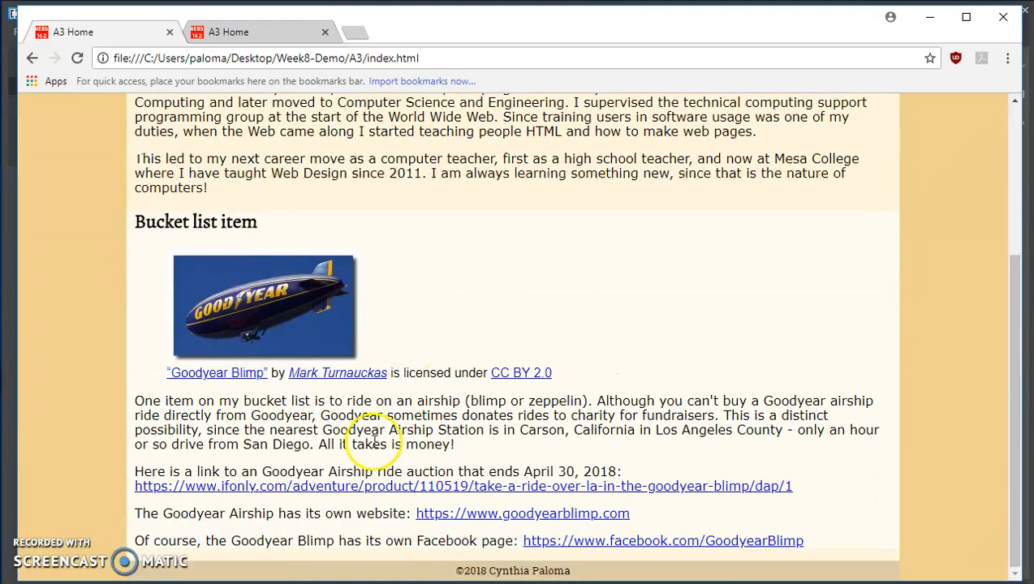
{"action": "mouse_move", "coordinate": [885, 268]}
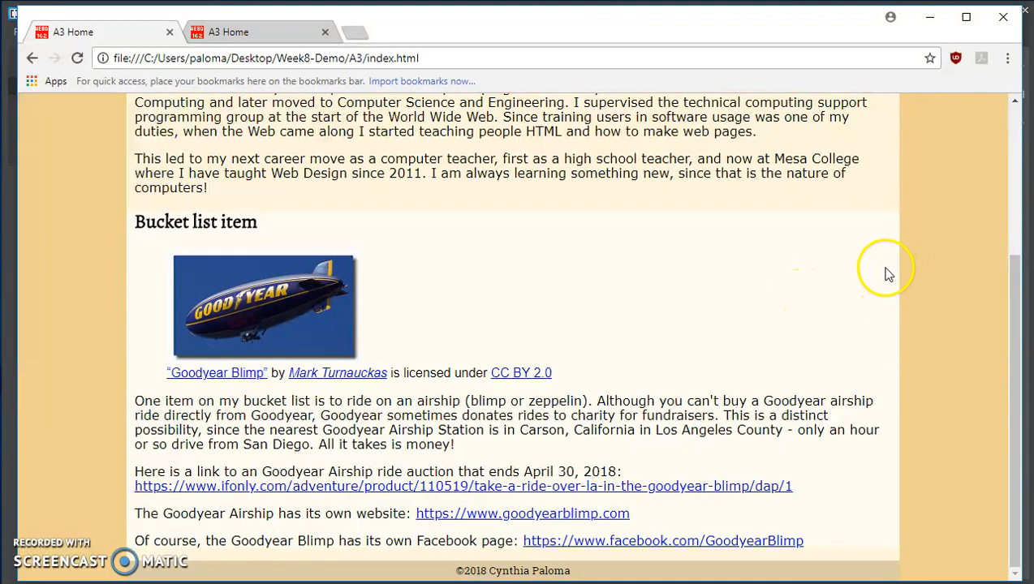
{"action": "mouse_move", "coordinate": [592, 576]}
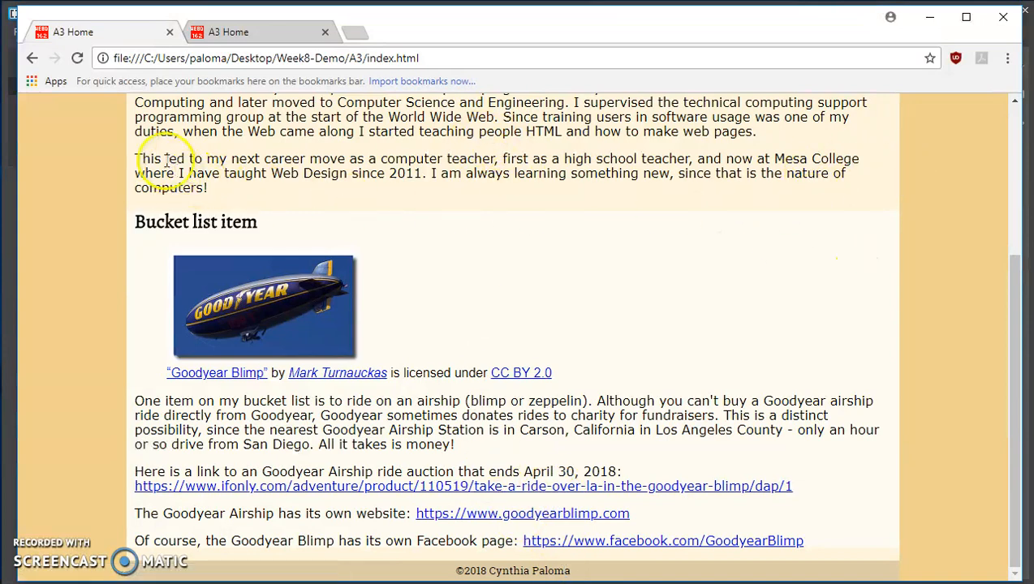
{"action": "scroll", "scroll_direction": "up", "scroll_amount": 3}
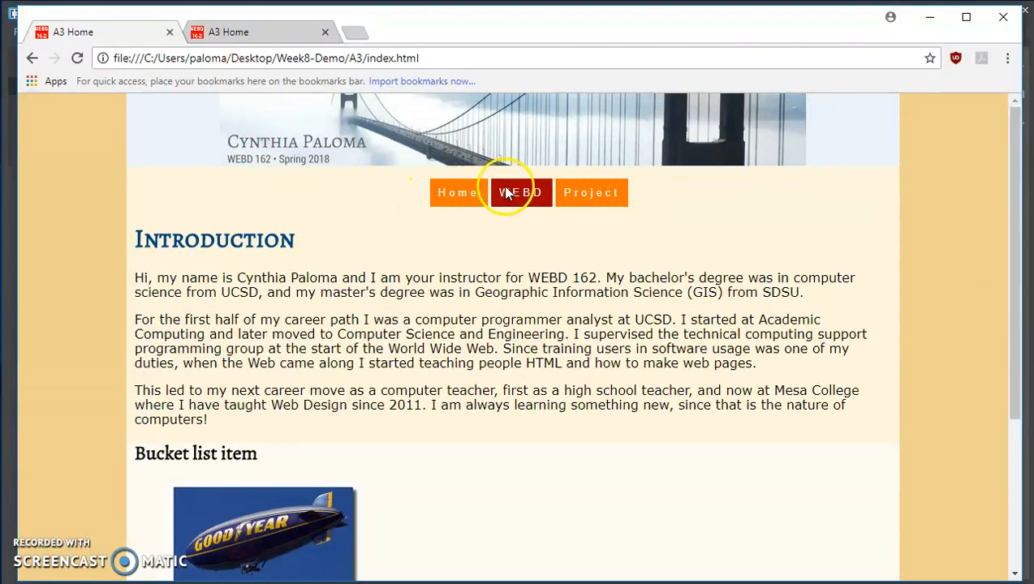
{"action": "left_click", "coordinate": [521, 191]}
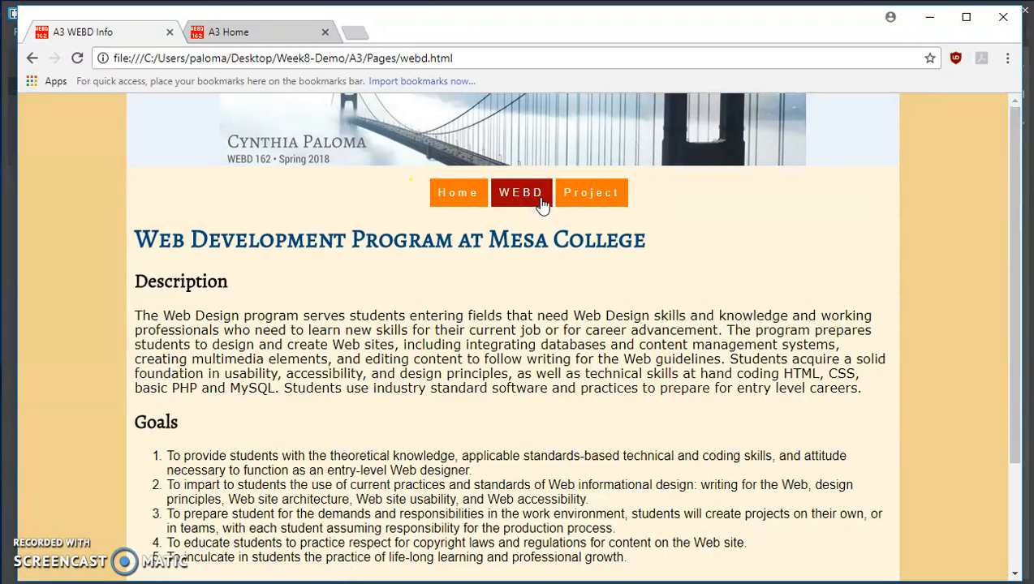
{"action": "scroll", "scroll_direction": "down", "scroll_amount": 3}
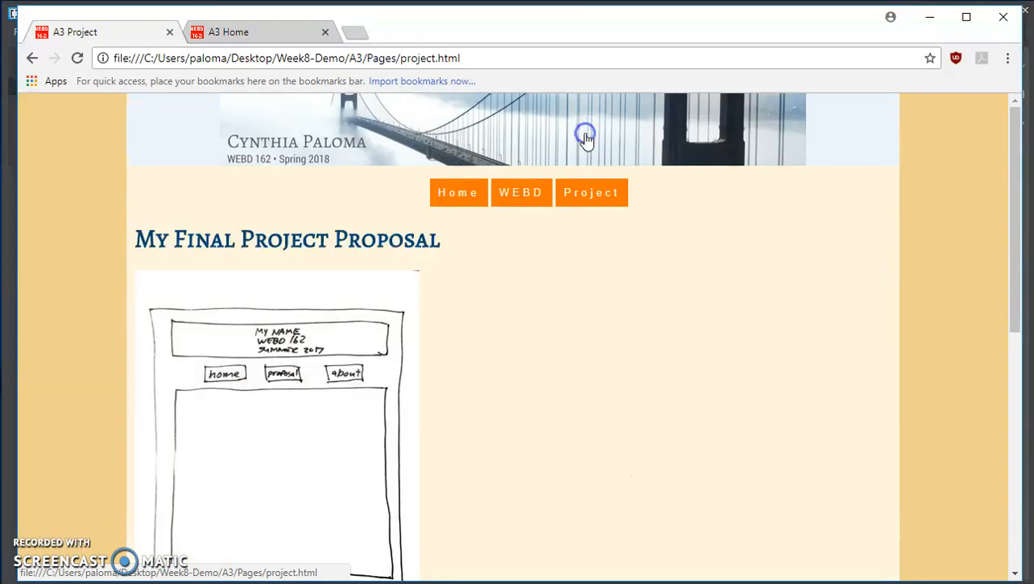
{"action": "scroll", "scroll_direction": "down", "scroll_amount": 3}
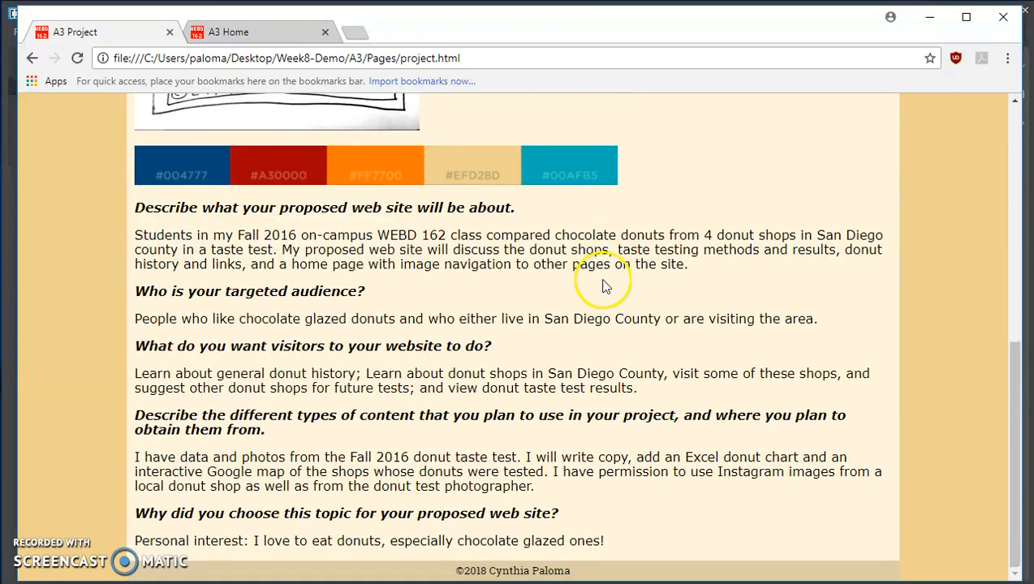
{"action": "scroll", "scroll_direction": "up", "scroll_amount": 3}
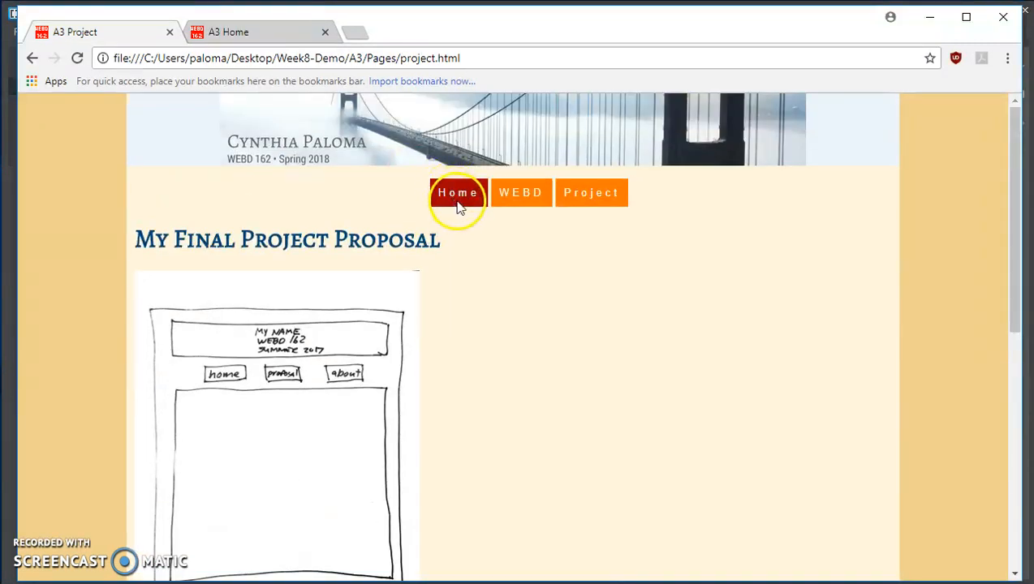
{"action": "left_click", "coordinate": [457, 191]}
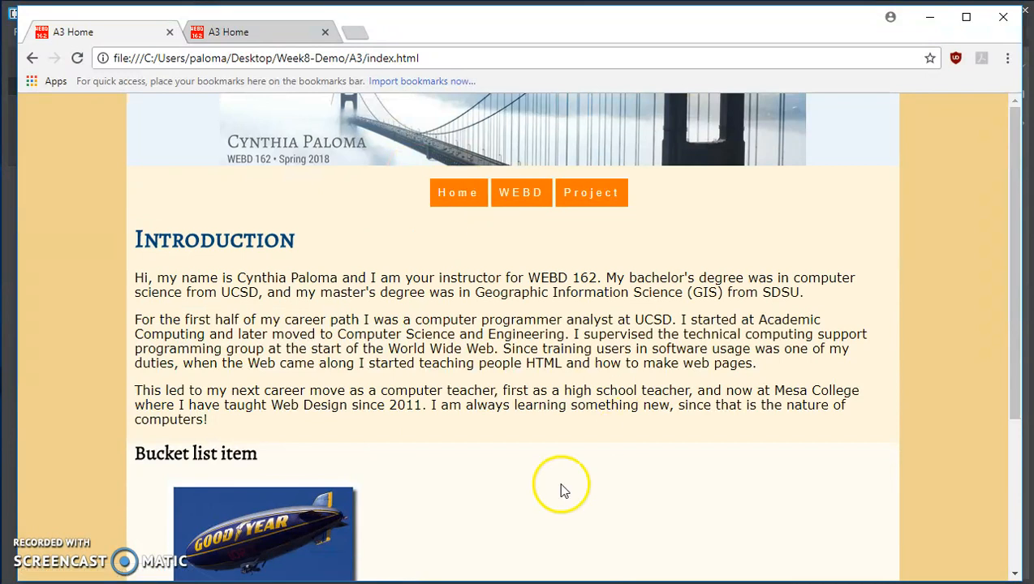
{"action": "mouse_move", "coordinate": [810, 500]}
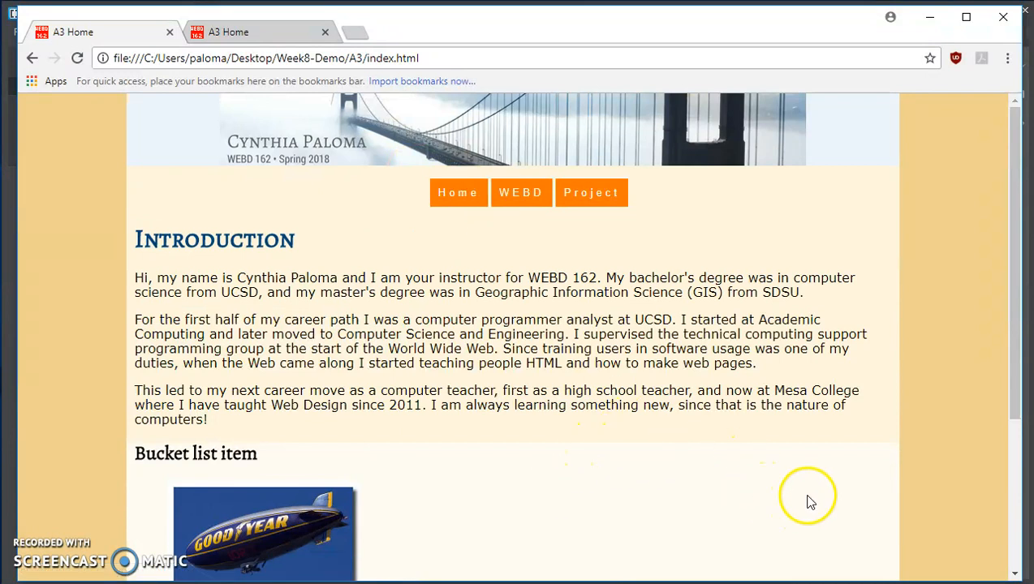
{"action": "mouse_move", "coordinate": [938, 472]}
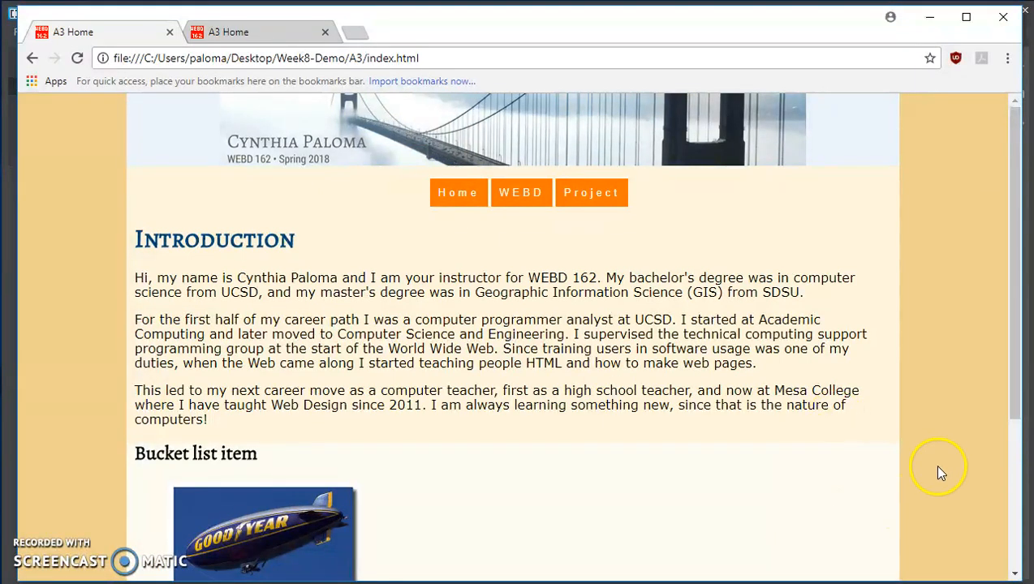
{"action": "mouse_move", "coordinate": [857, 383]}
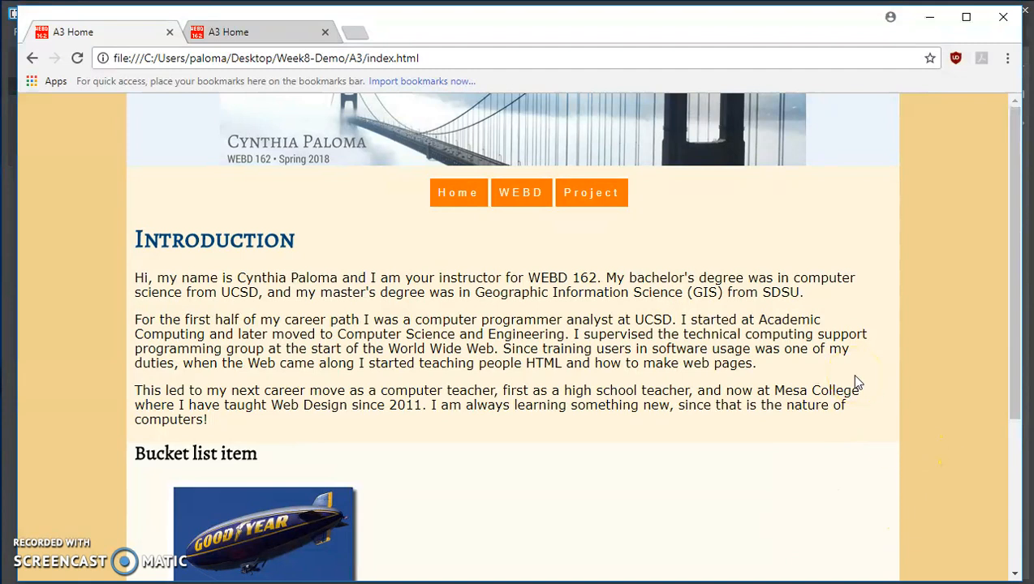
{"action": "mouse_move", "coordinate": [851, 383]}
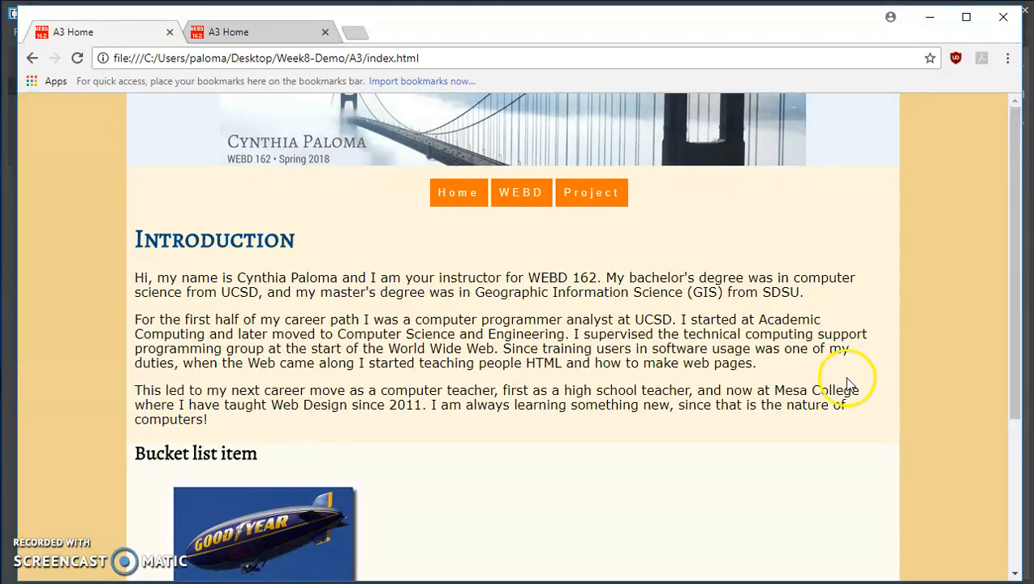
{"action": "mouse_move", "coordinate": [564, 451]}
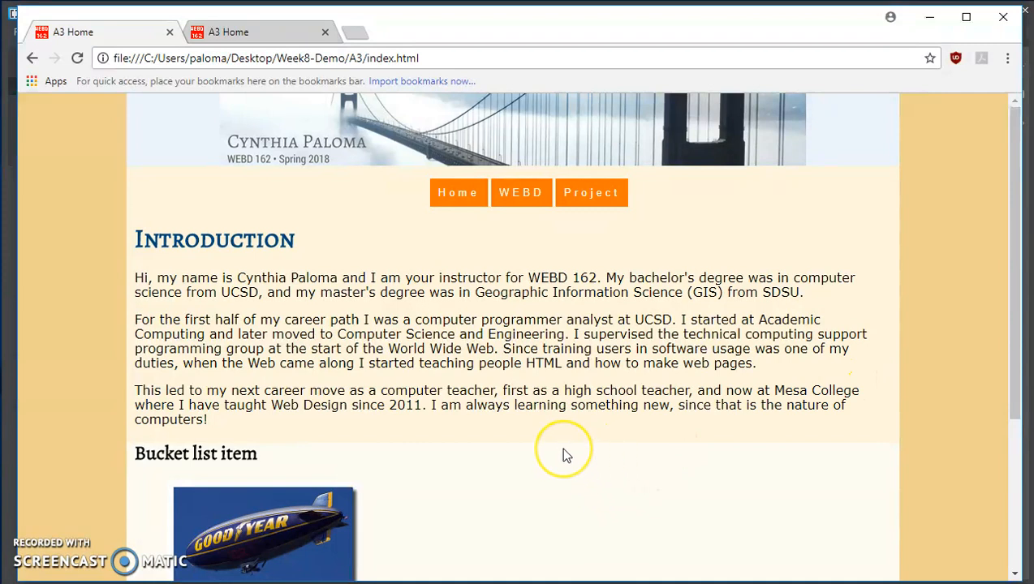
{"action": "mouse_move", "coordinate": [566, 454]}
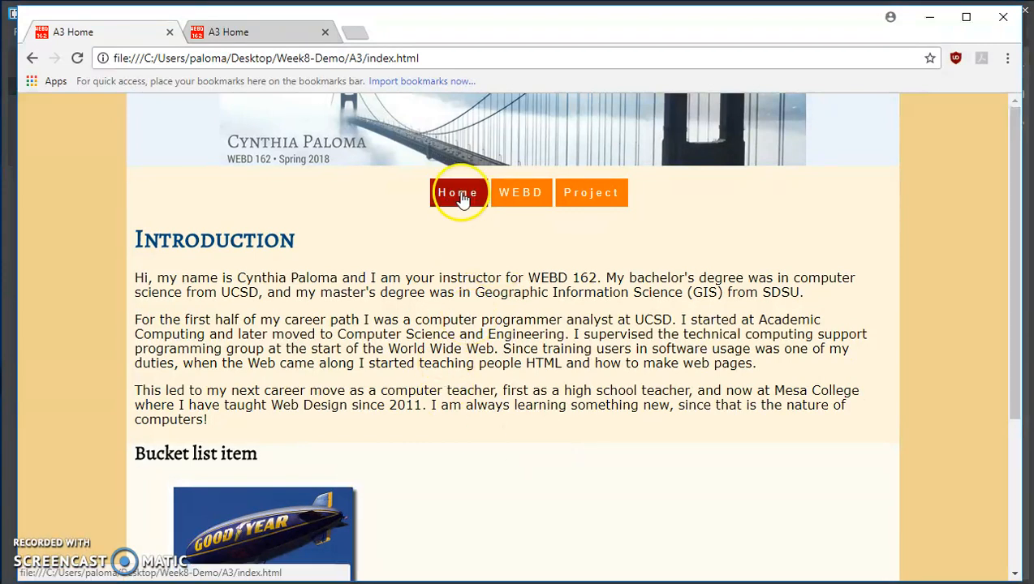
{"action": "mouse_move", "coordinate": [521, 191]}
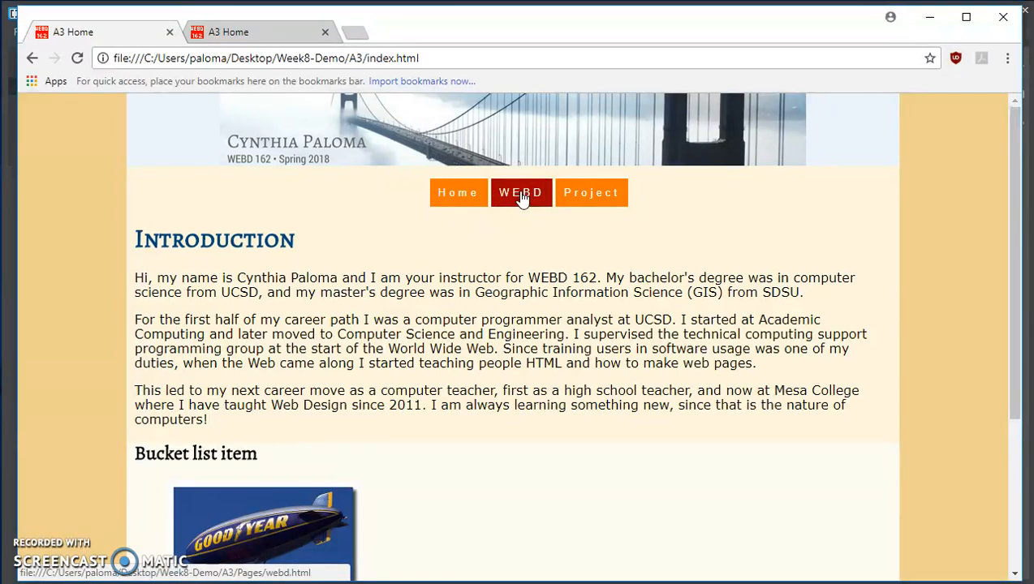
{"action": "mouse_move", "coordinate": [590, 191]}
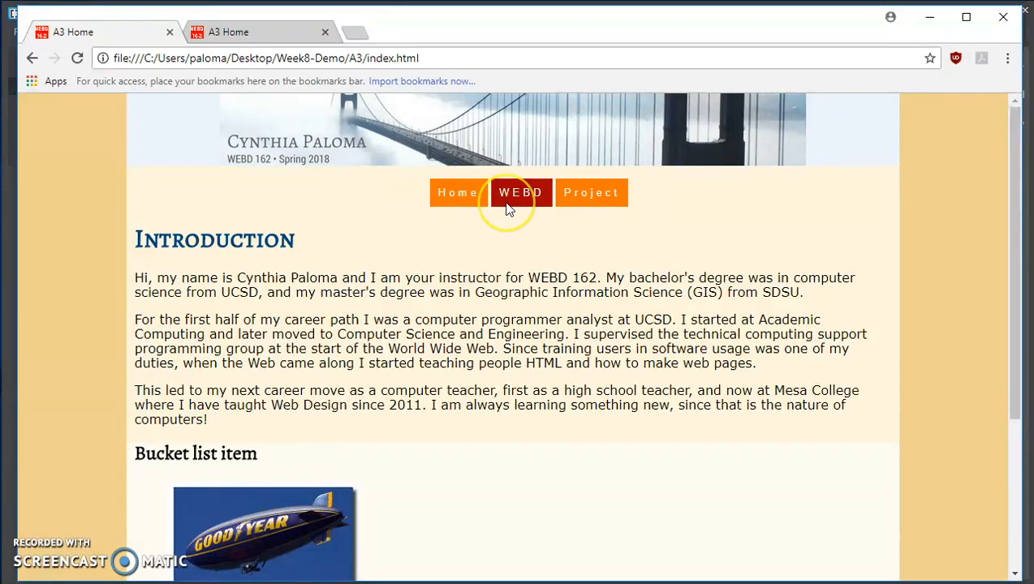
{"action": "mouse_move", "coordinate": [458, 191]}
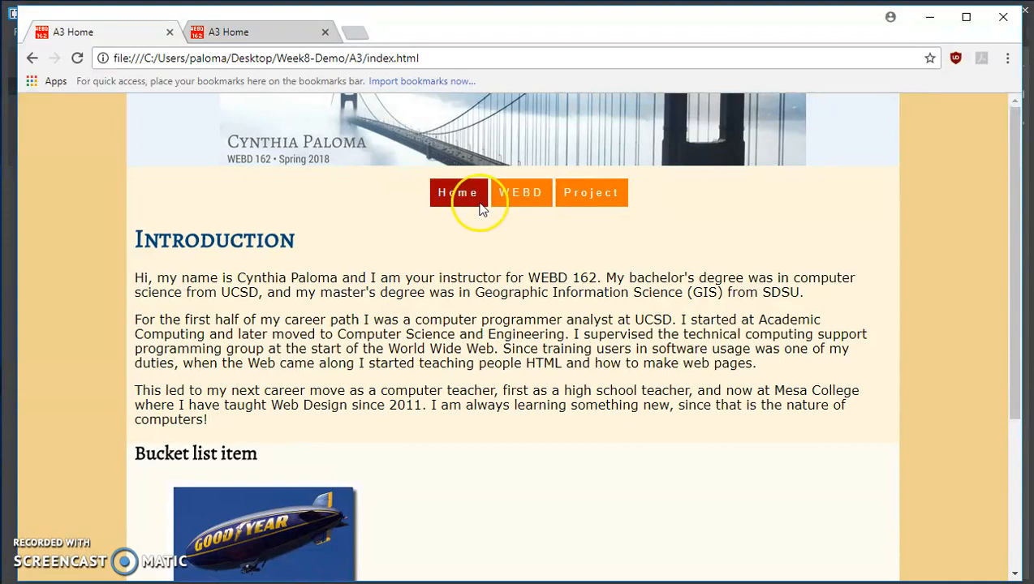
{"action": "mouse_move", "coordinate": [470, 203]}
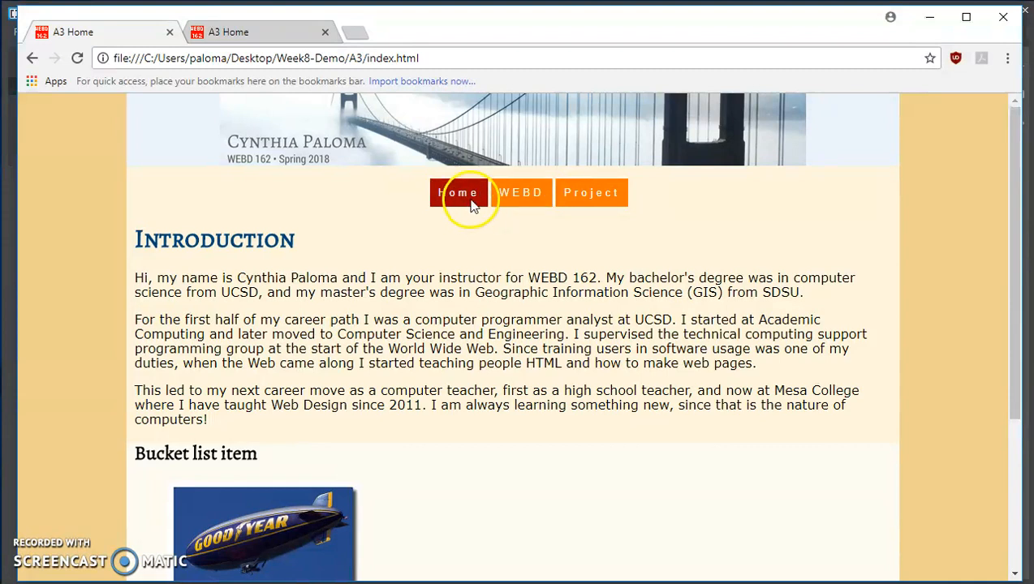
{"action": "mouse_move", "coordinate": [521, 191]}
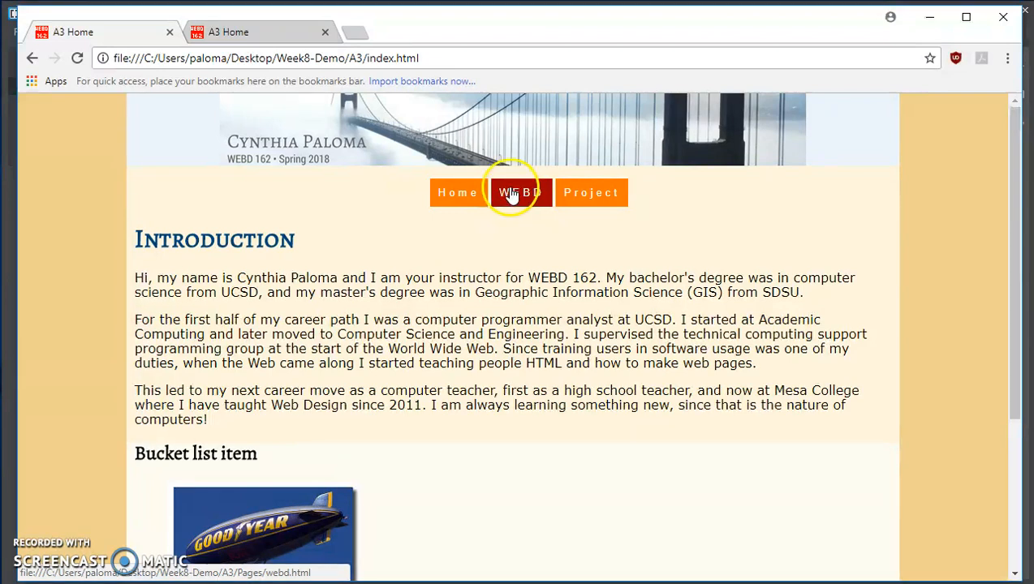
{"action": "mouse_move", "coordinate": [520, 208]}
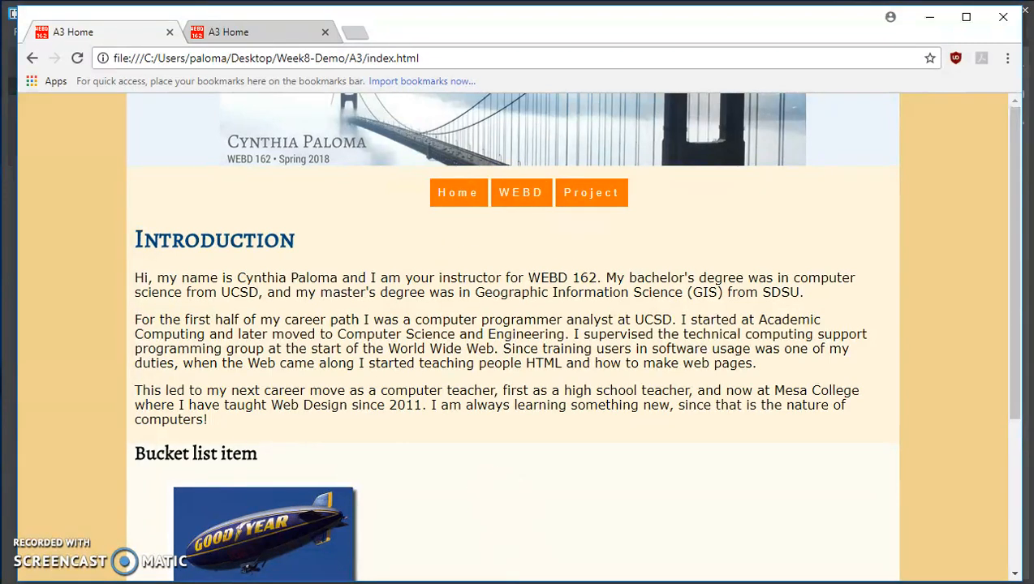
{"action": "mouse_move", "coordinate": [938, 268]}
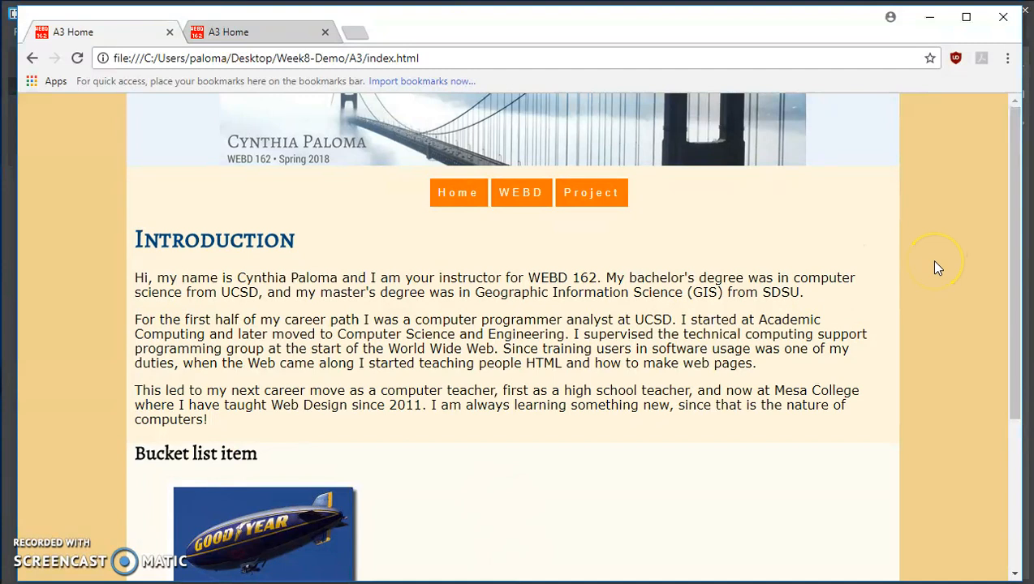
{"action": "mouse_move", "coordinate": [938, 269]}
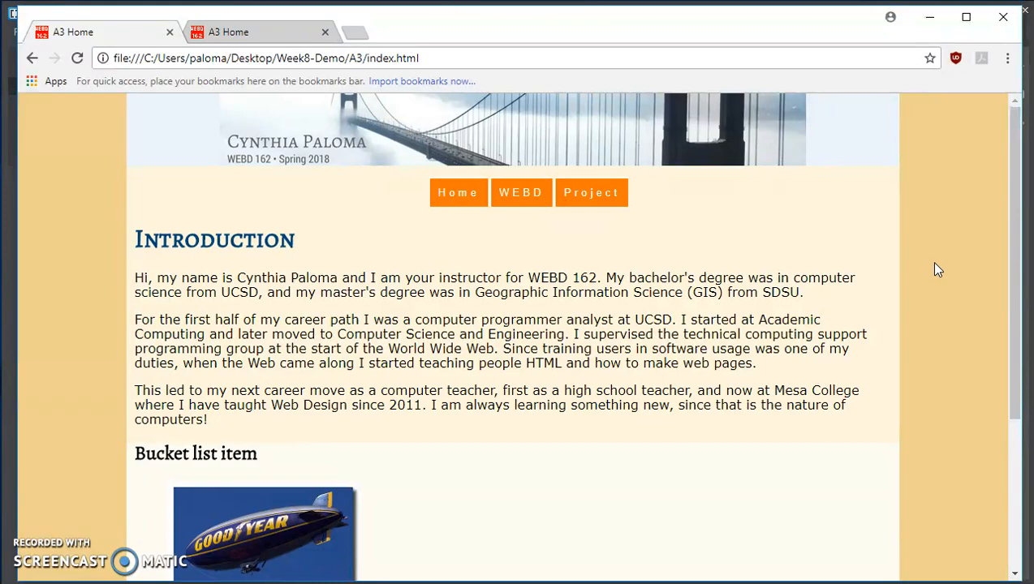
{"action": "scroll", "scroll_direction": "down", "scroll_amount": 3}
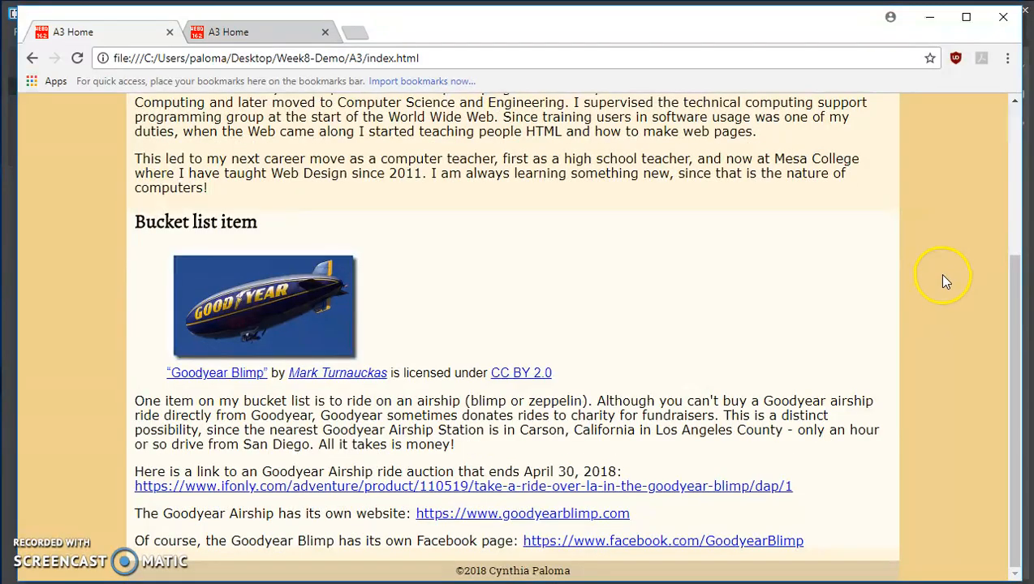
{"action": "scroll", "scroll_direction": "up", "scroll_amount": 3}
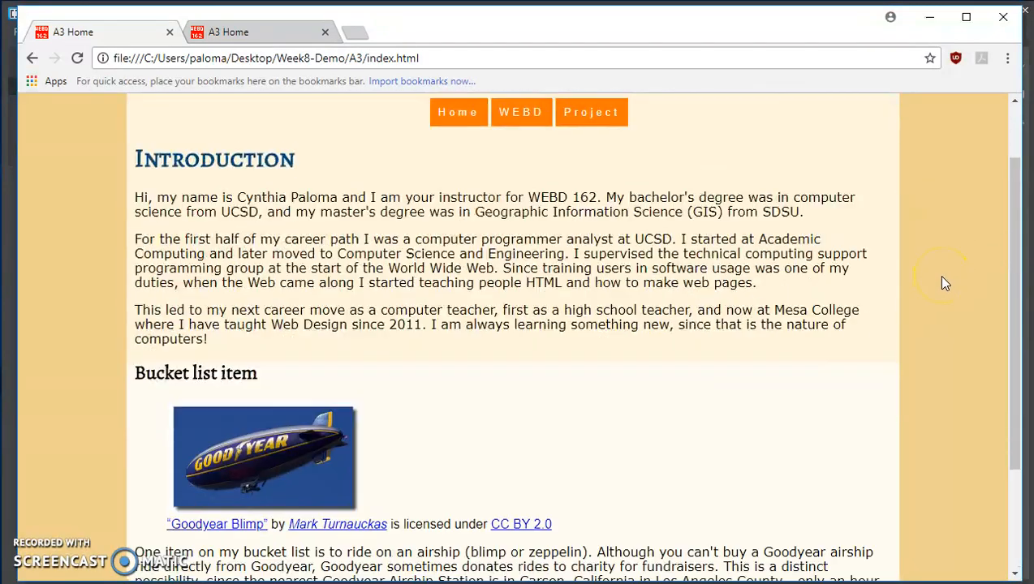
{"action": "mouse_move", "coordinate": [568, 536]}
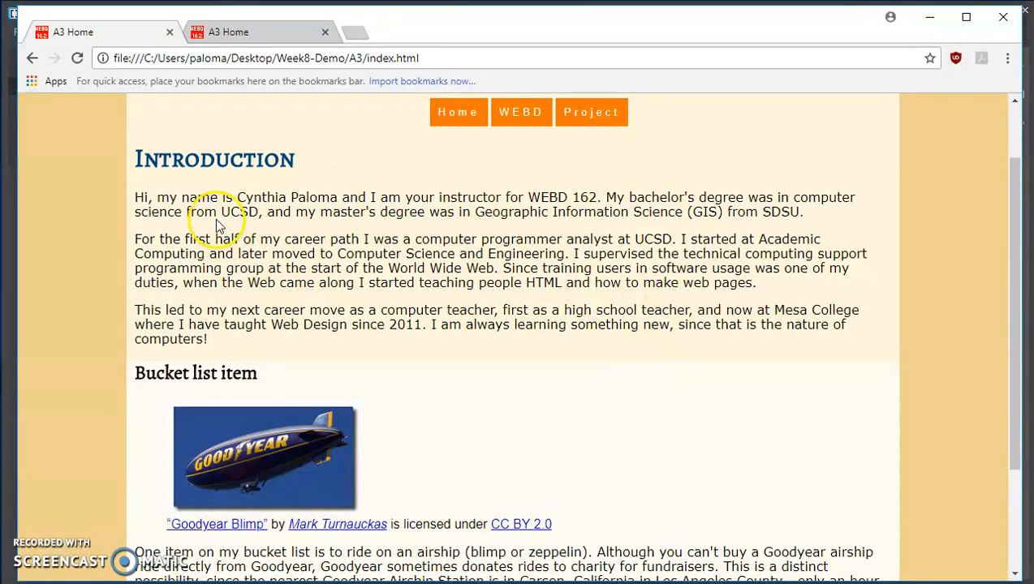
{"action": "mouse_move", "coordinate": [333, 250]}
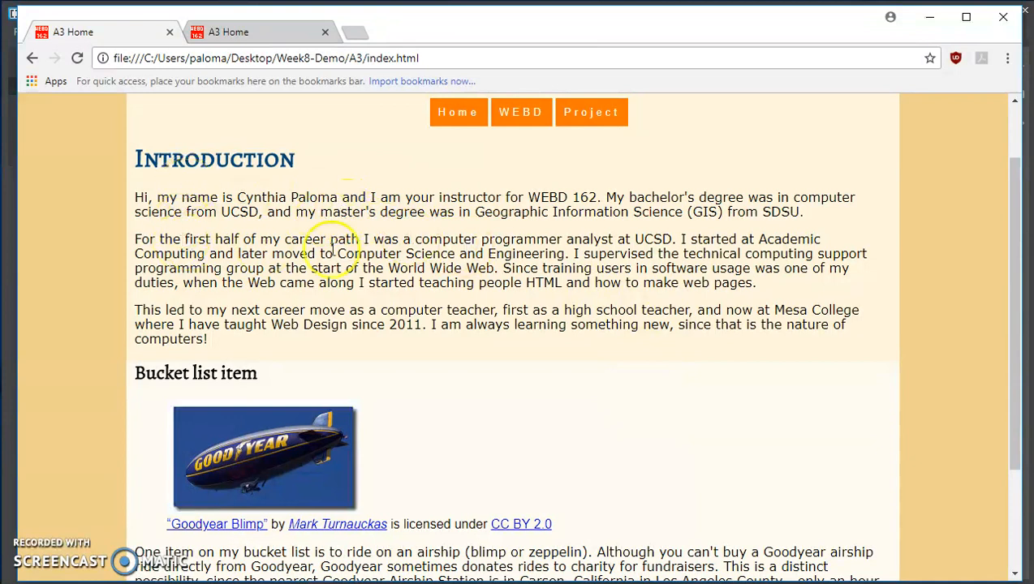
{"action": "mouse_move", "coordinate": [534, 243]}
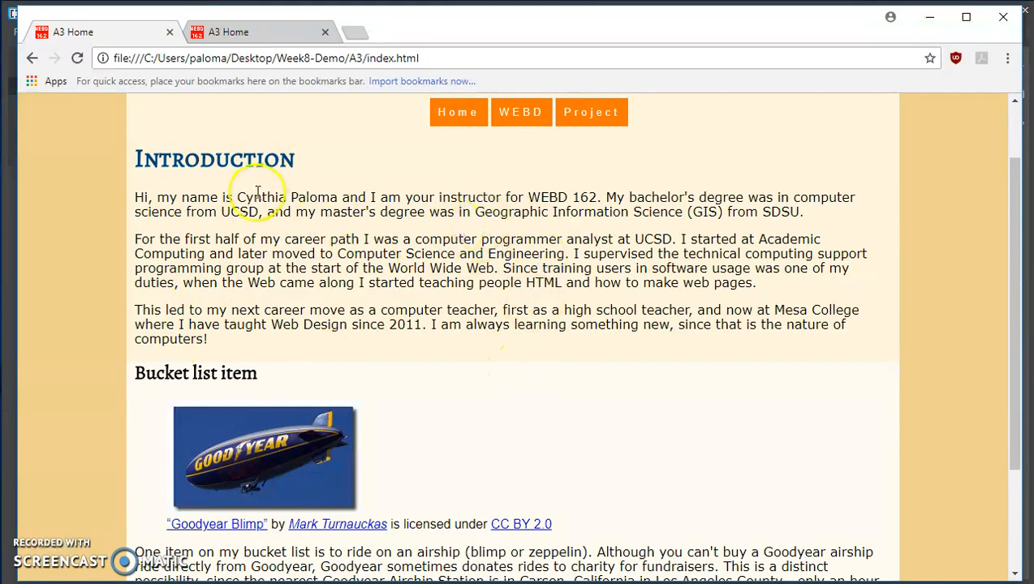
{"action": "mouse_move", "coordinate": [298, 180]}
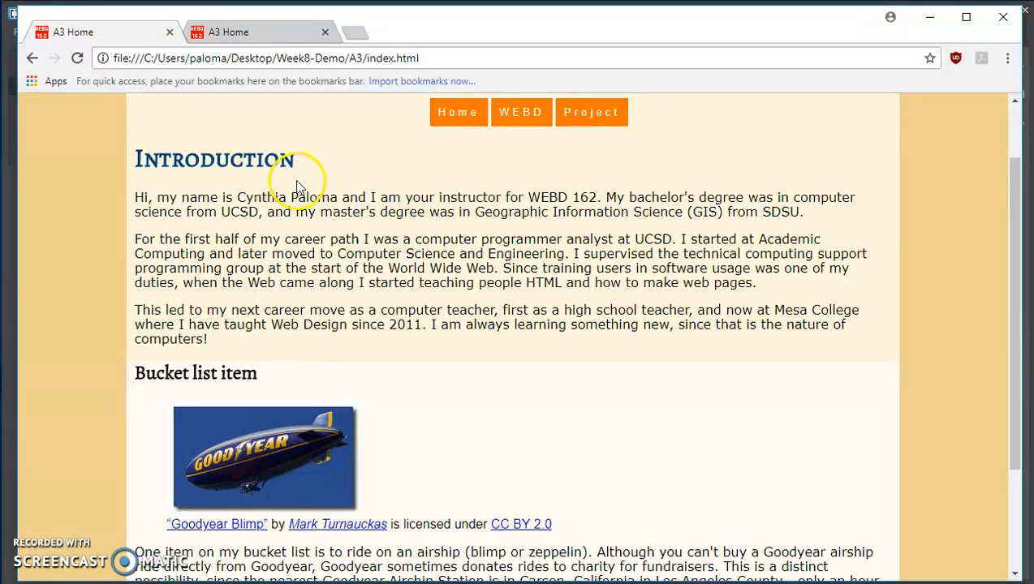
{"action": "mouse_move", "coordinate": [391, 376]}
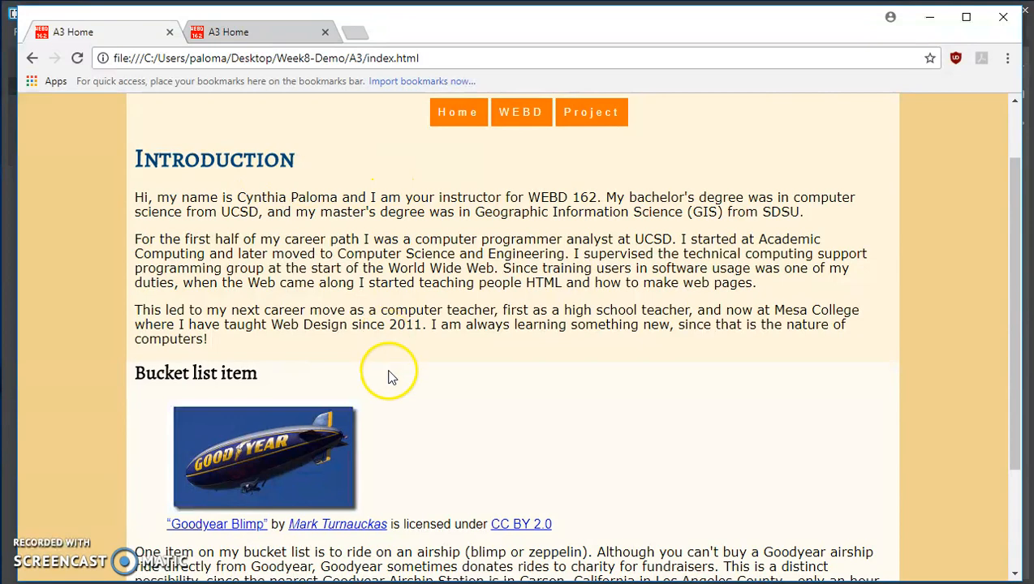
{"action": "scroll", "scroll_direction": "down", "scroll_amount": 3}
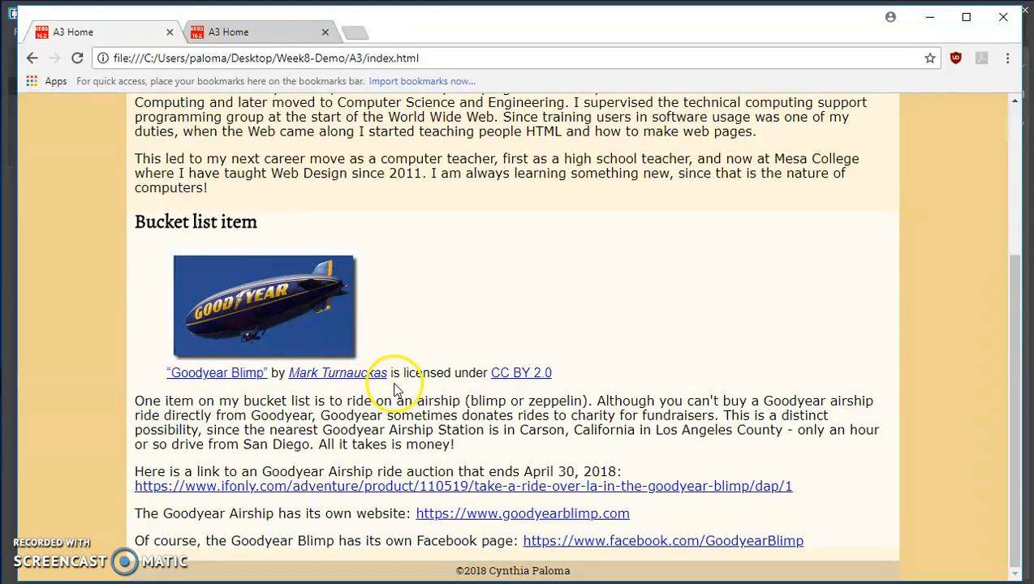
{"action": "scroll", "scroll_direction": "up", "scroll_amount": 3}
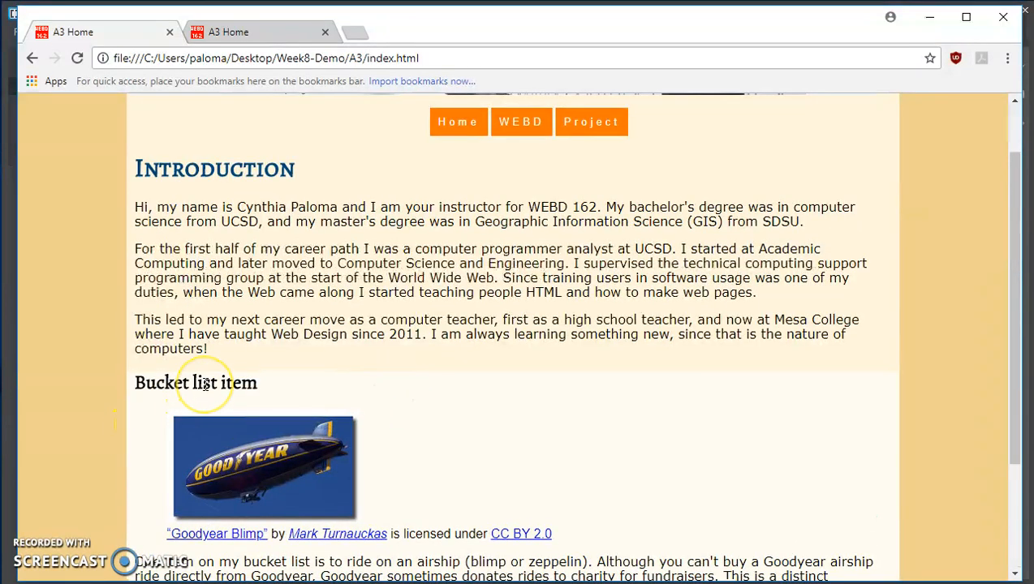
{"action": "mouse_move", "coordinate": [268, 389]}
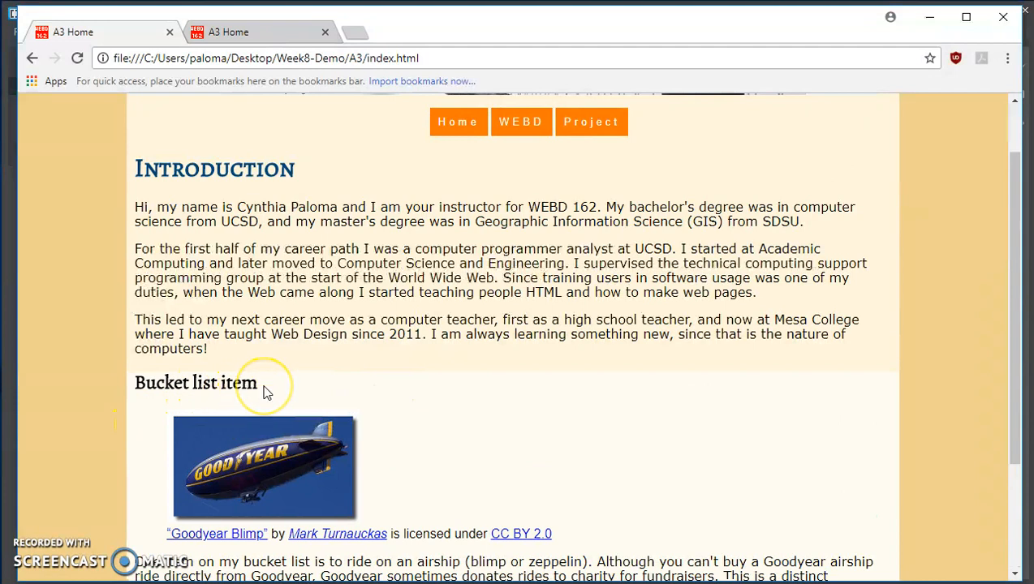
{"action": "mouse_move", "coordinate": [151, 390]}
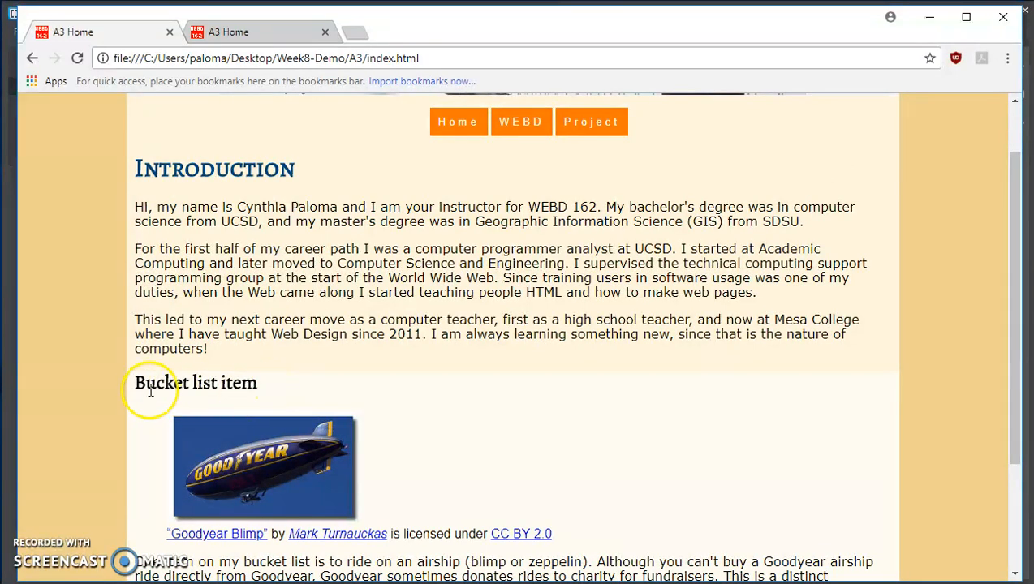
{"action": "mouse_move", "coordinate": [246, 383]}
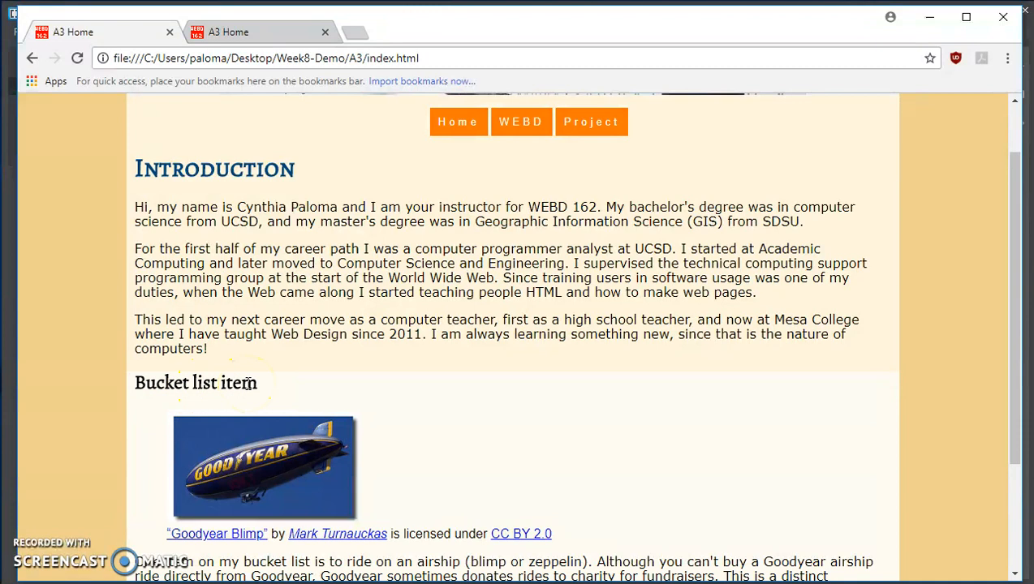
{"action": "mouse_move", "coordinate": [279, 360]}
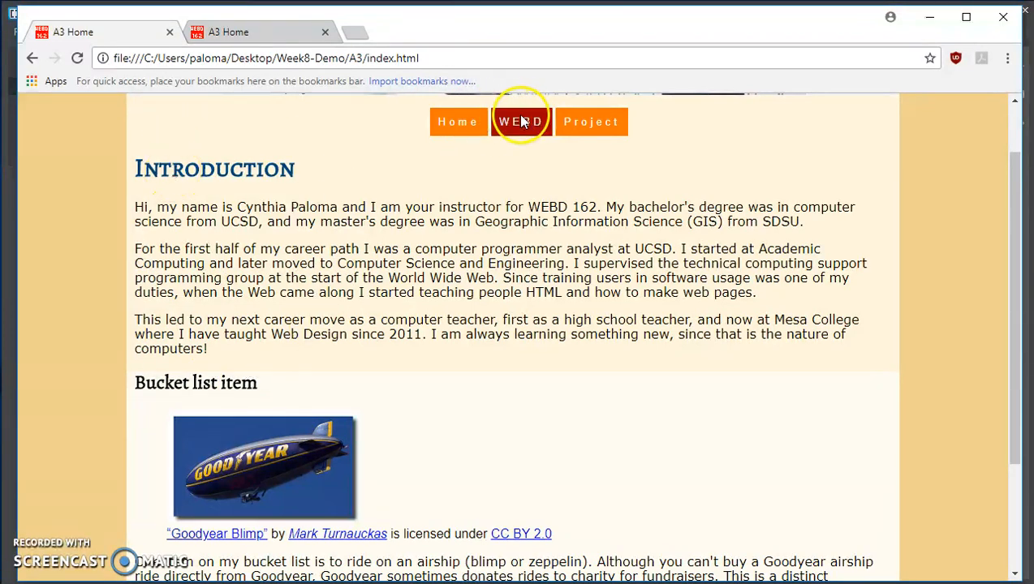
Open the WEBD info page from the navigation bar and scroll through its styling.
{"action": "left_click", "coordinate": [521, 122]}
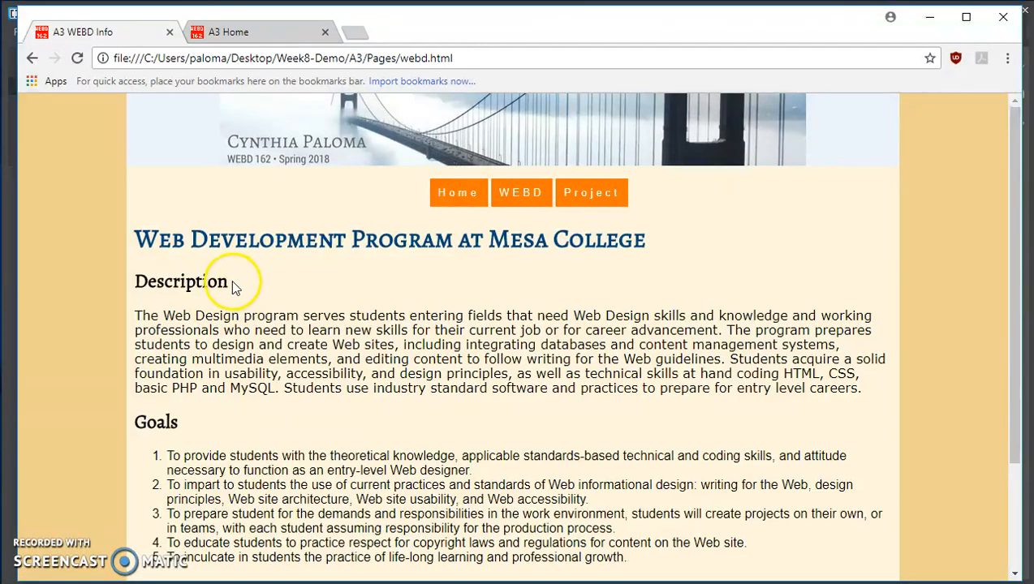
{"action": "mouse_move", "coordinate": [149, 422]}
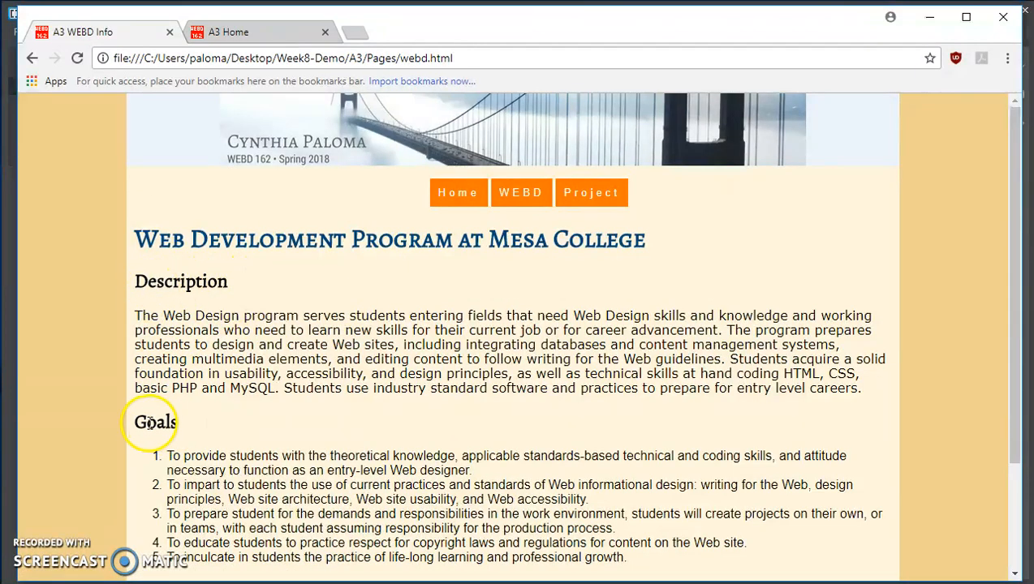
{"action": "scroll", "scroll_direction": "down", "scroll_amount": 3}
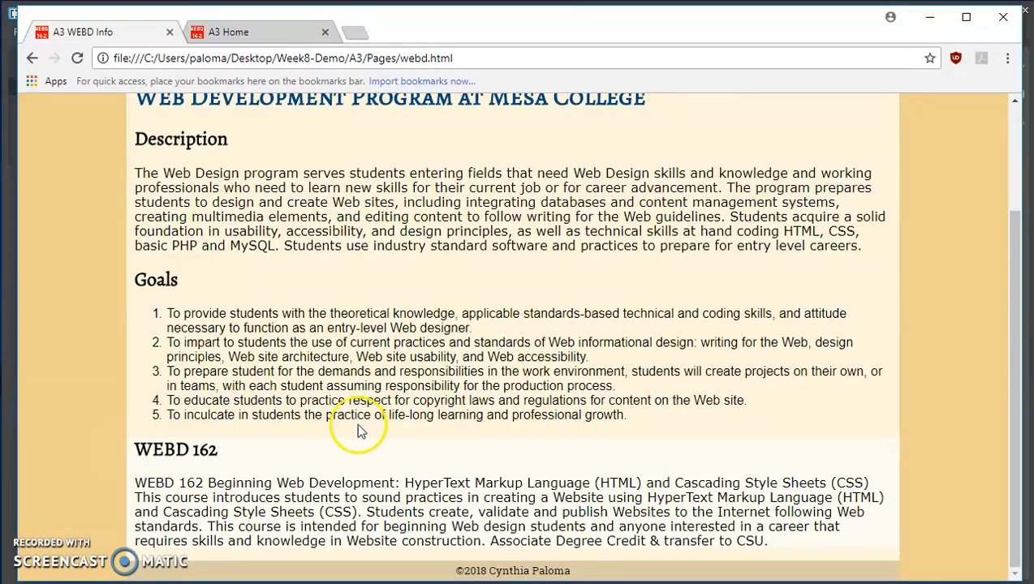
{"action": "scroll", "scroll_direction": "up", "scroll_amount": 3}
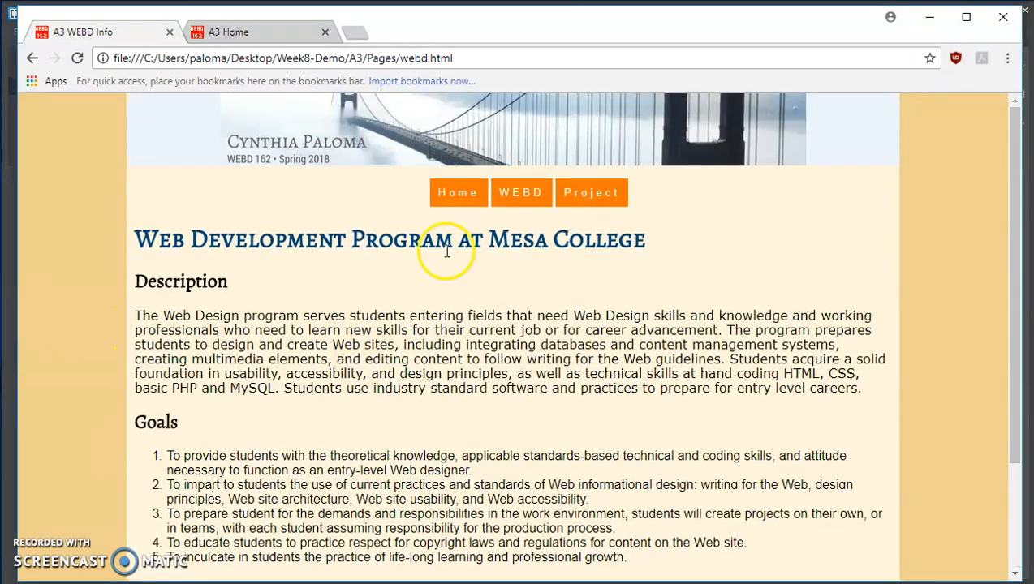
{"action": "mouse_move", "coordinate": [977, 526]}
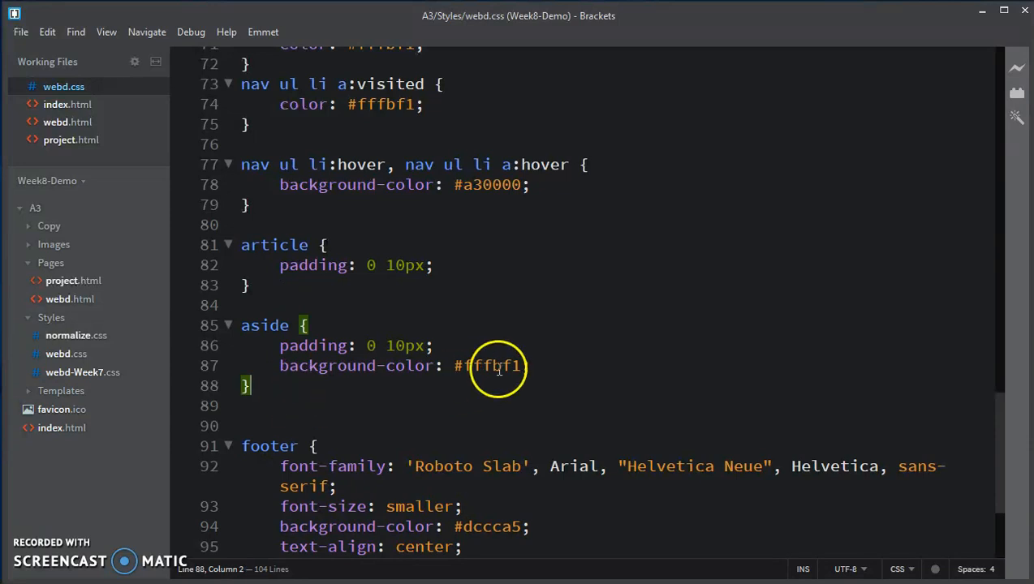
{"action": "mouse_move", "coordinate": [574, 365]}
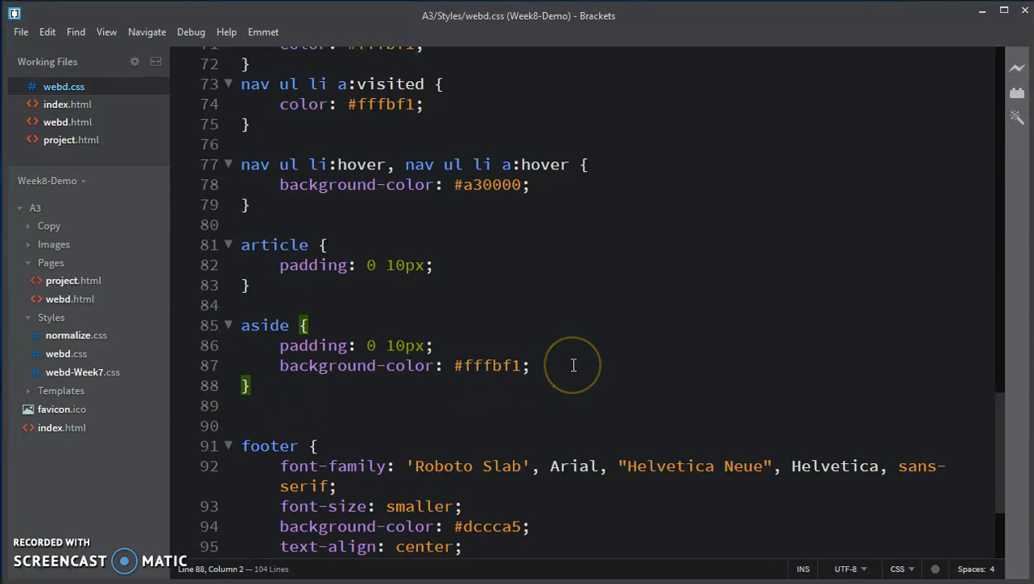
{"action": "left_click", "coordinate": [347, 406]}
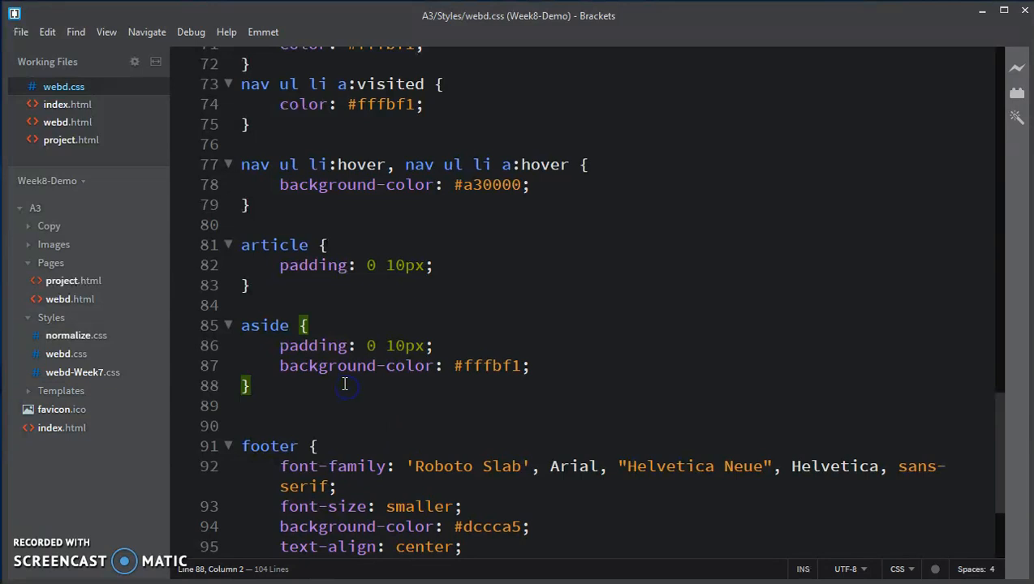
{"action": "scroll", "scroll_direction": "up", "scroll_amount": 3}
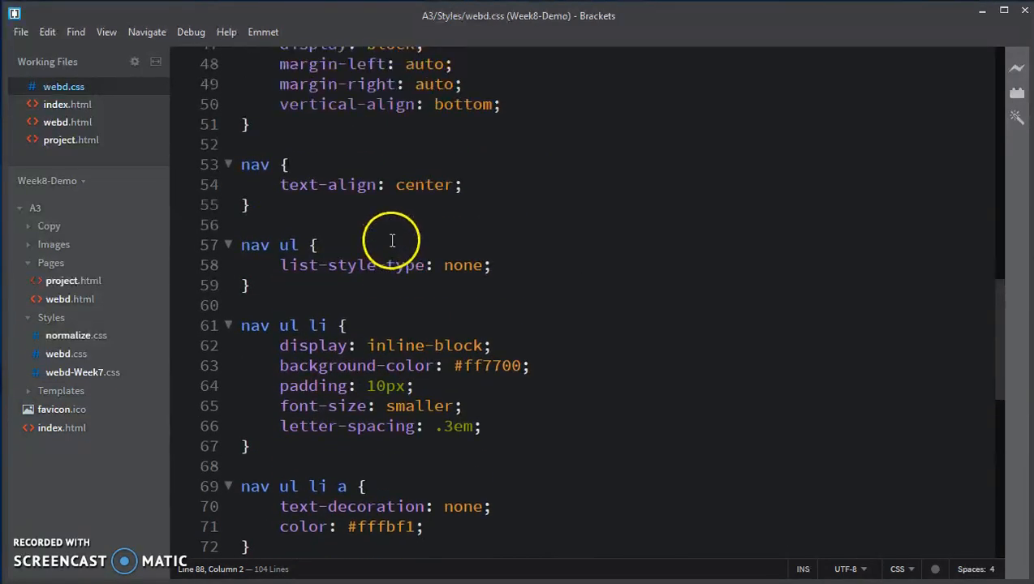
{"action": "scroll", "scroll_direction": "up", "scroll_amount": 3}
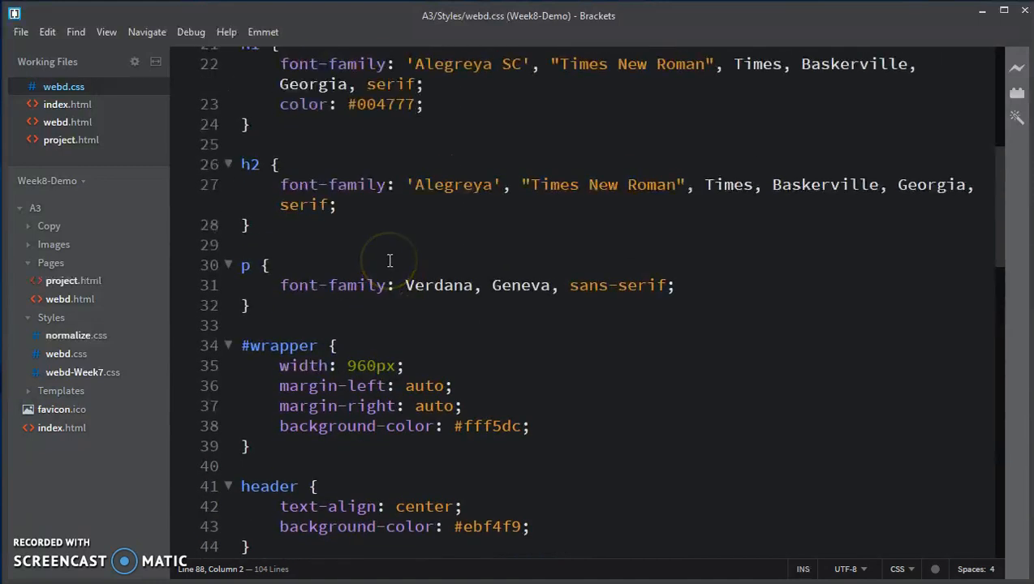
{"action": "mouse_move", "coordinate": [259, 298]}
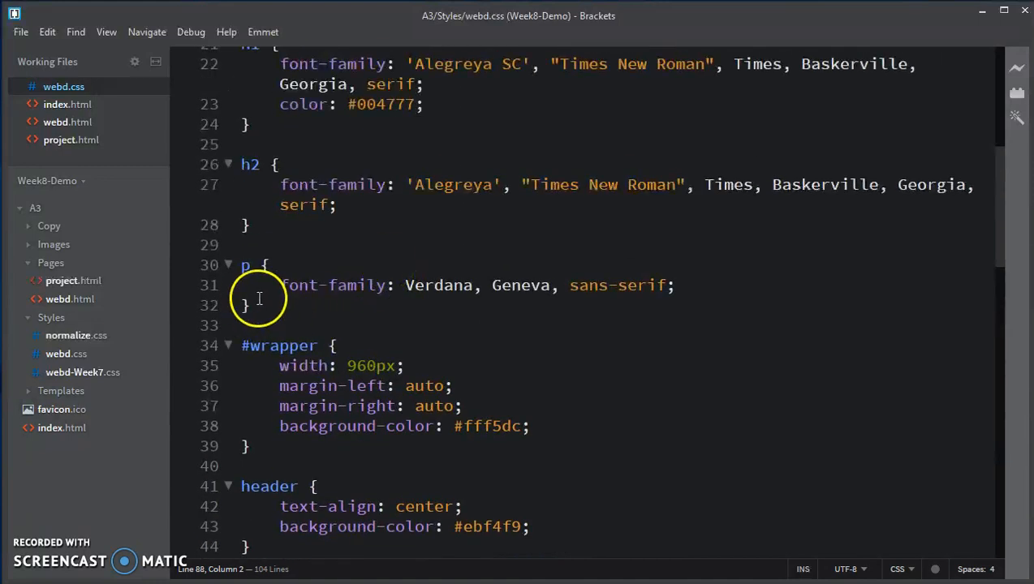
{"action": "scroll", "scroll_direction": "up", "scroll_amount": 3}
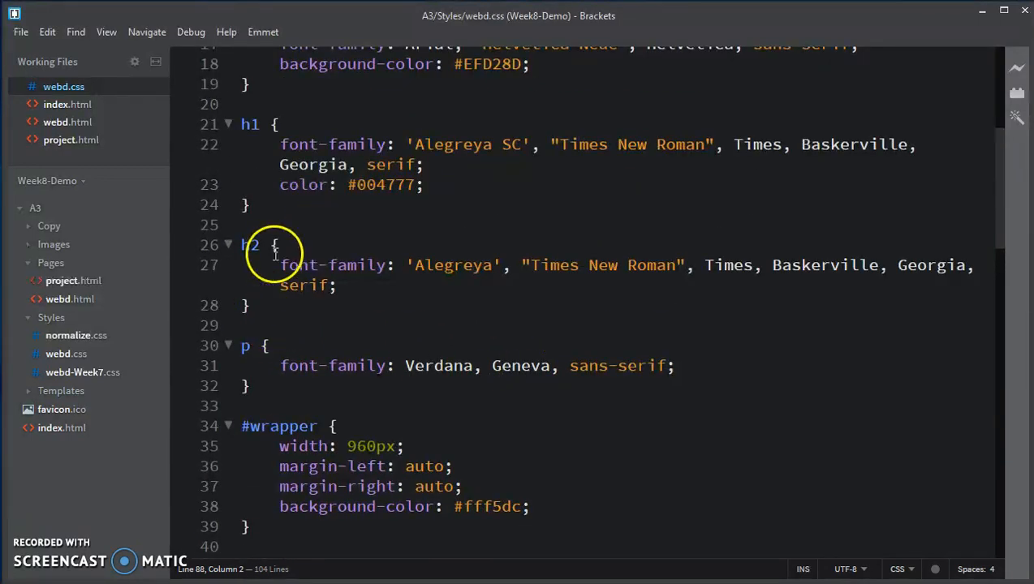
{"action": "mouse_move", "coordinate": [347, 185]}
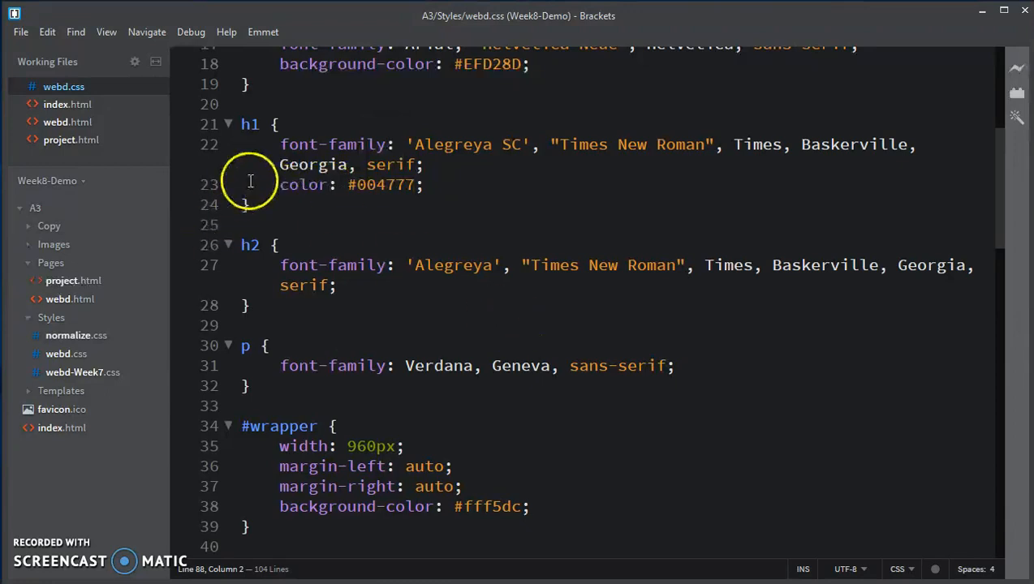
{"action": "left_click_drag", "start_coordinate": [280, 185], "coordinate": [422, 185]}
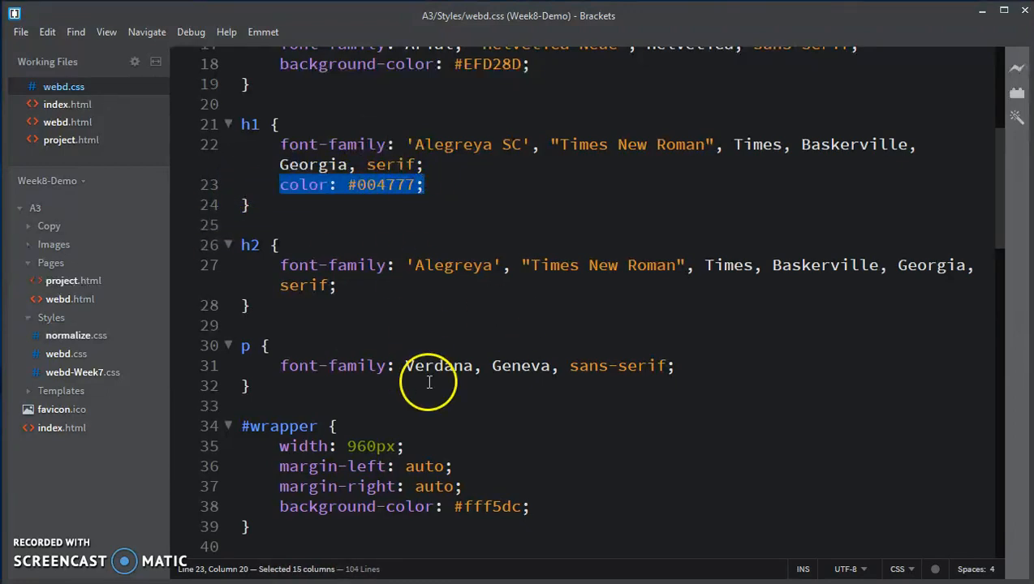
{"action": "scroll", "scroll_direction": "down", "scroll_amount": 3}
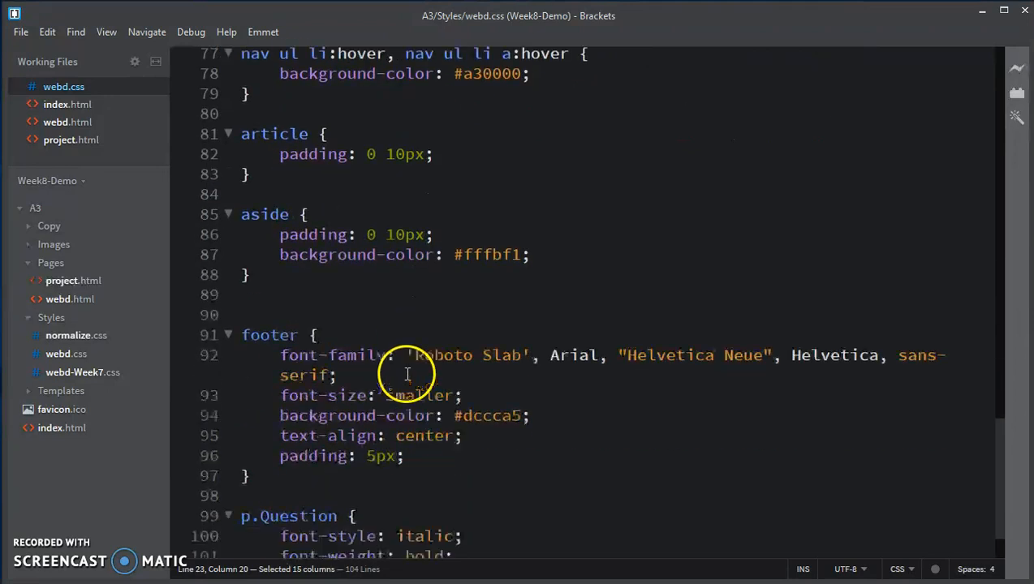
{"action": "scroll", "scroll_direction": "up", "scroll_amount": 3}
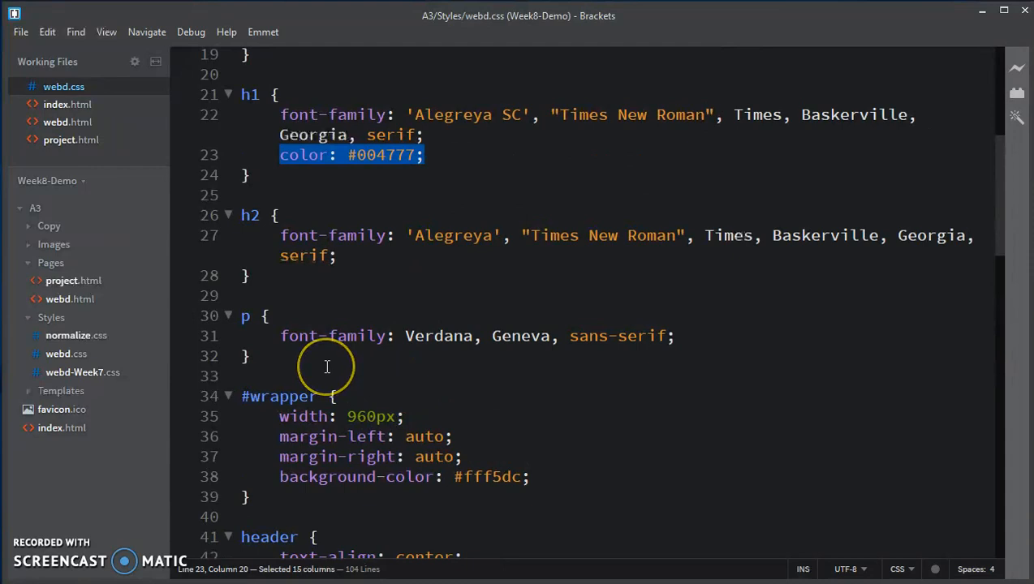
{"action": "scroll", "scroll_direction": "down", "scroll_amount": 3}
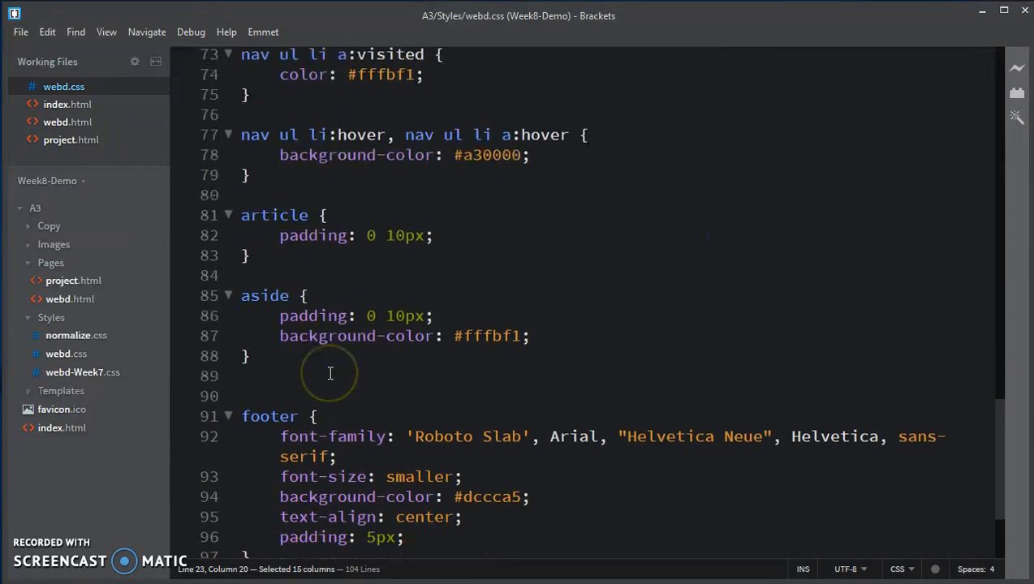
{"action": "mouse_move", "coordinate": [429, 279]}
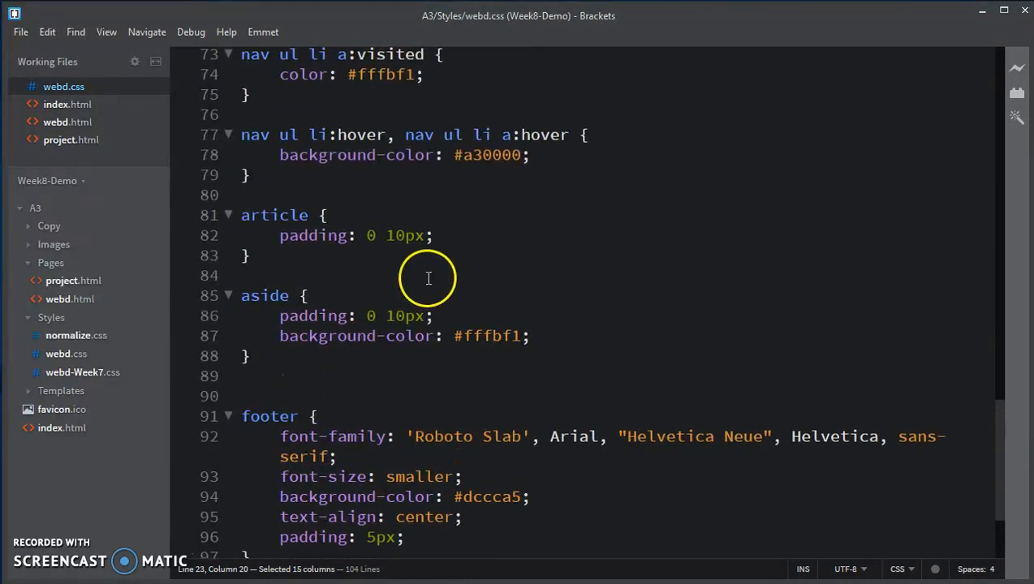
Add an aside.h2 rule with color: #004777 below the aside rule and save.
{"action": "left_click", "coordinate": [284, 375]}
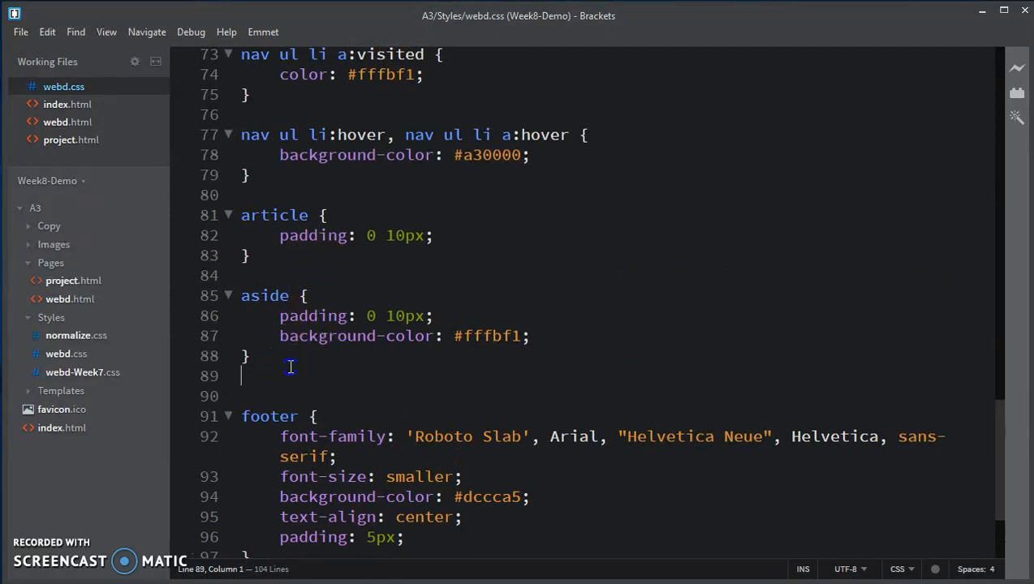
{"action": "type", "text": "a"}
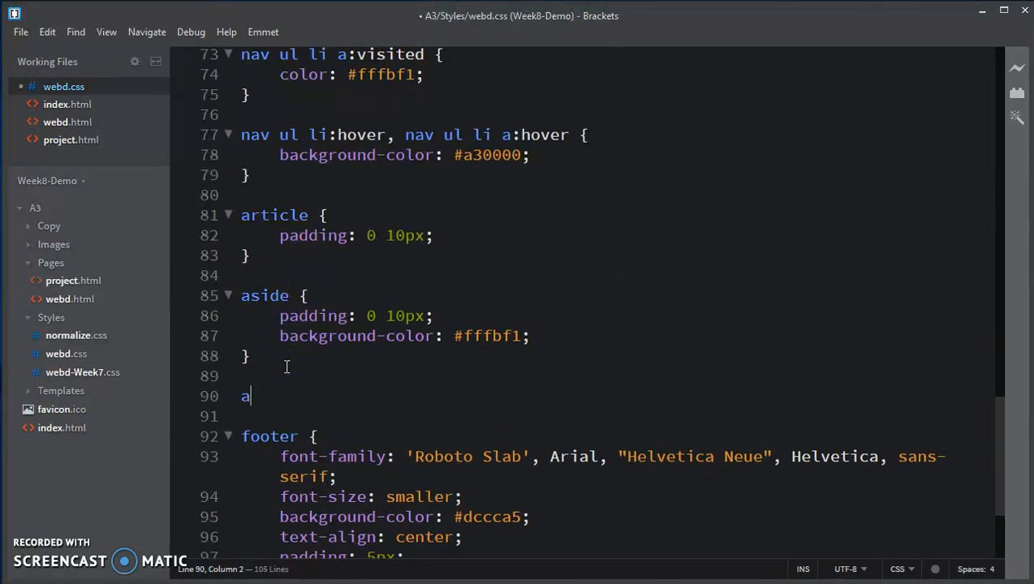
{"action": "type", "text": "side.h"}
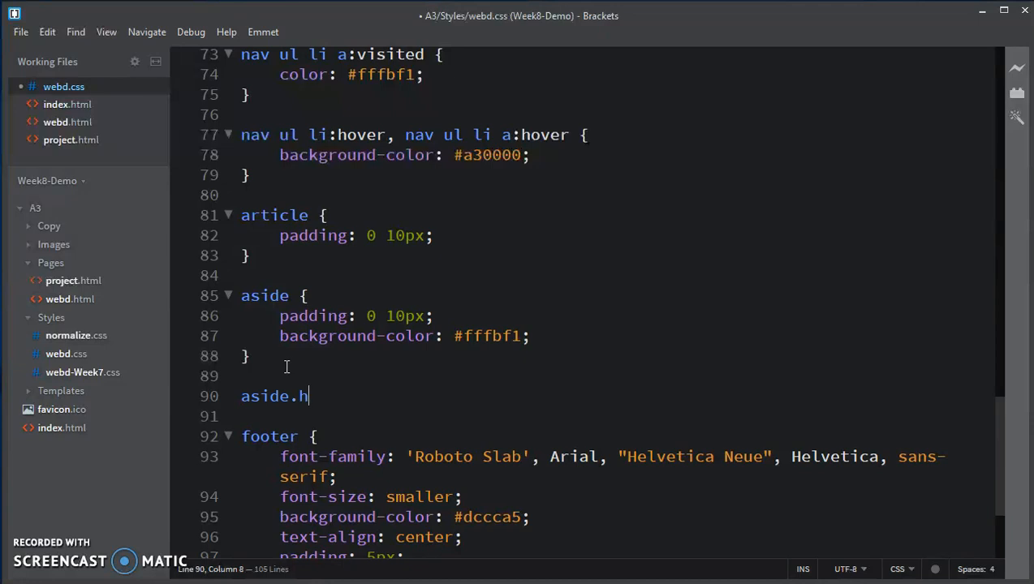
{"action": "type", "text": "2 {}"}
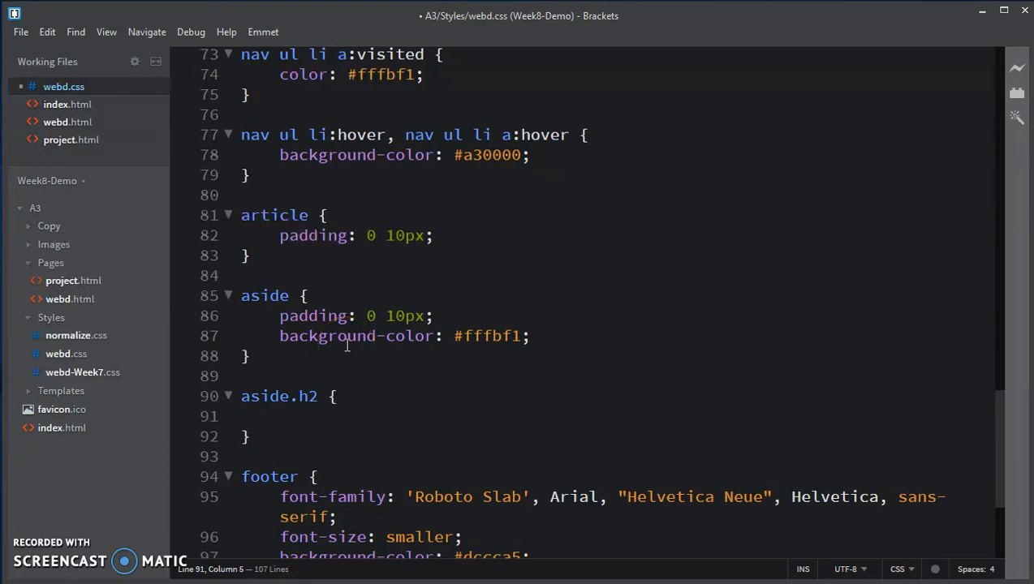
{"action": "type", "text": "color: #004777;"}
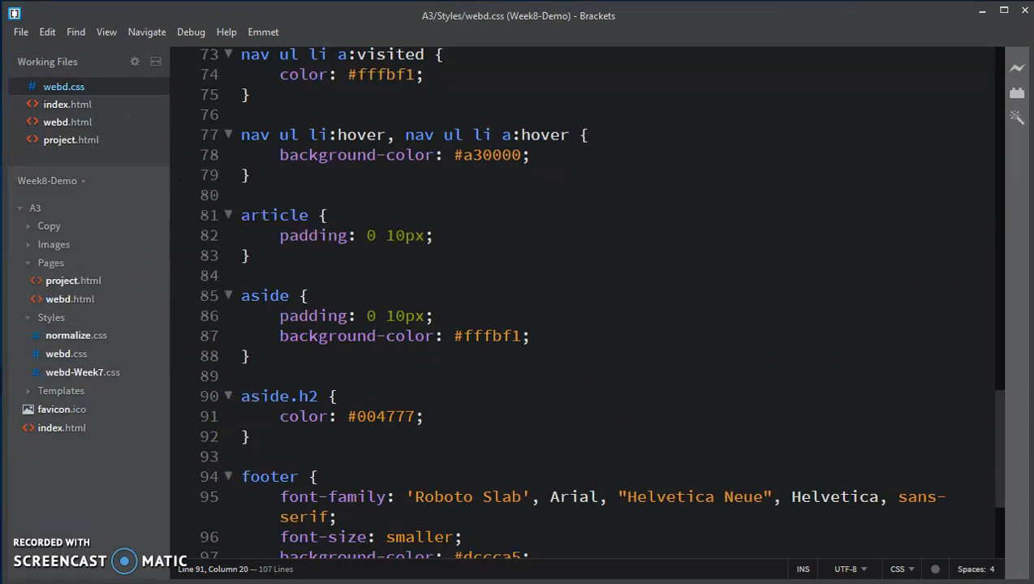
{"action": "left_click", "coordinate": [422, 416]}
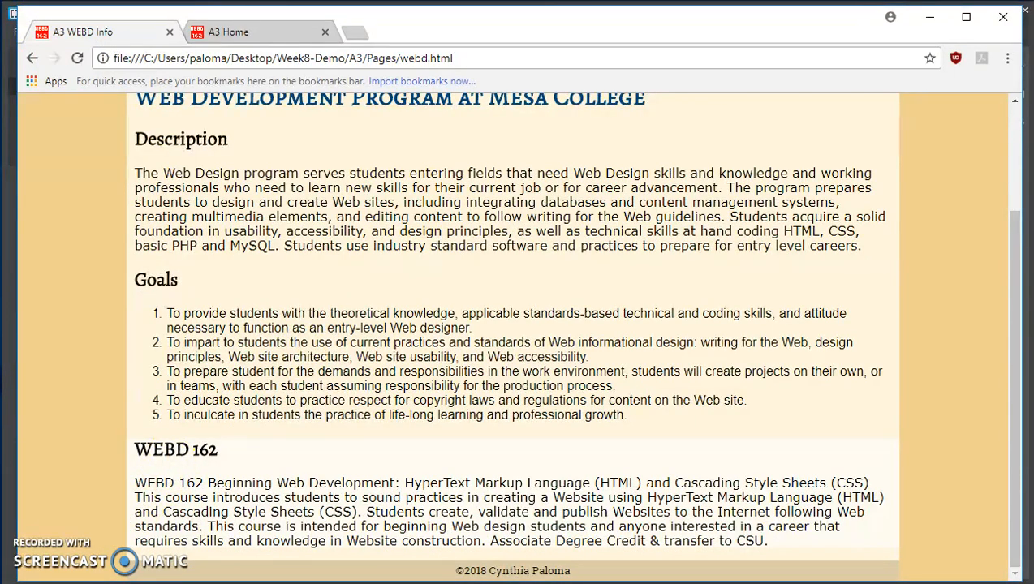
Scroll the reloaded WEBD page to check the WEBD 162 heading's new teal colour.
{"action": "scroll", "scroll_direction": "up", "scroll_amount": 3}
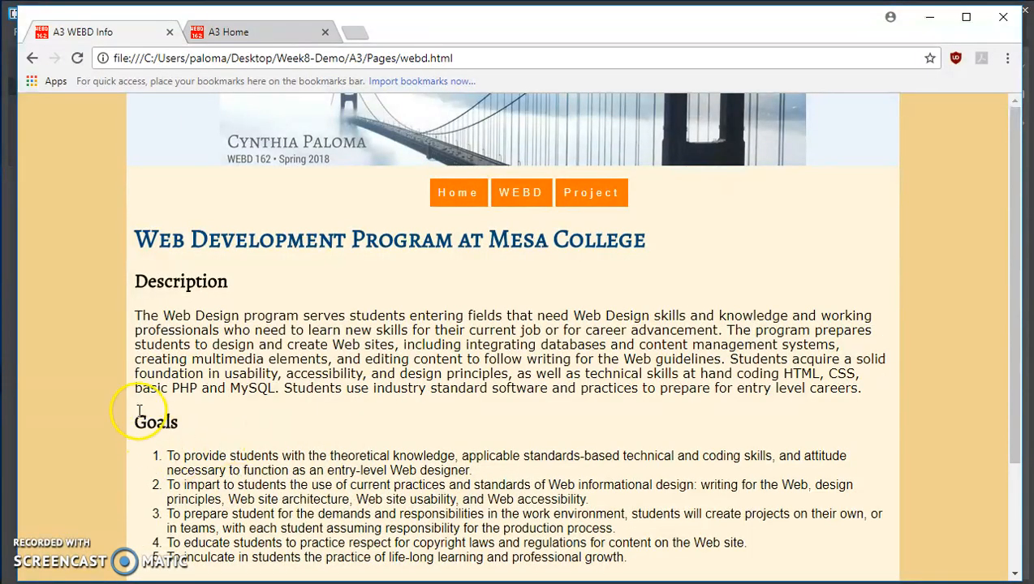
{"action": "scroll", "scroll_direction": "down", "scroll_amount": 3}
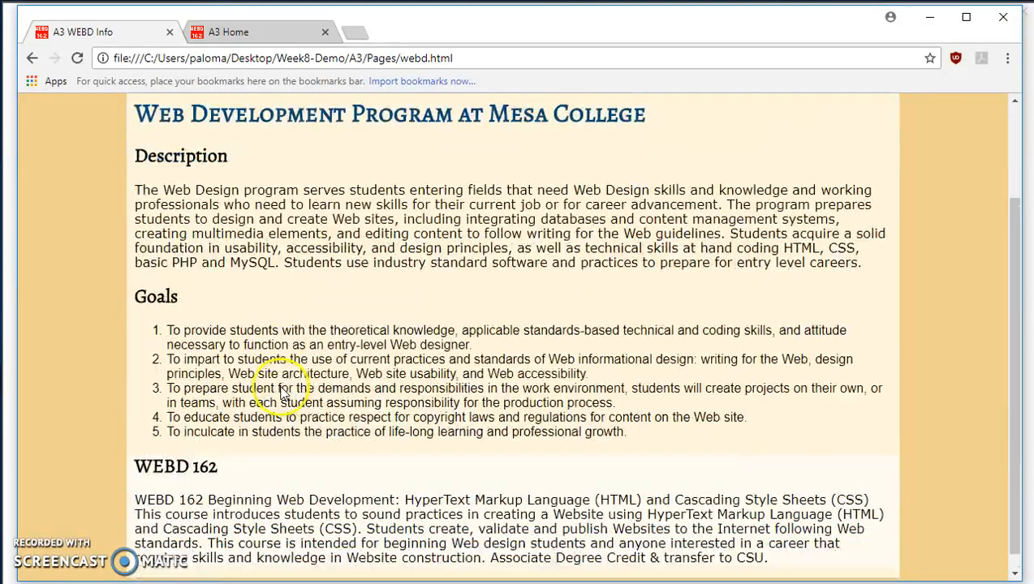
{"action": "scroll", "scroll_direction": "down", "scroll_amount": 3}
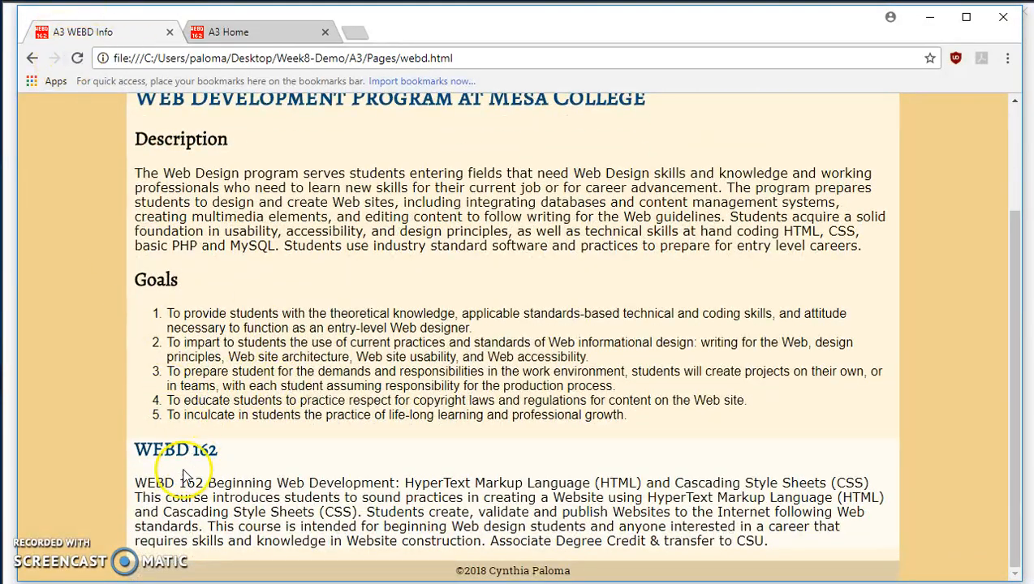
{"action": "mouse_move", "coordinate": [208, 454]}
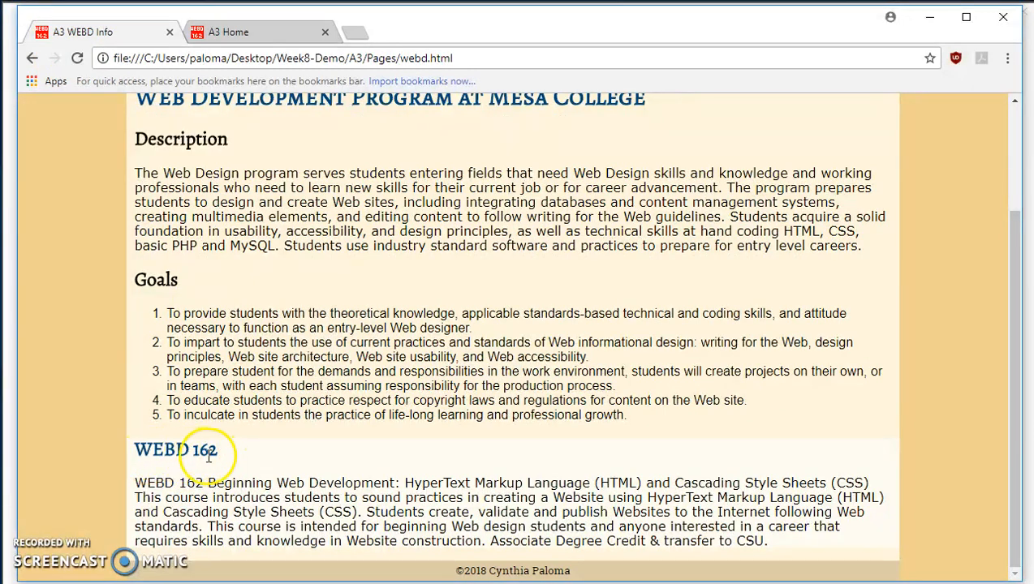
{"action": "mouse_move", "coordinate": [267, 451]}
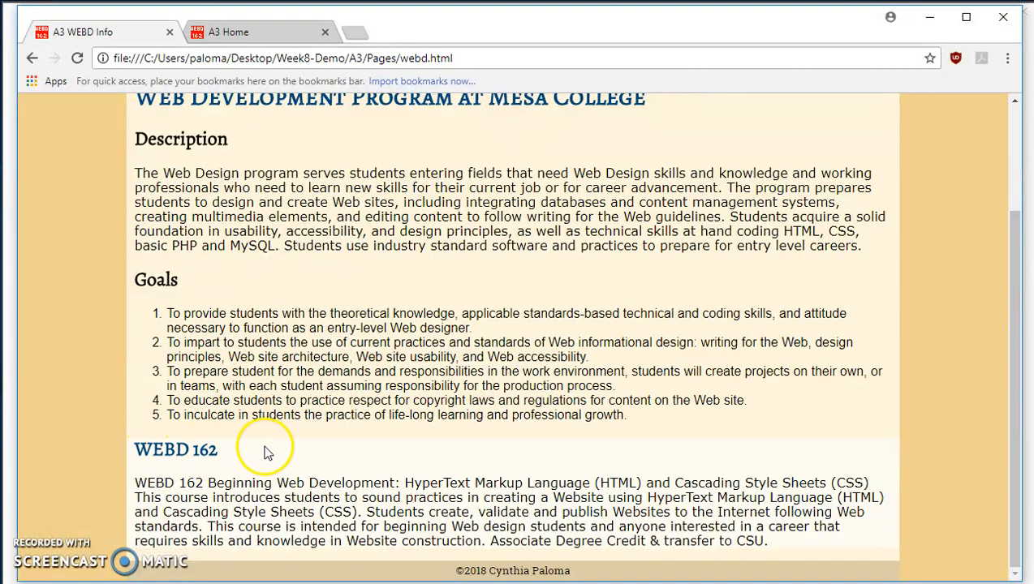
{"action": "scroll", "scroll_direction": "up", "scroll_amount": 3}
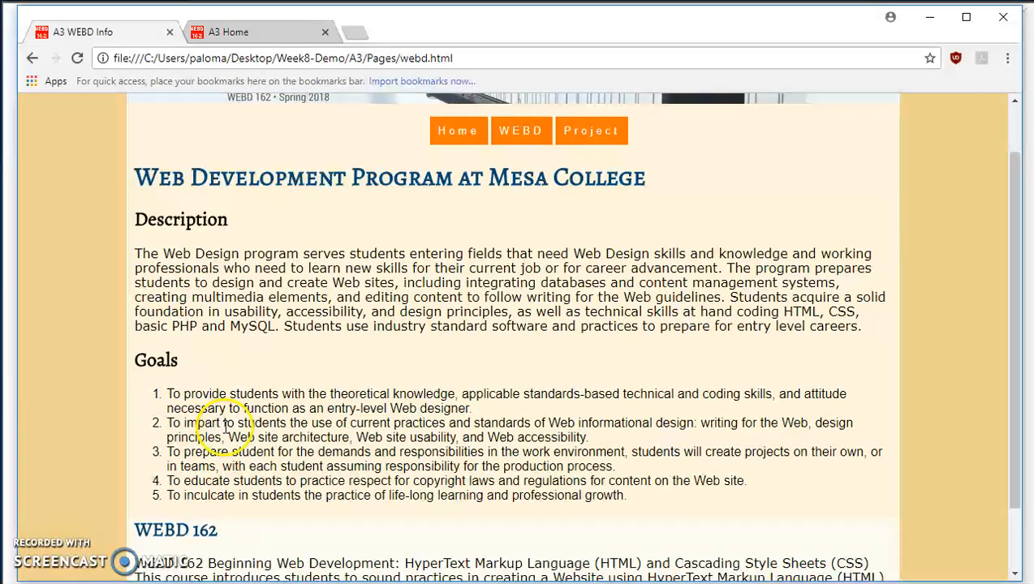
{"action": "scroll", "scroll_direction": "up", "scroll_amount": 3}
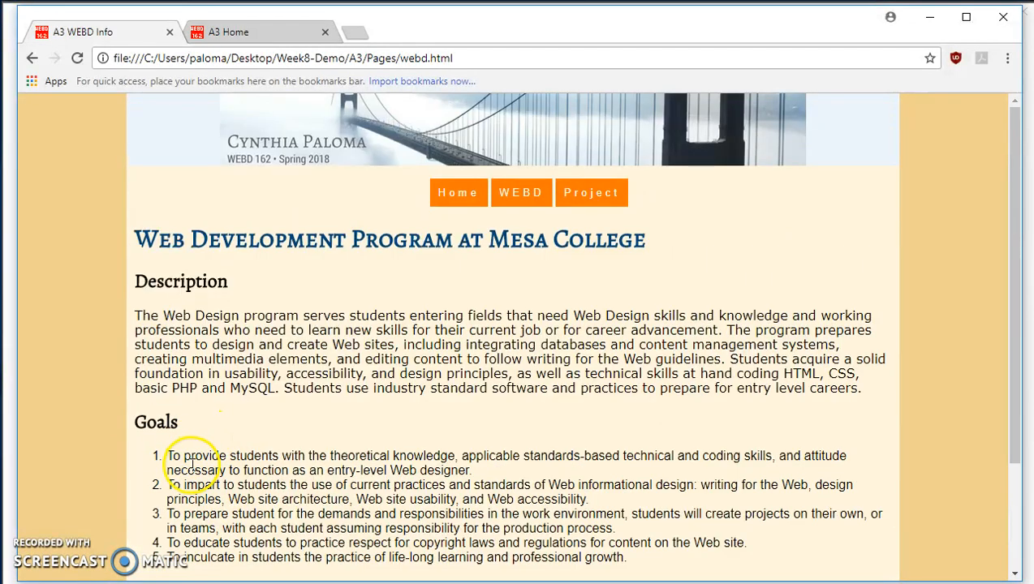
{"action": "mouse_move", "coordinate": [253, 112]}
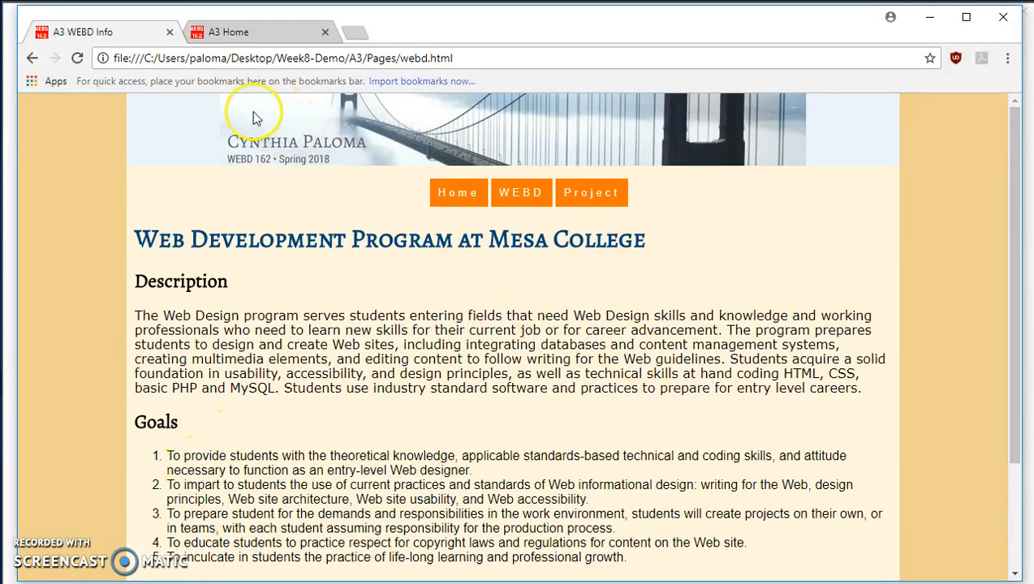
{"action": "mouse_move", "coordinate": [341, 442]}
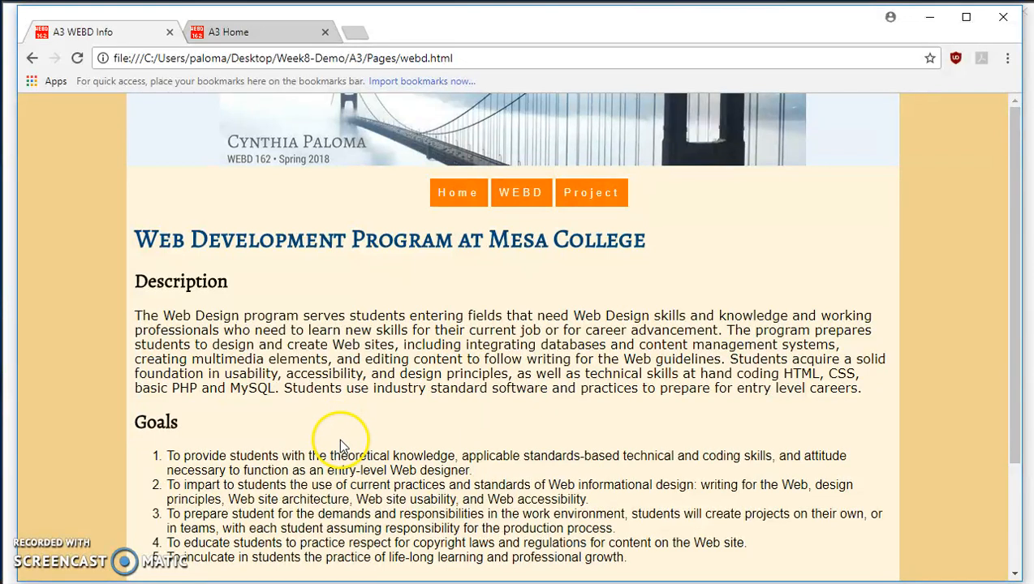